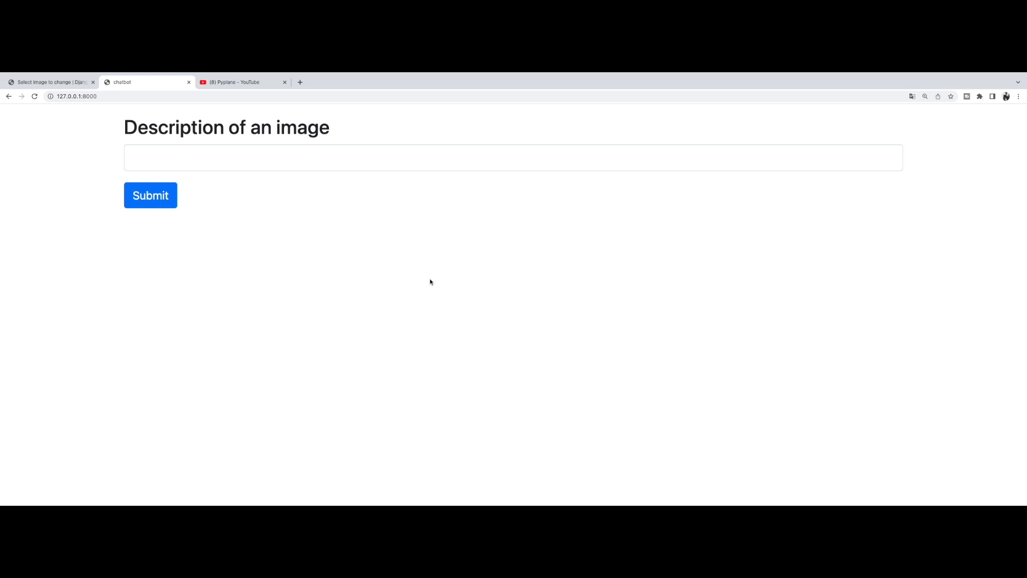
Submit the description 'a cool bull buying bitcoin cartoon style' from the form
type("a cool bull buy")
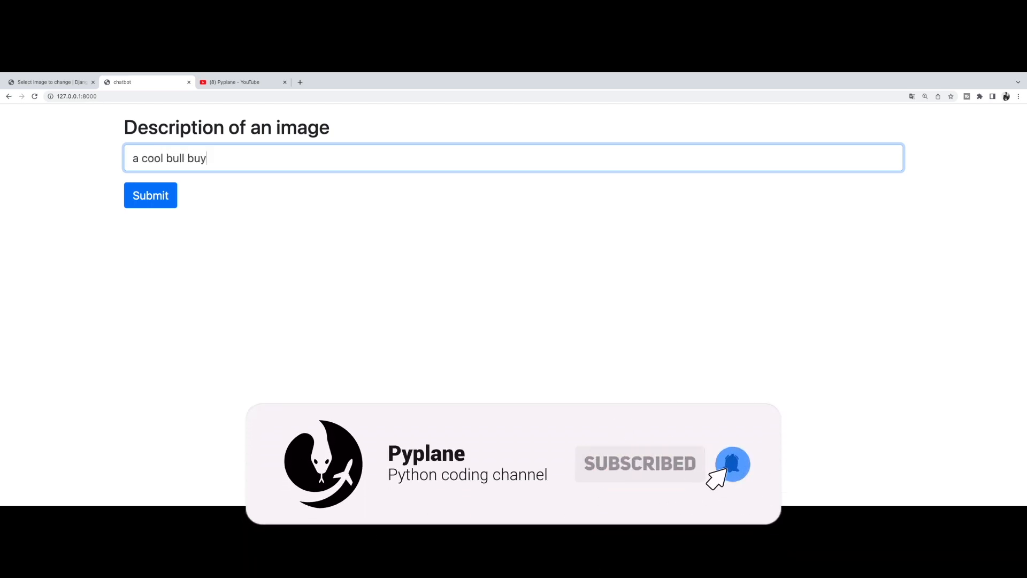
type("ing bitcoin cartoon style")
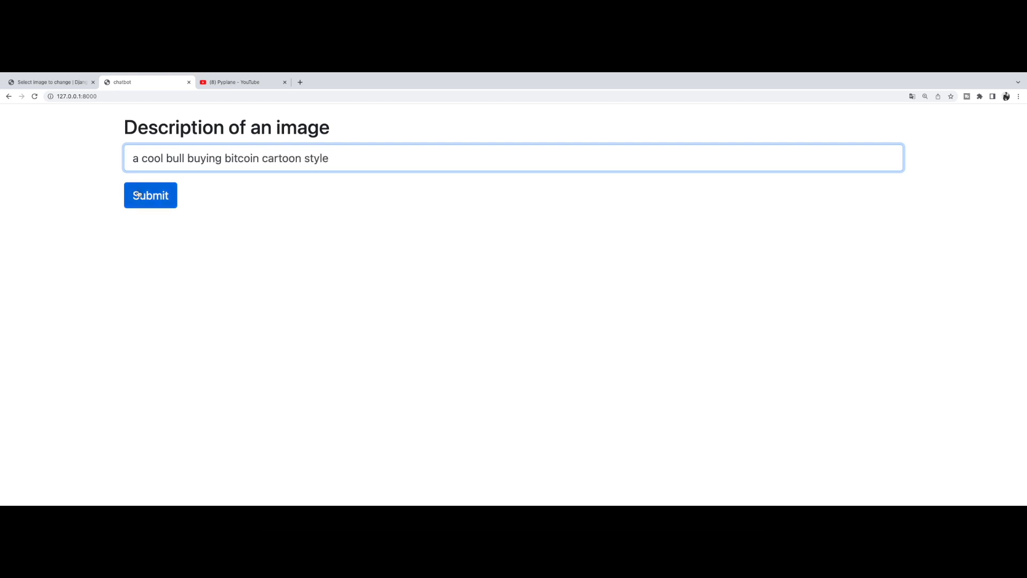
left_click(149, 194)
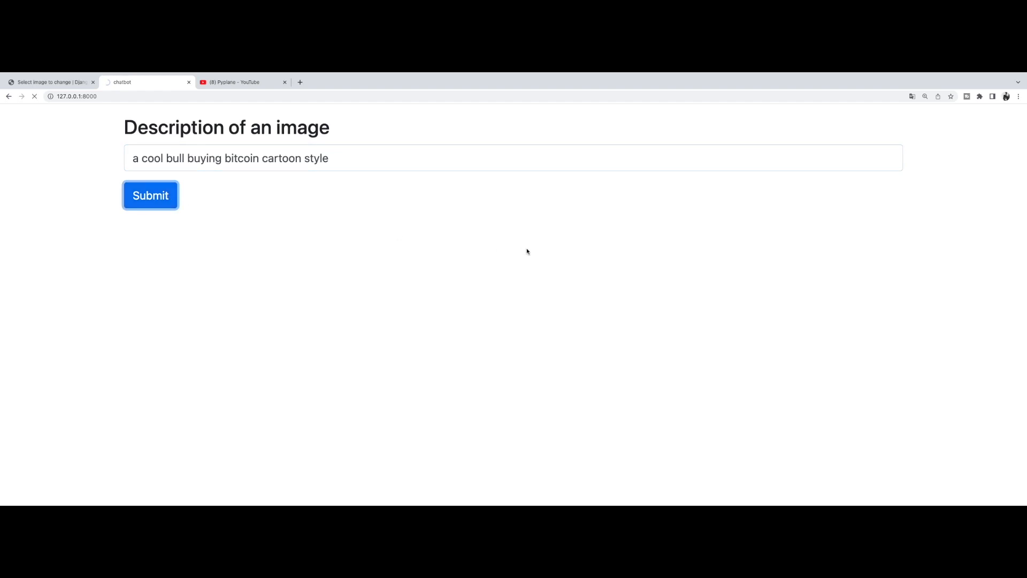
left_click(151, 195)
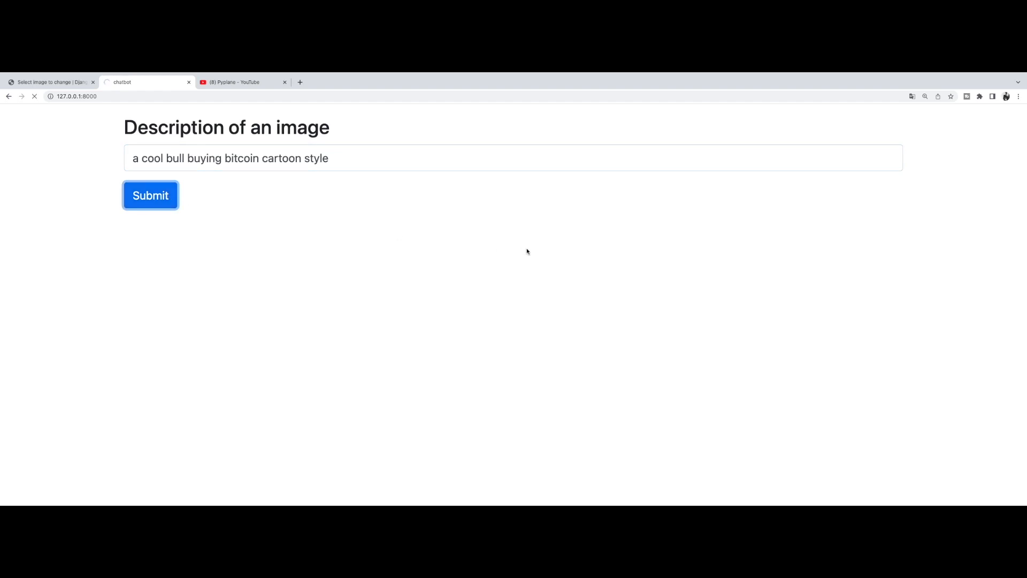
left_click(150, 194)
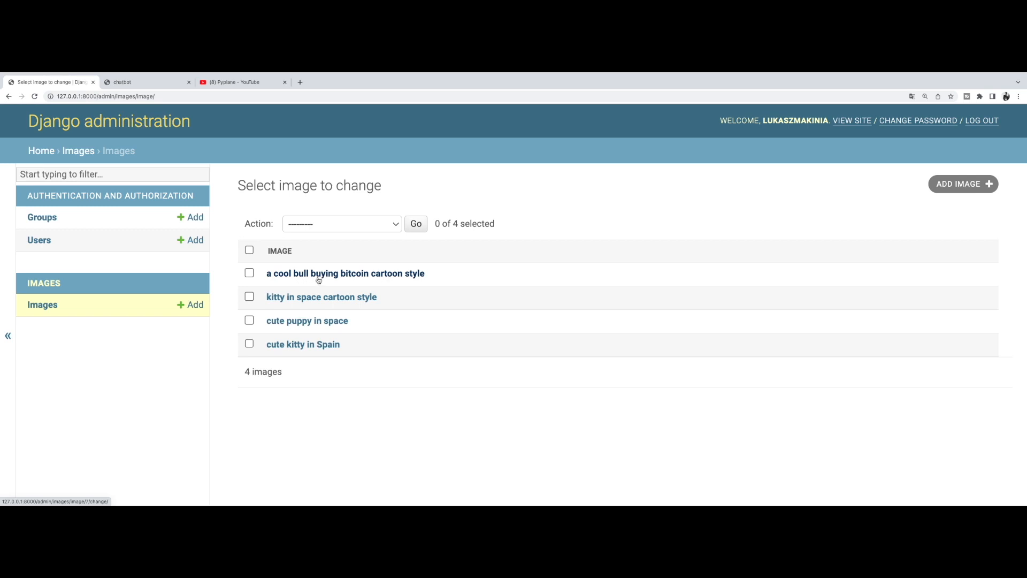
View the stored image file of the new bull record in Django admin
left_click(344, 273)
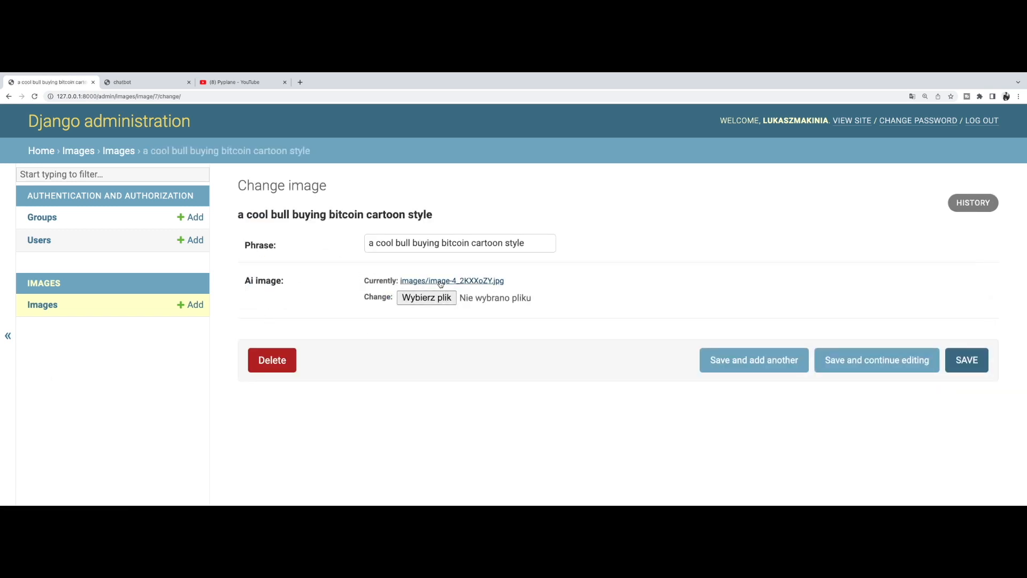
left_click(451, 280)
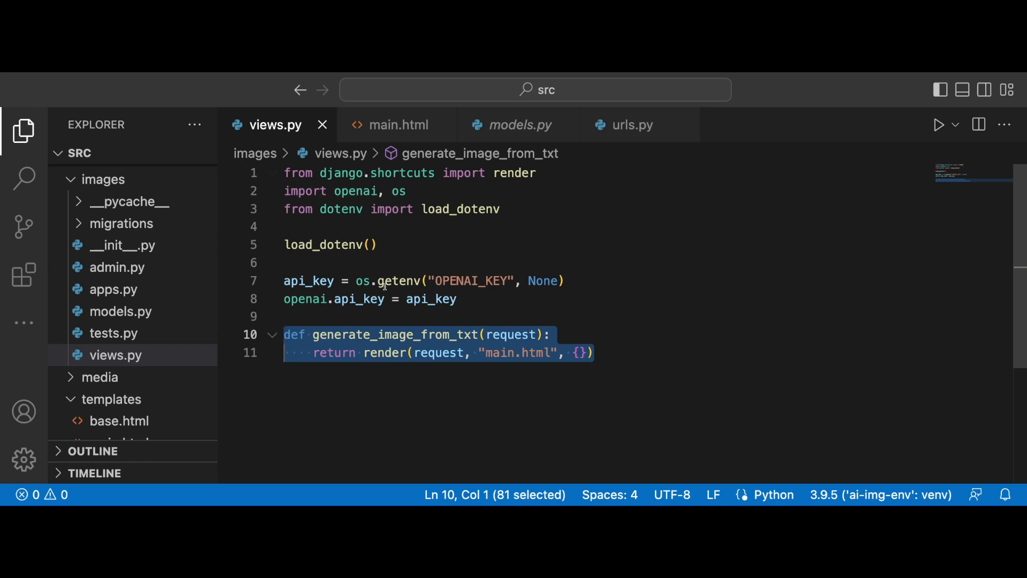
mouse_move(531, 291)
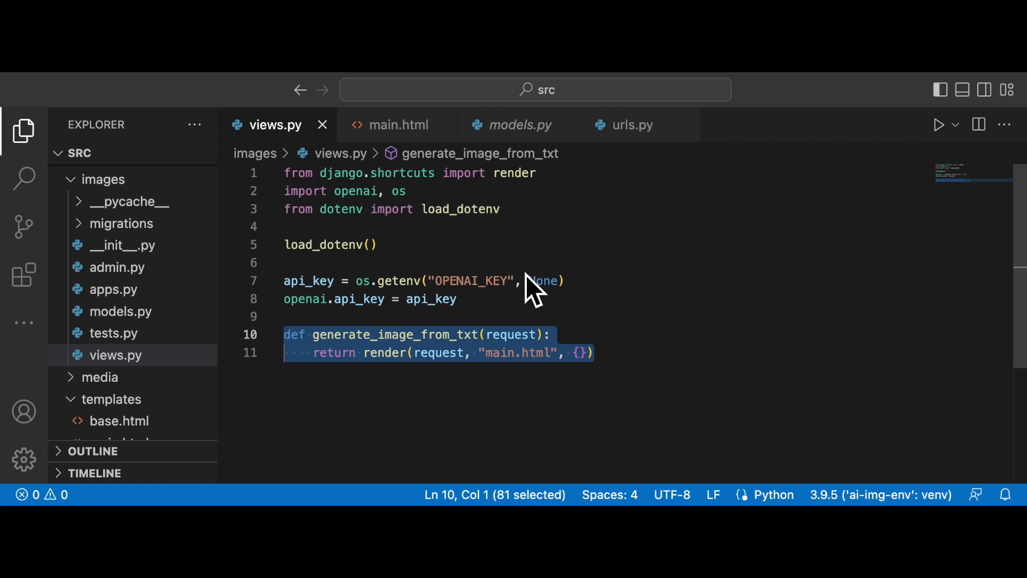
mouse_move(519, 315)
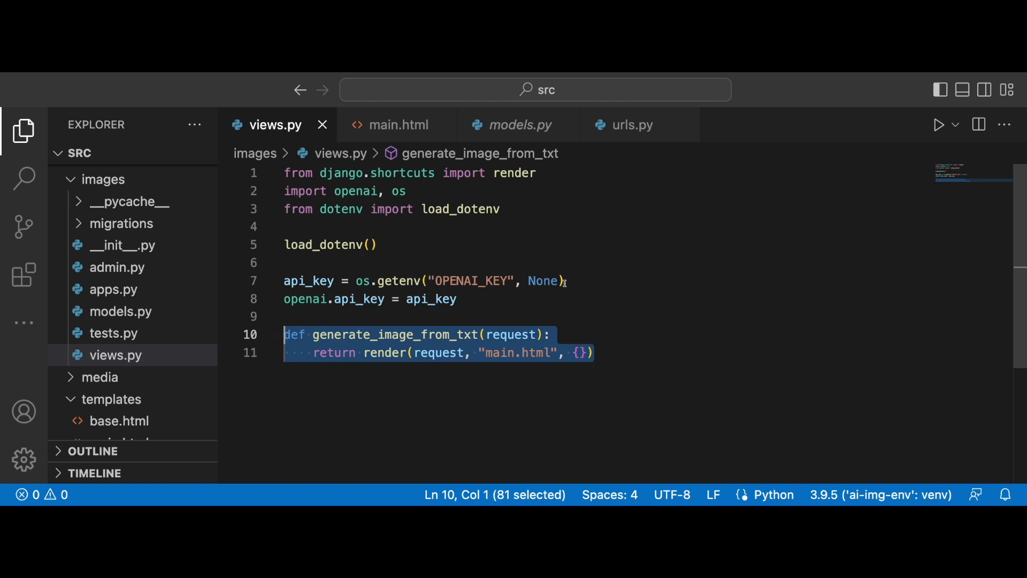
scroll("down", 3)
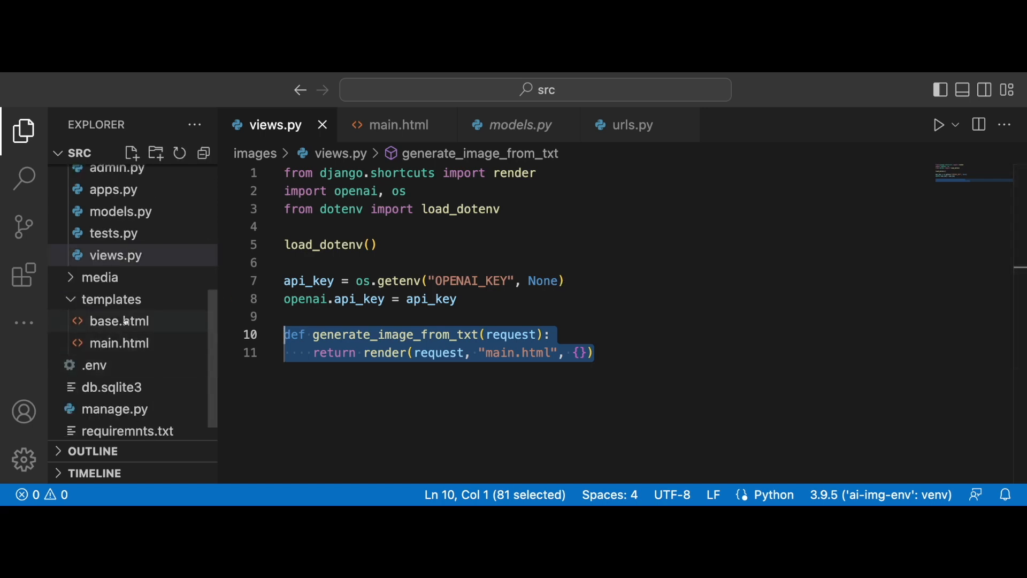
Review the base.html template with its Bootstrap layout and content block
left_click(120, 321)
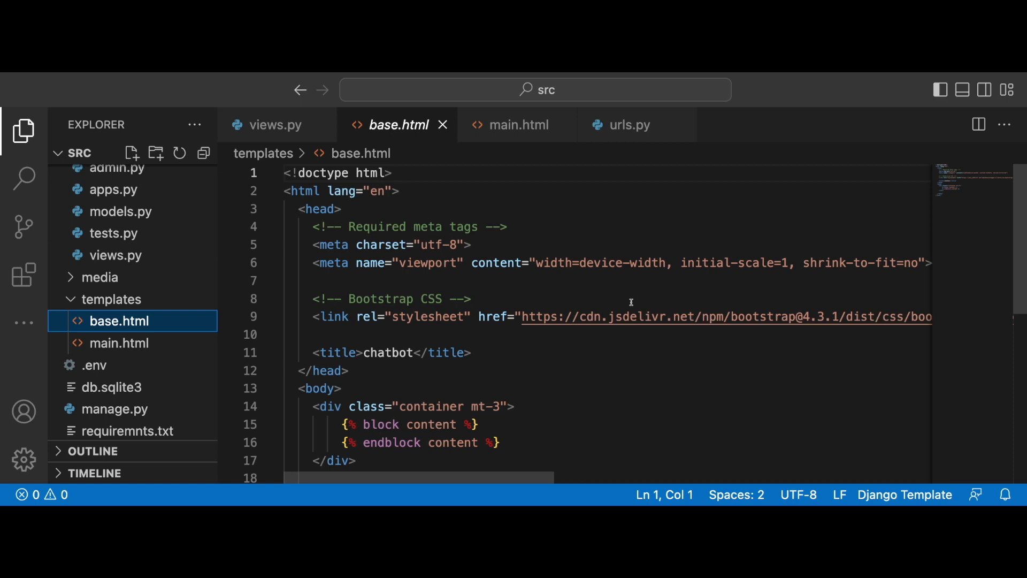
mouse_move(593, 272)
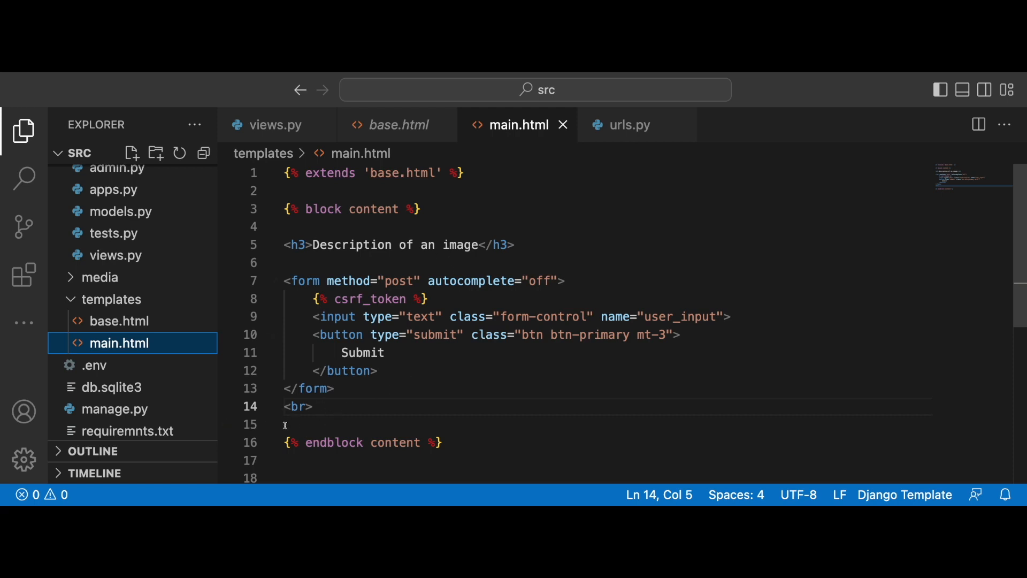
mouse_move(360, 402)
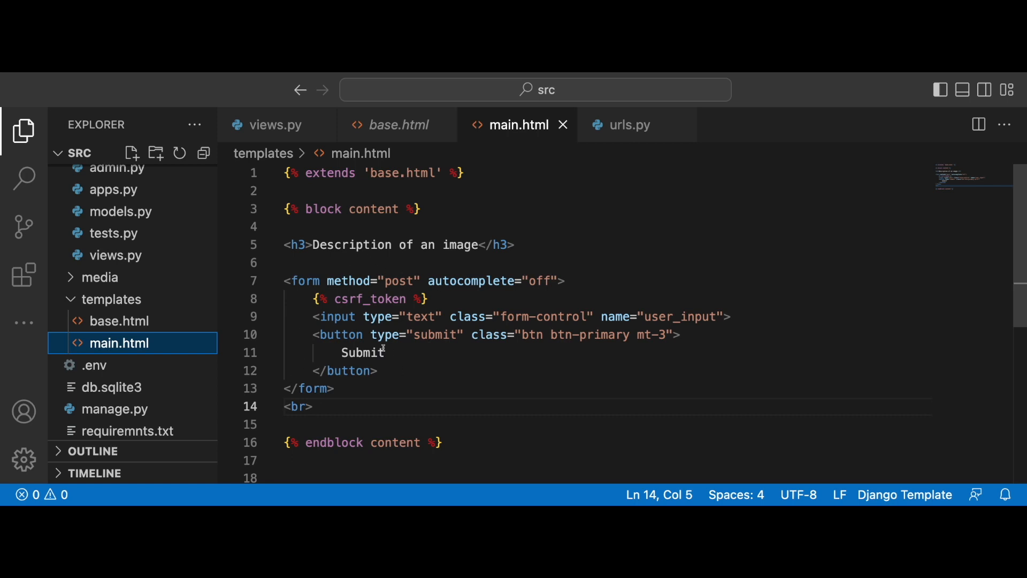
mouse_move(344, 448)
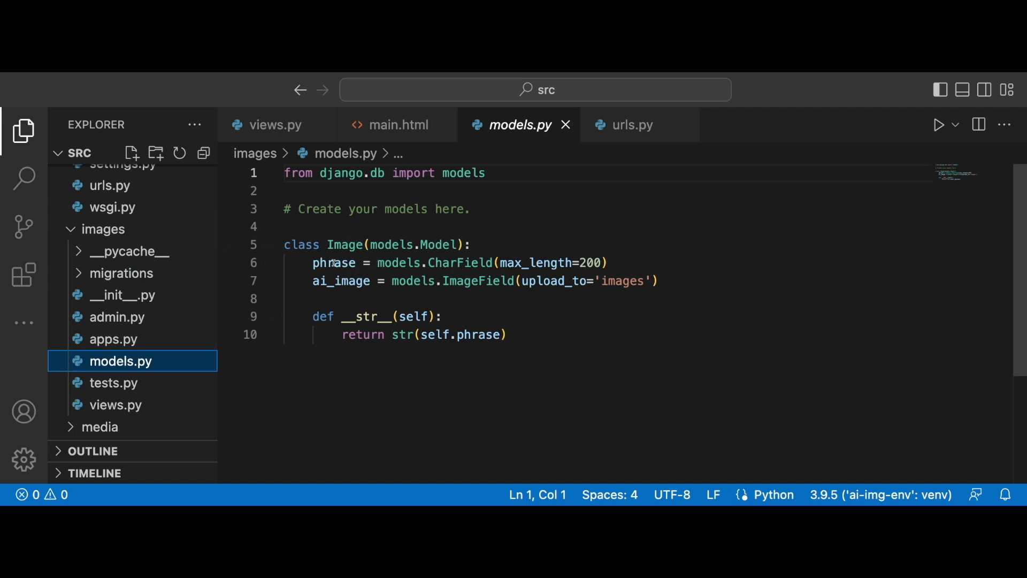
mouse_move(340, 281)
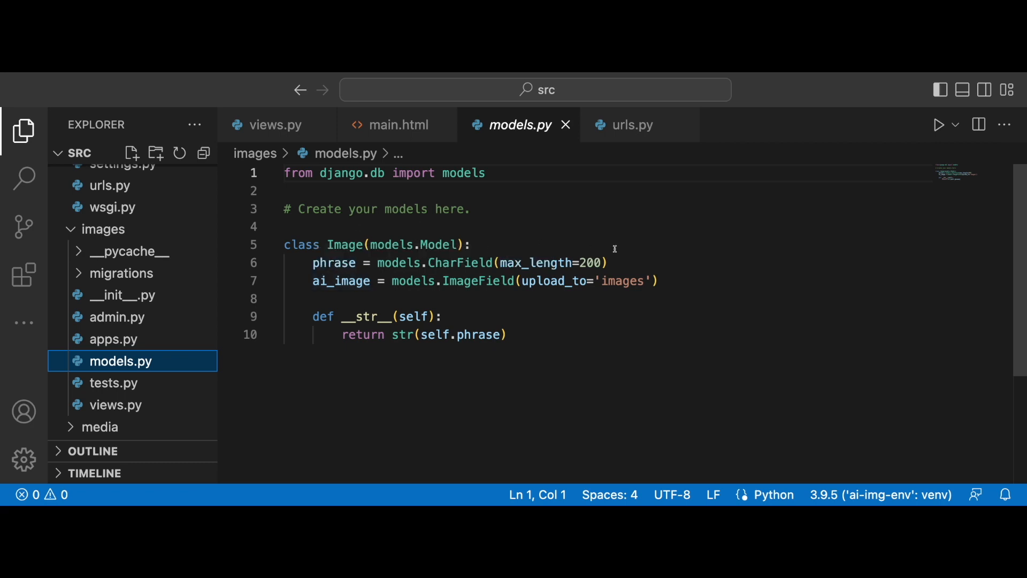
mouse_move(532, 154)
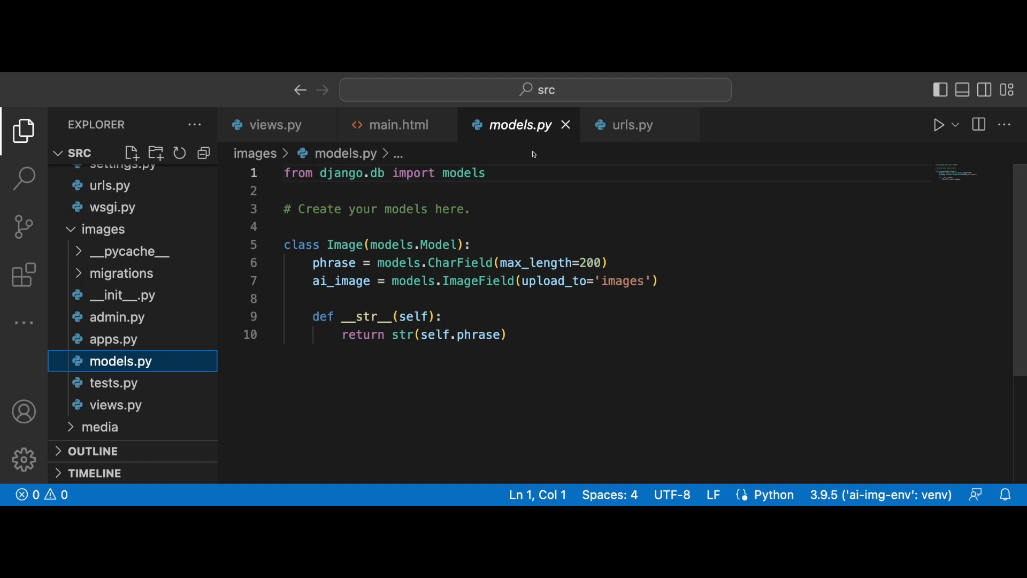
Return from main.html to views.py to edit generate_image_from_txt
left_click(396, 126)
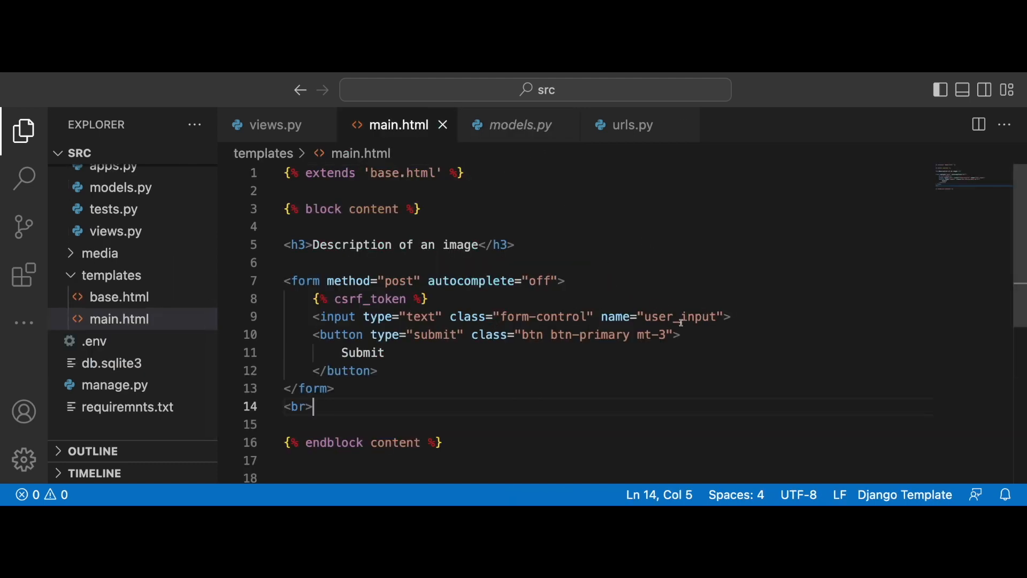
left_click(520, 125)
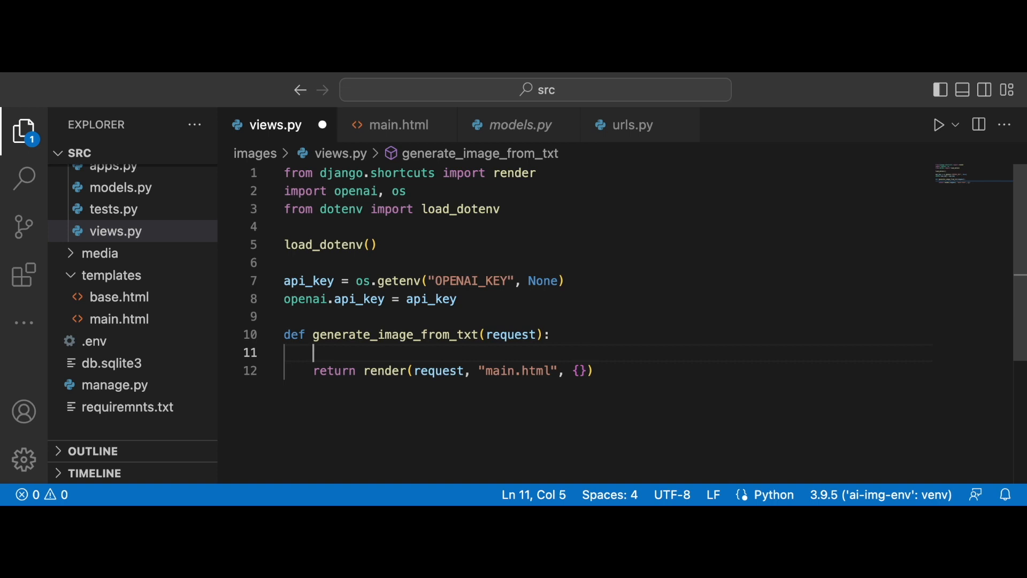
Add a check that the API key exists and request.method is 'POST'
type("if api_key is n")
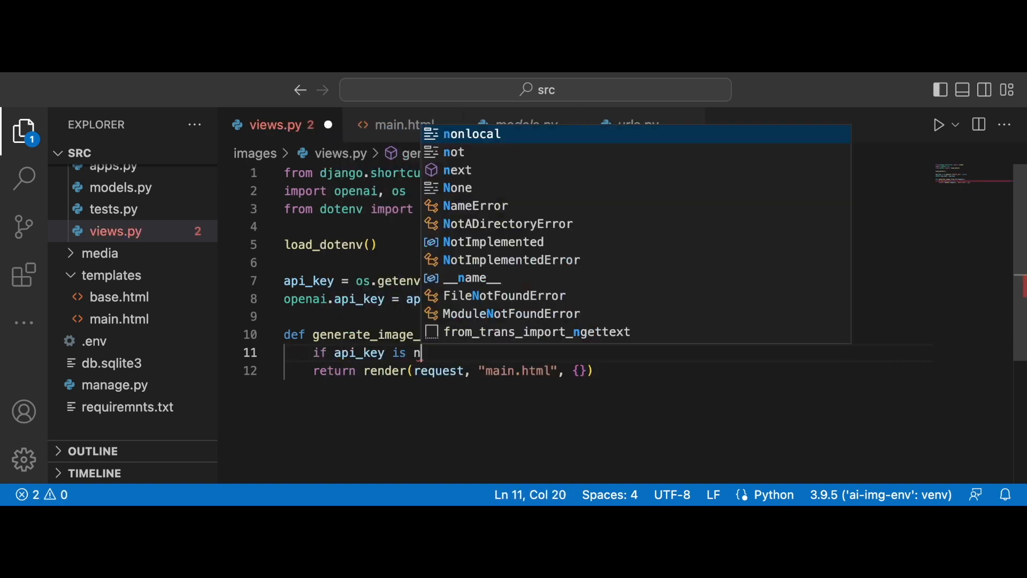
type("ot None and")
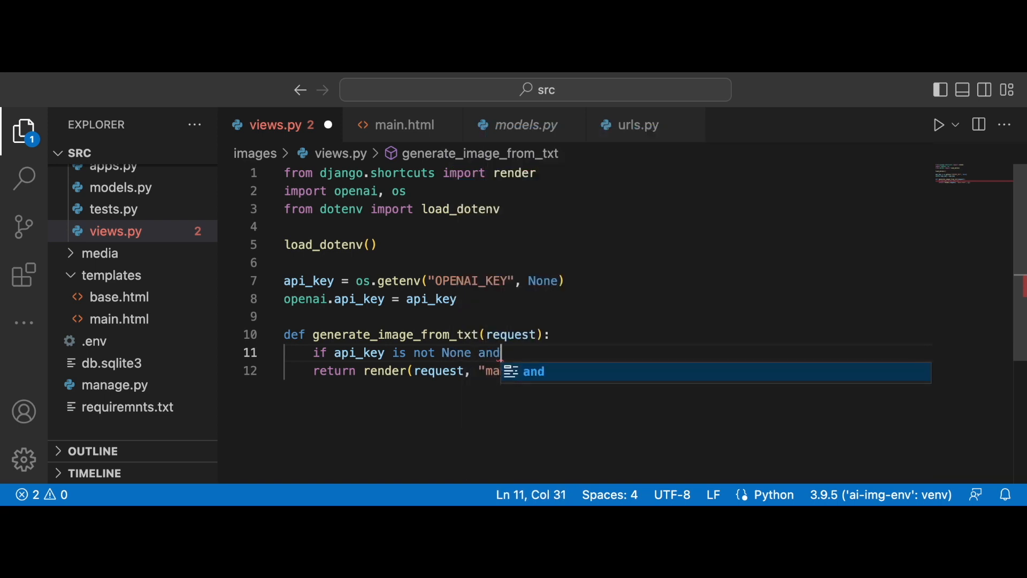
type("request,")
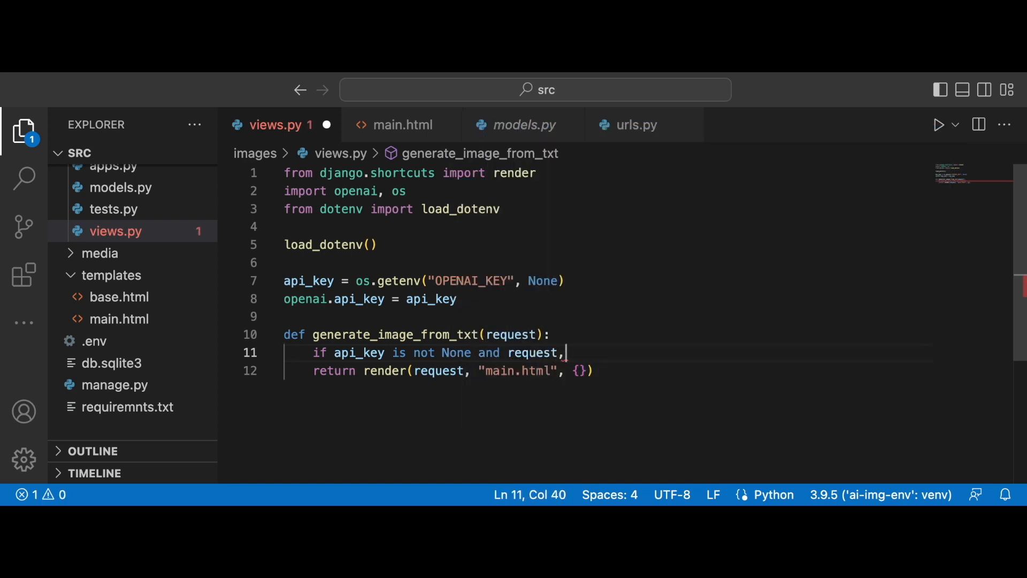
type("method ==")
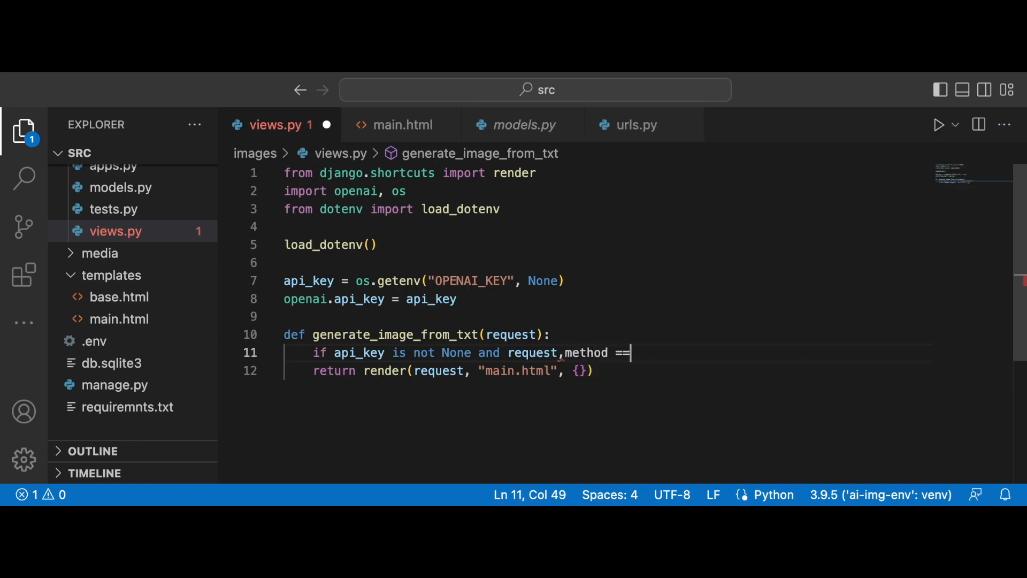
type("'POST'")
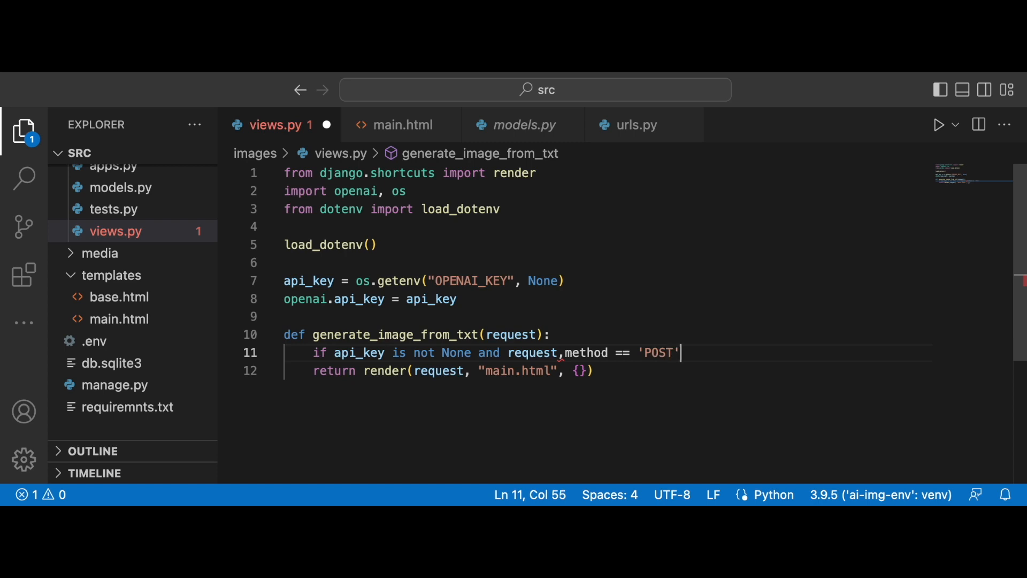
left_click(579, 352)
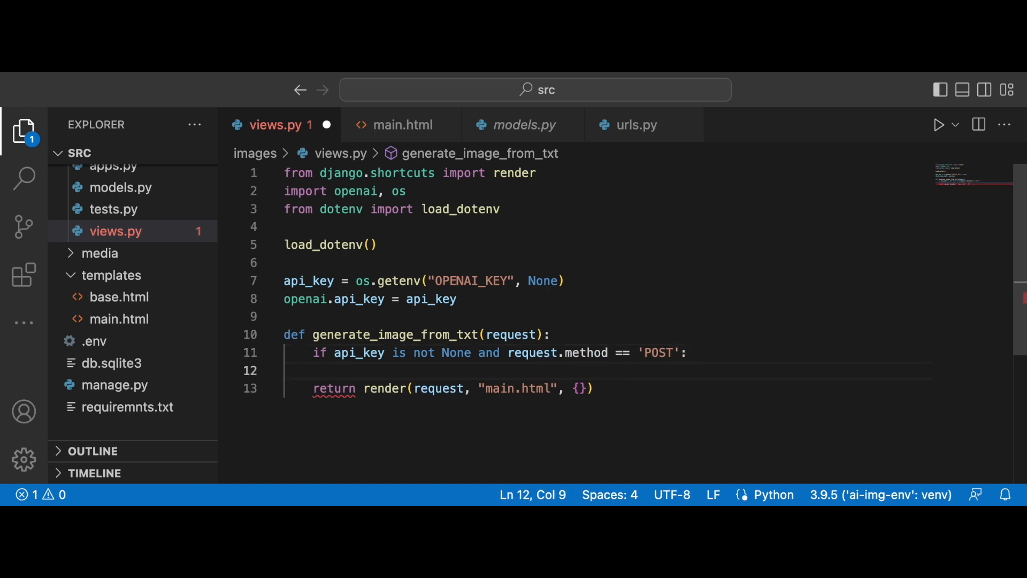
Start response = openai.Image.create( with a prompt argument
type("respons")
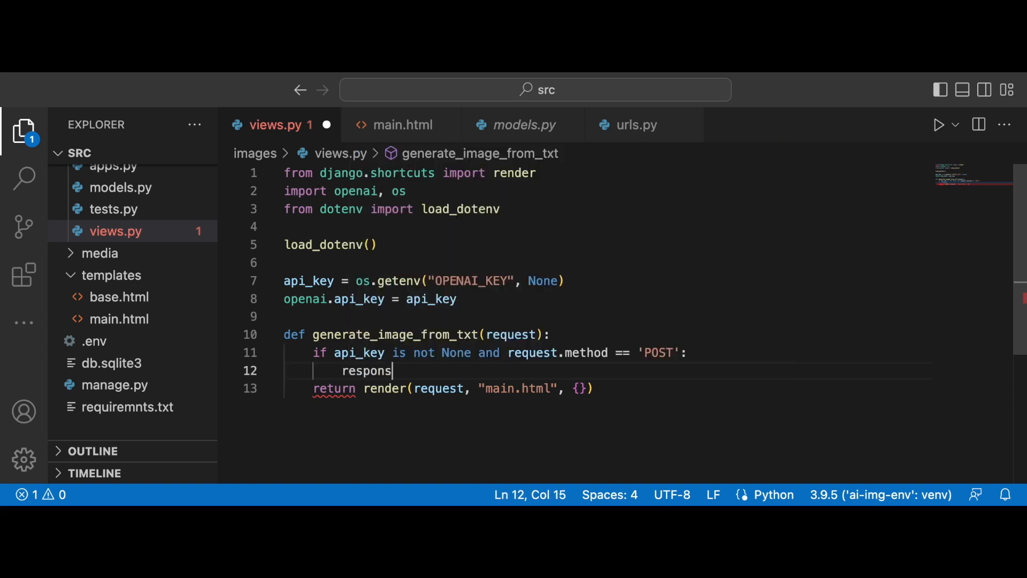
type("e =")
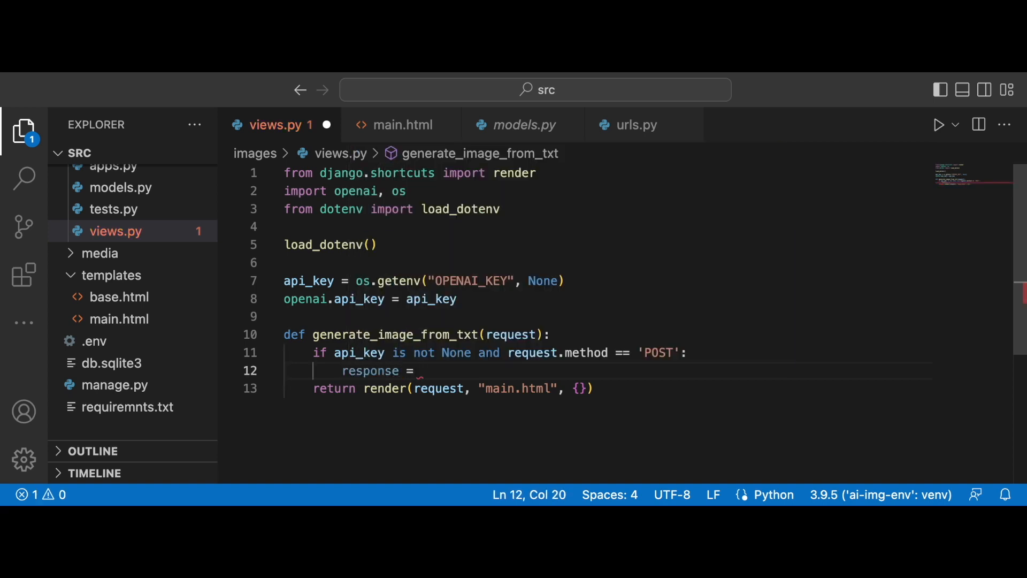
type("ope")
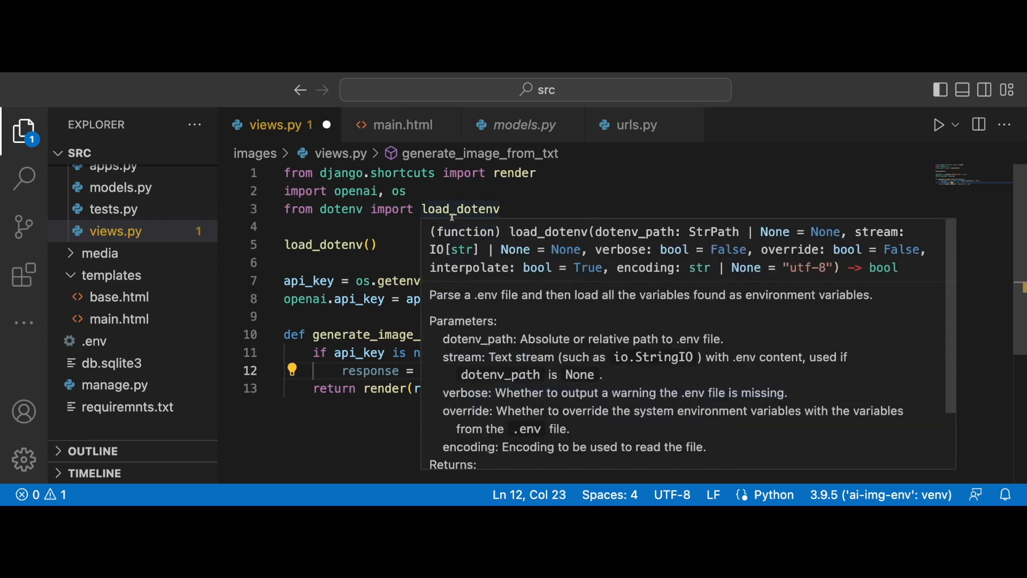
type("openai.Ima")
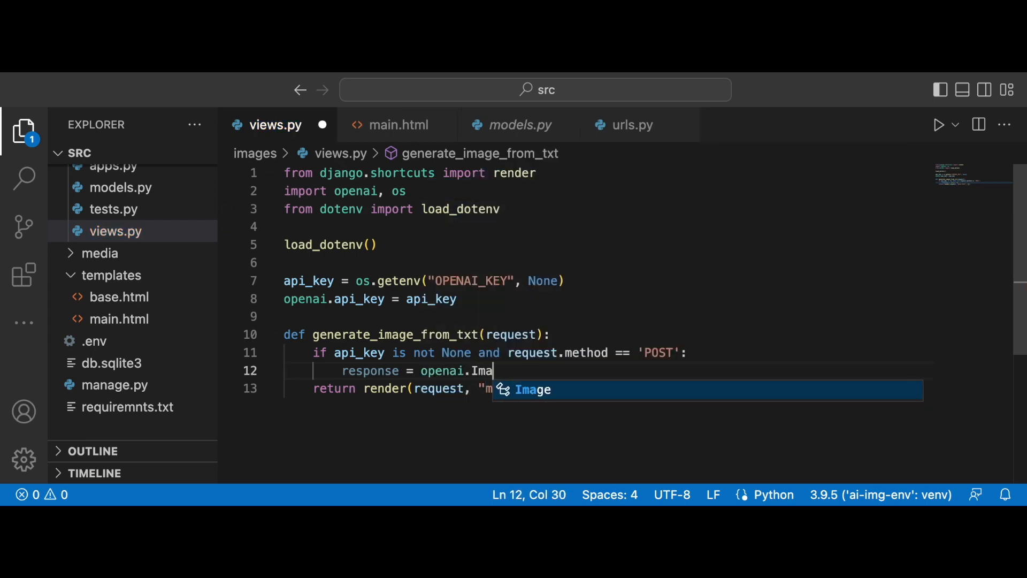
type(".c")
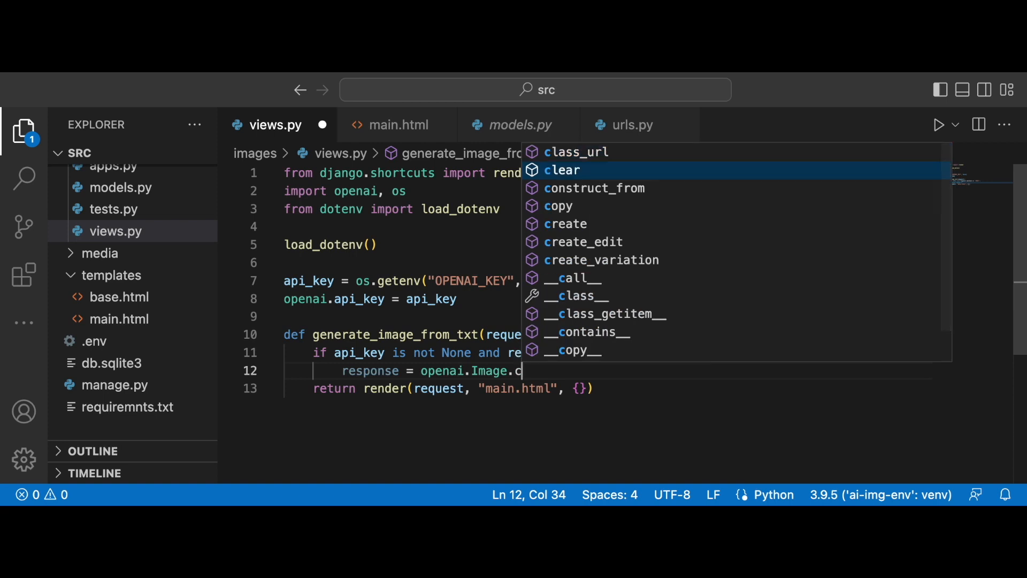
type("reate")
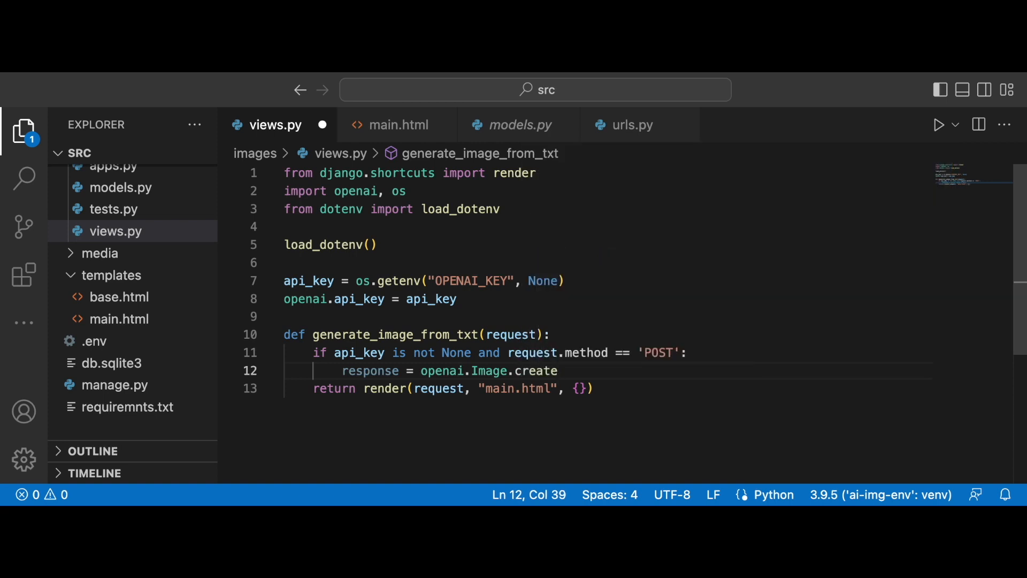
type("(")
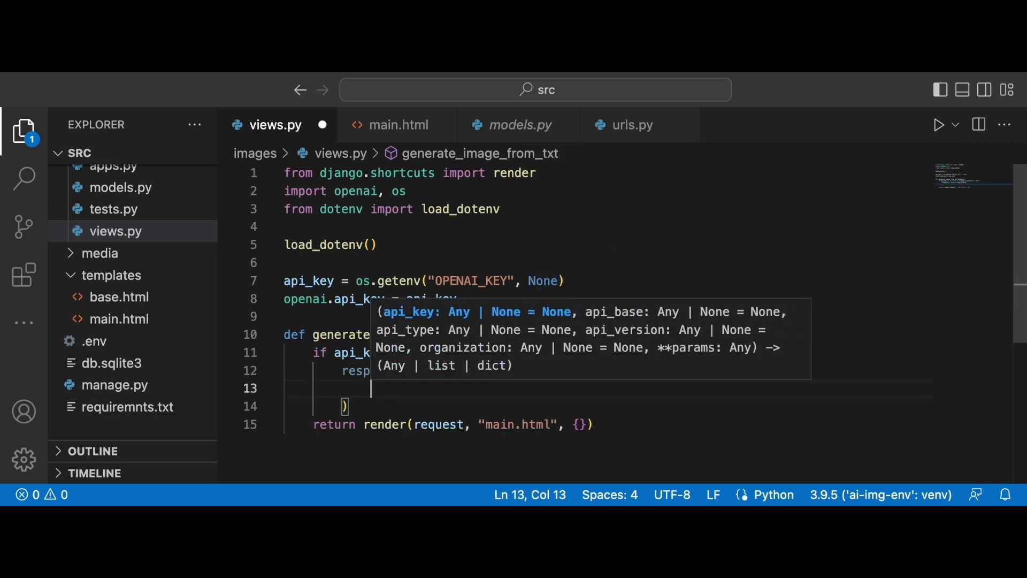
type("prompt='")
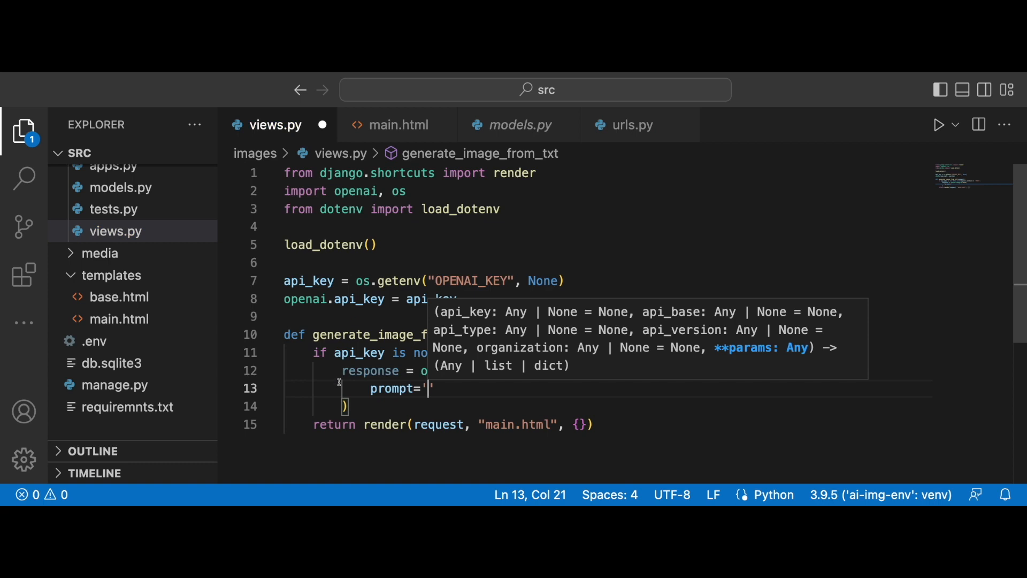
Read user_input from request.POST.get('user_input'), checking the field name in main.html
type("u")
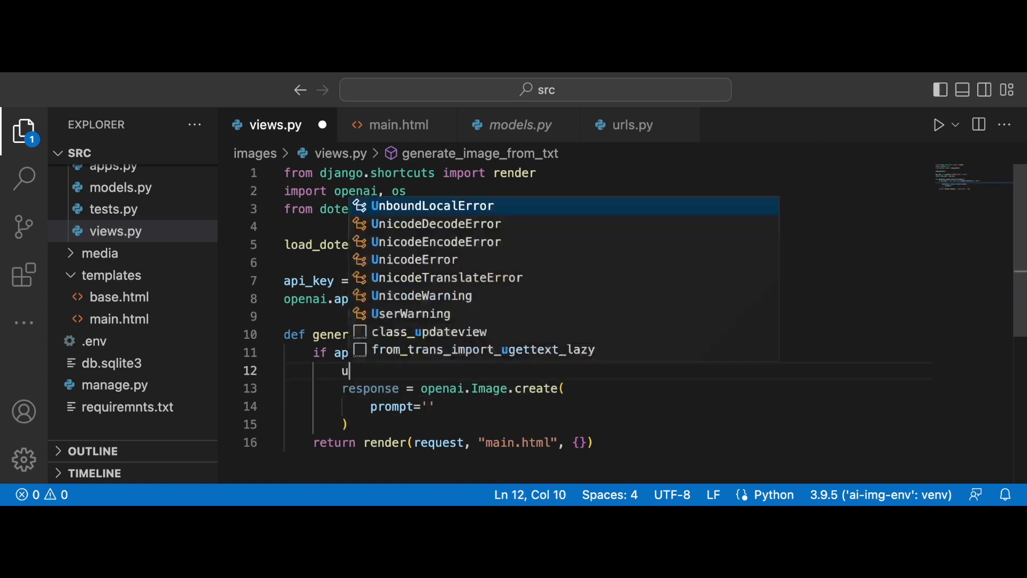
type("ser_in")
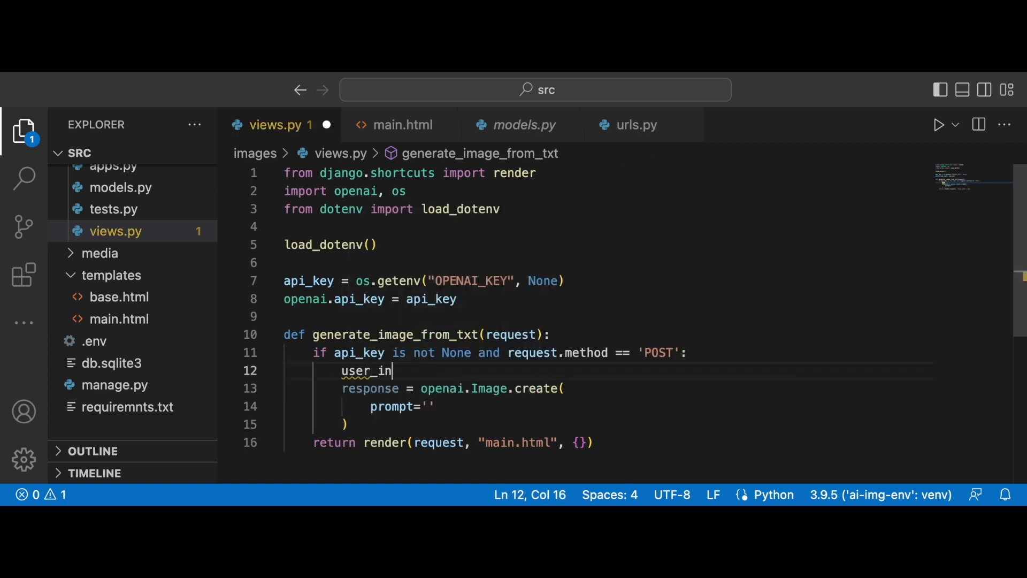
type("put = re")
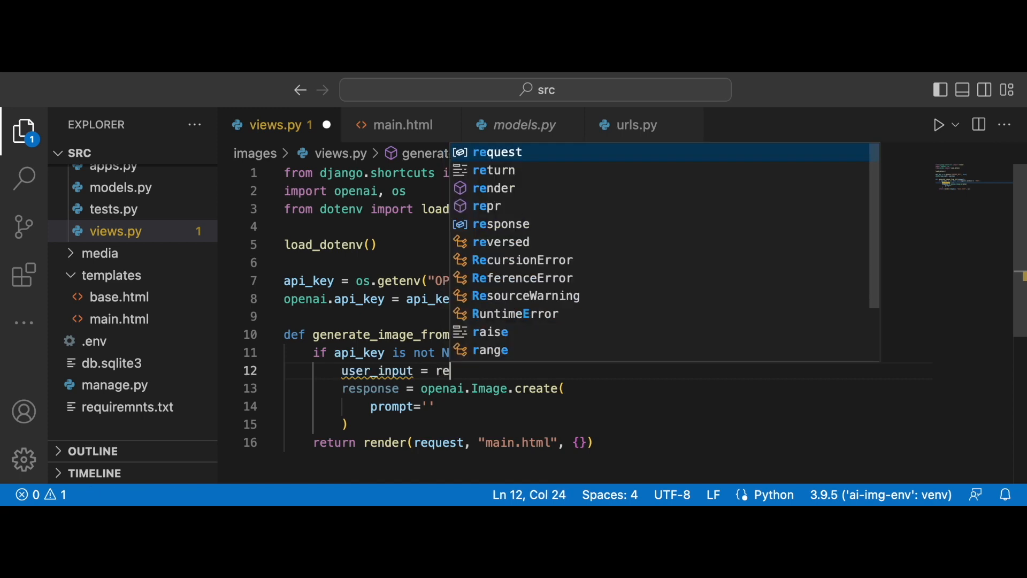
type("quest.POST")
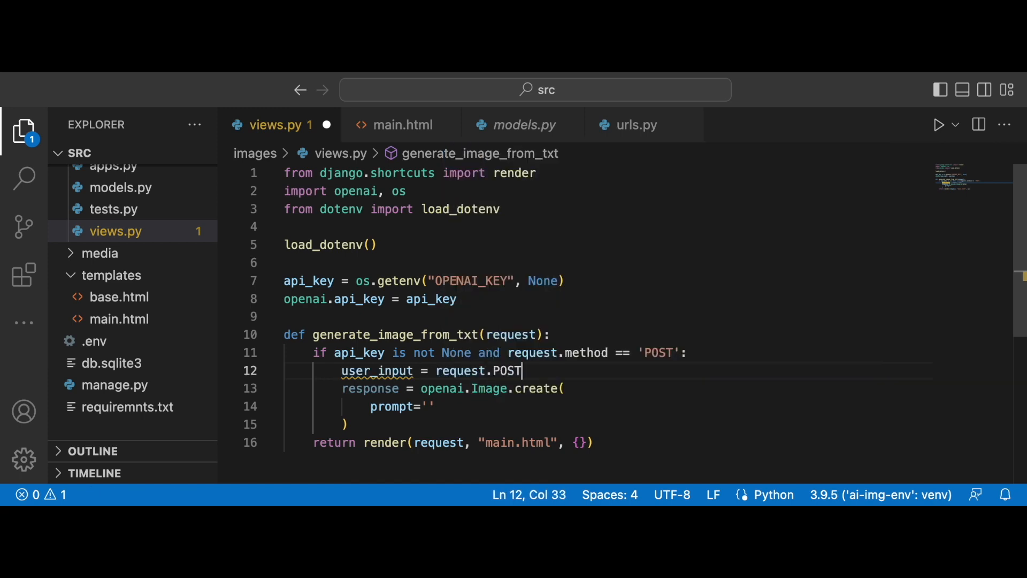
type(".get(")
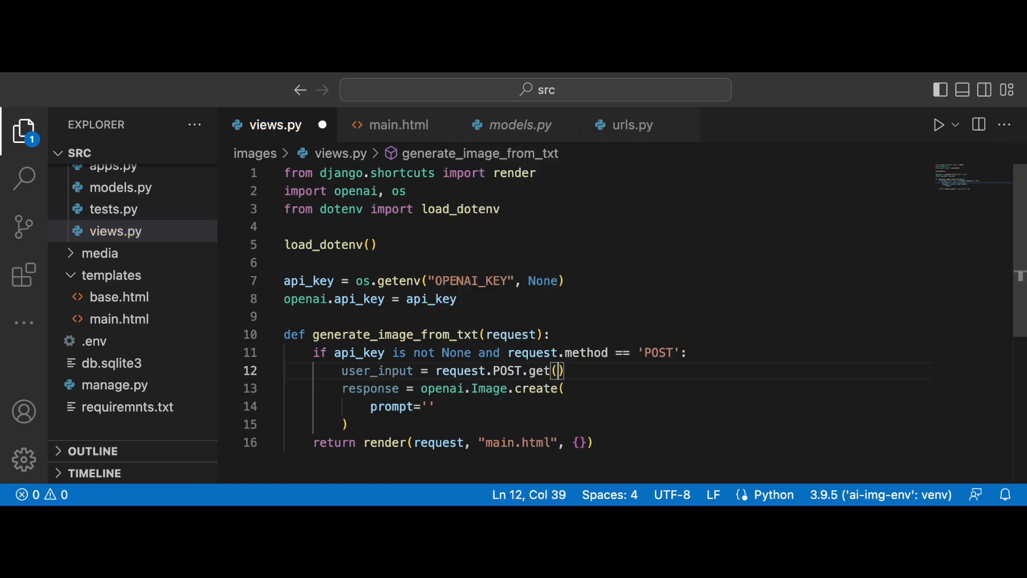
type("'user_i")
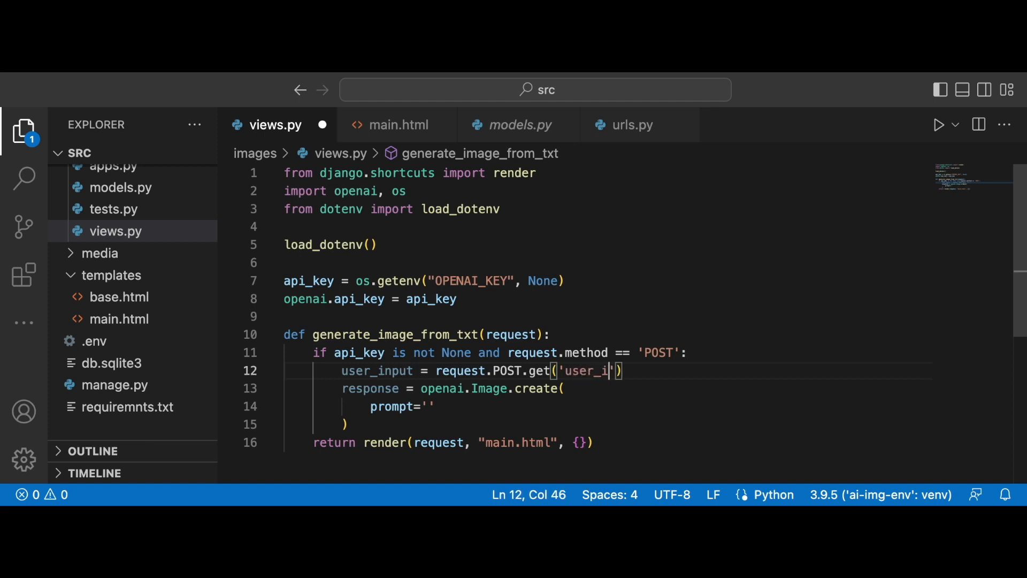
type("nput")
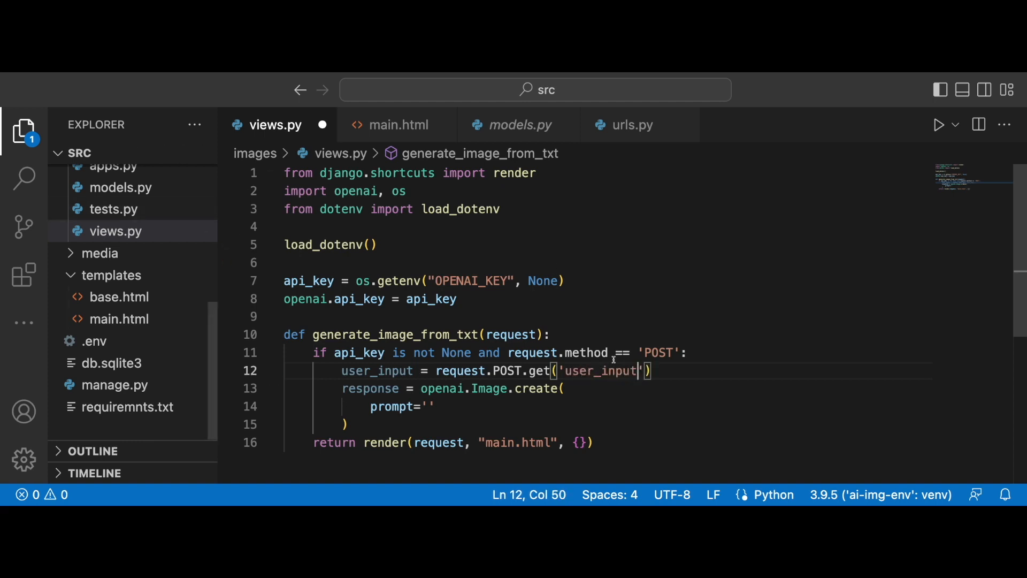
left_click(398, 124)
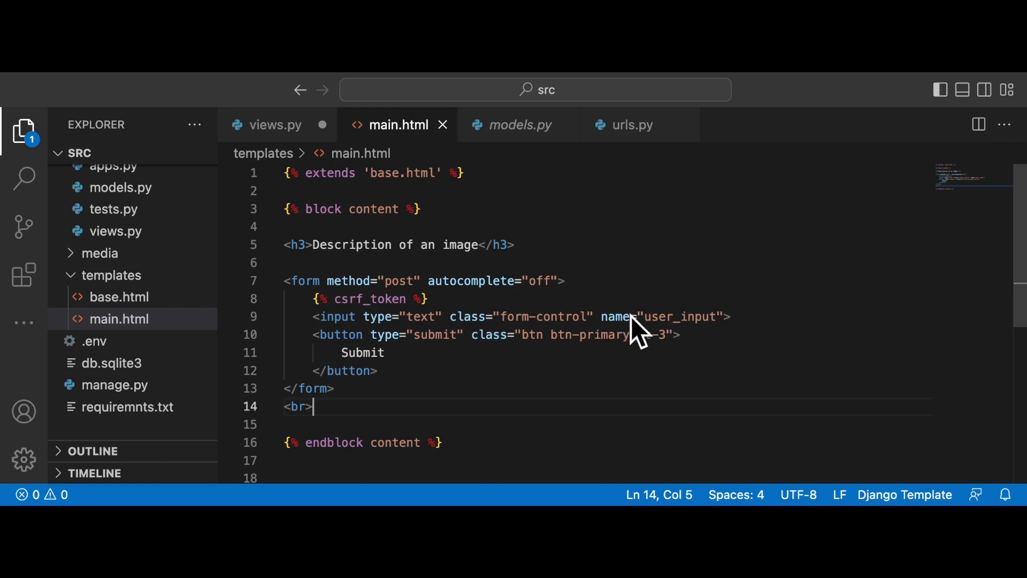
left_click(275, 124)
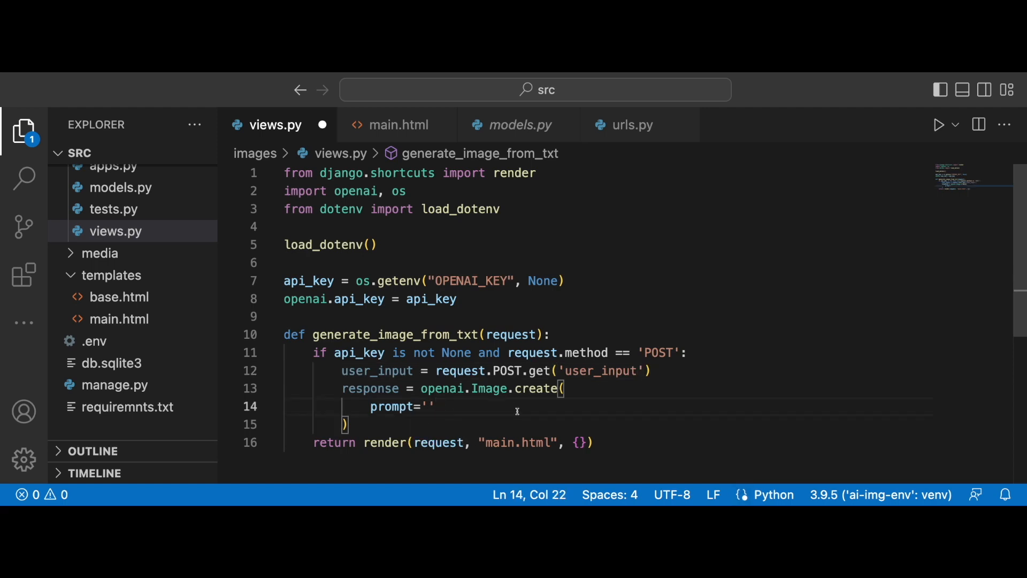
Pass prompt=user_input and size='256x256' to the image create call
key("Backspace")
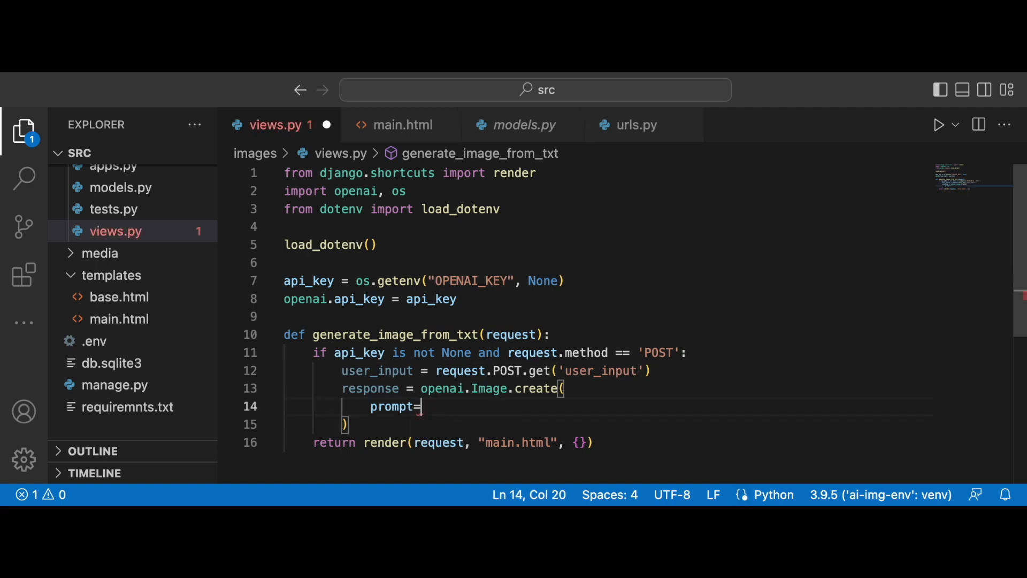
type("user_input")
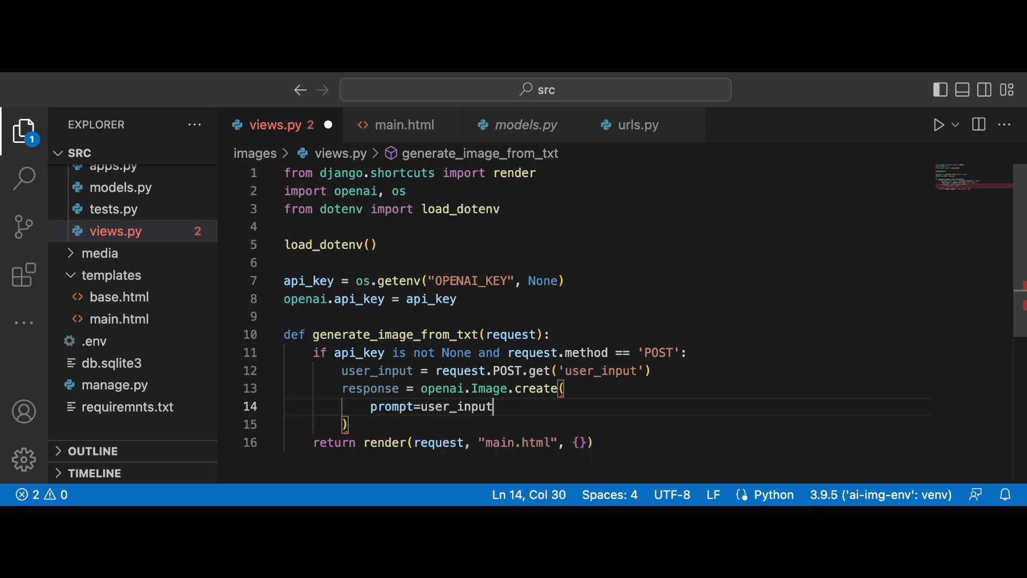
key("enter")
type("size")
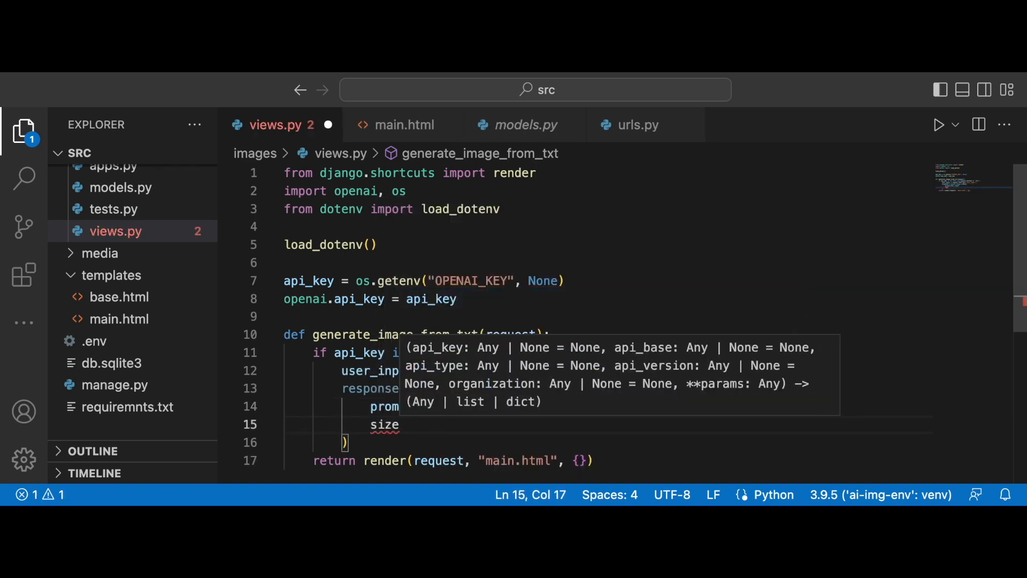
type("=")
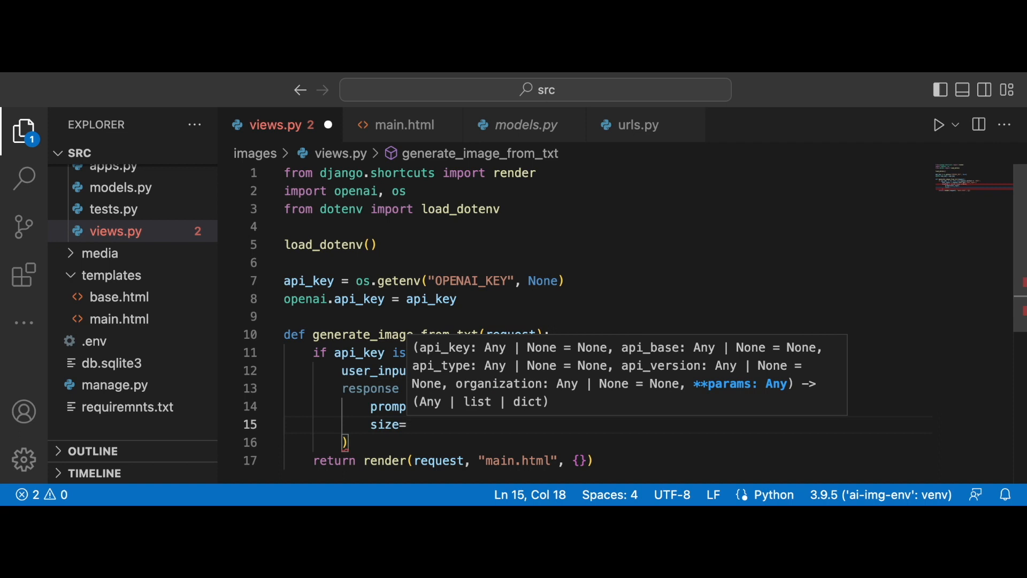
type("'2'")
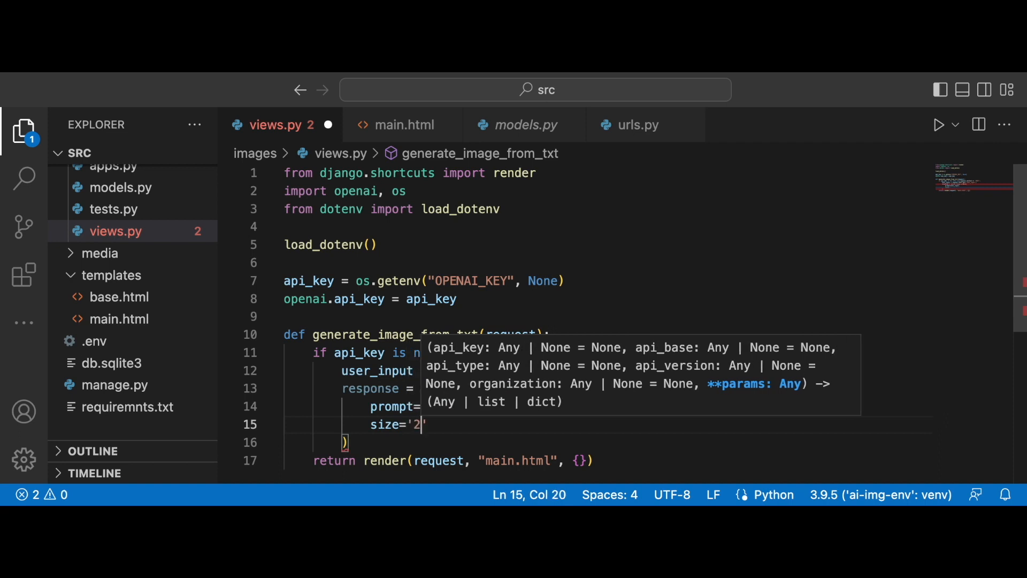
type("56x")
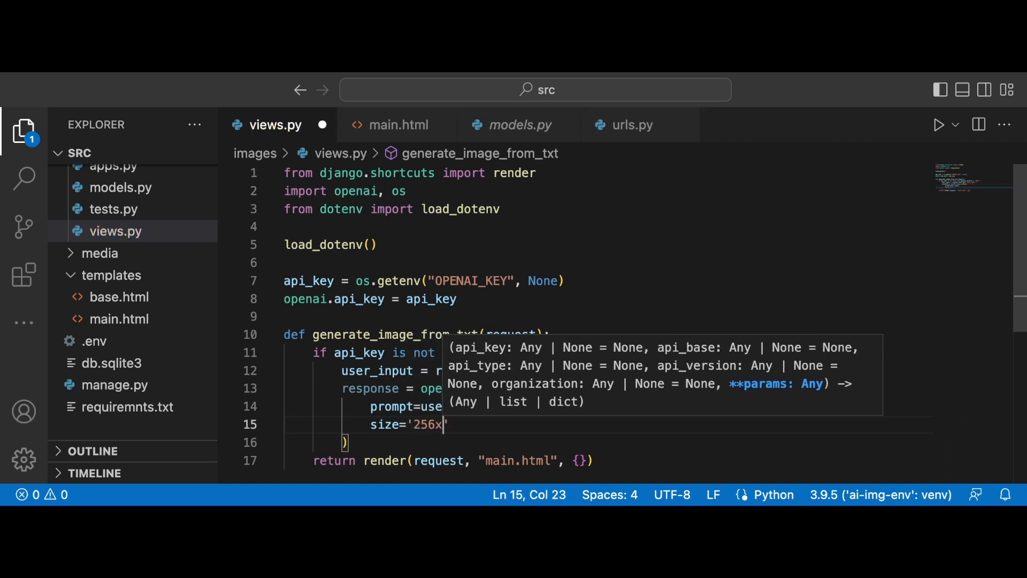
type("256'")
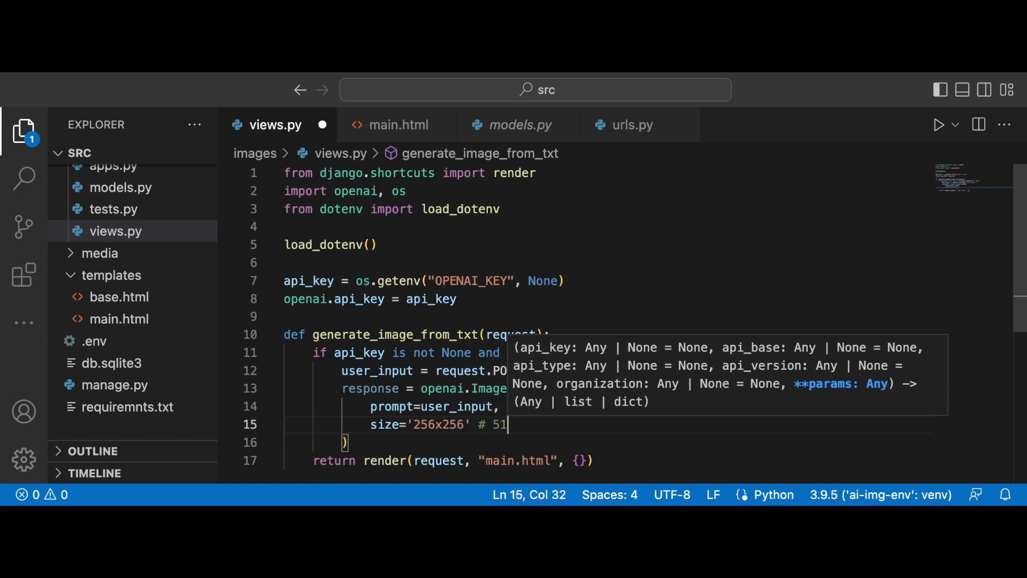
type("2x512")
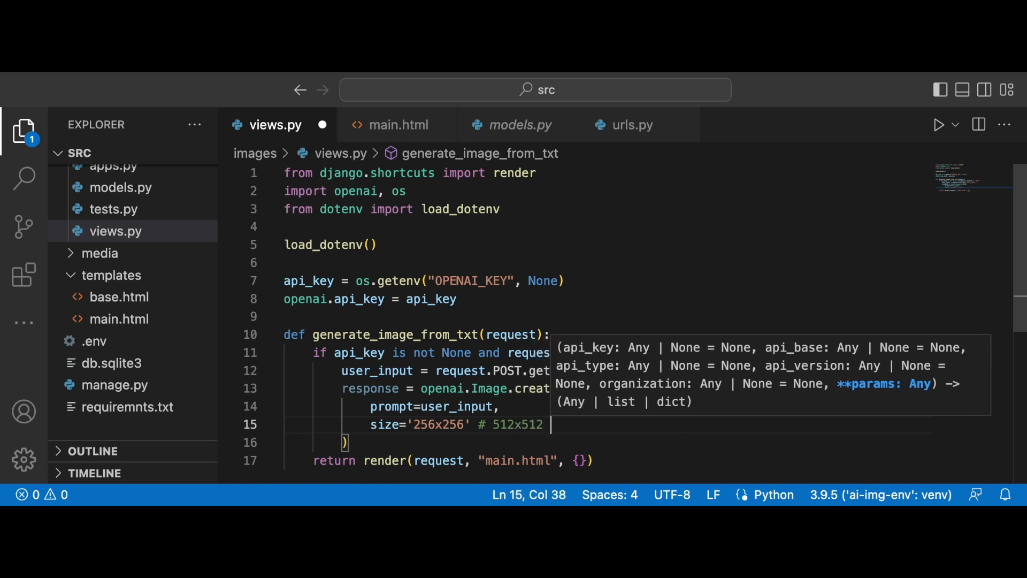
type("1024 x 102")
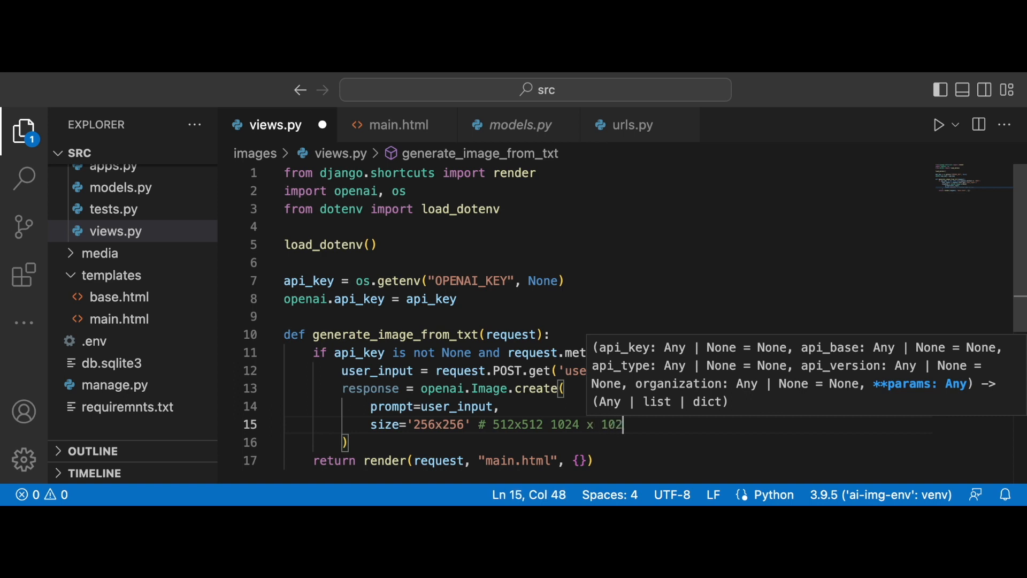
type("4")
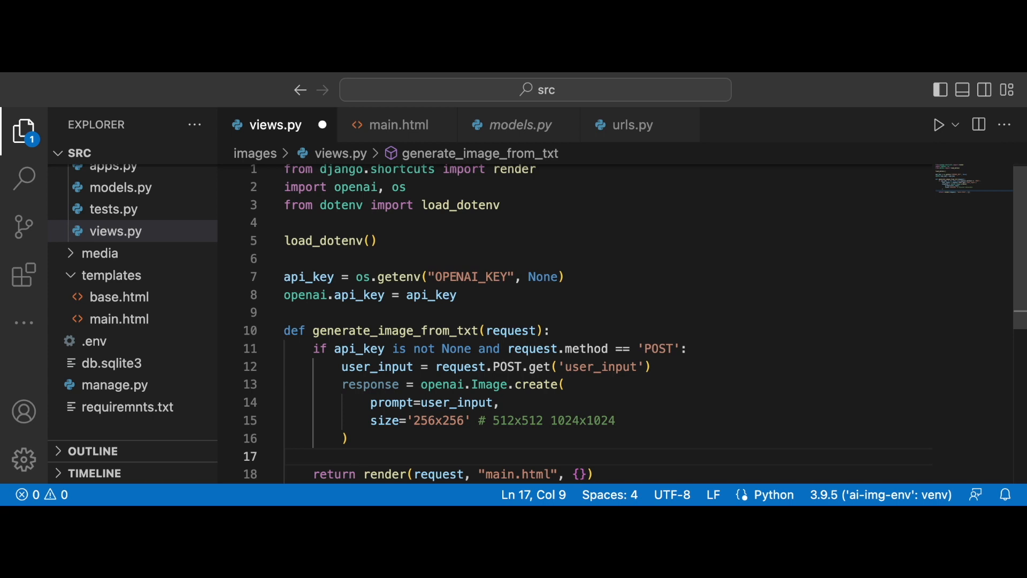
Print the OpenAI response for debugging
type("pr")
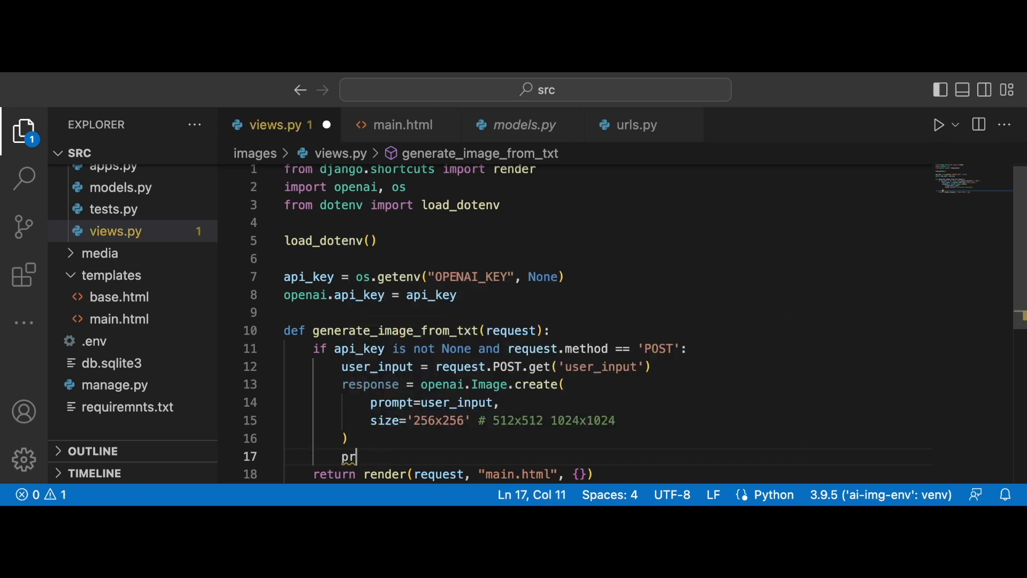
type("int(re")
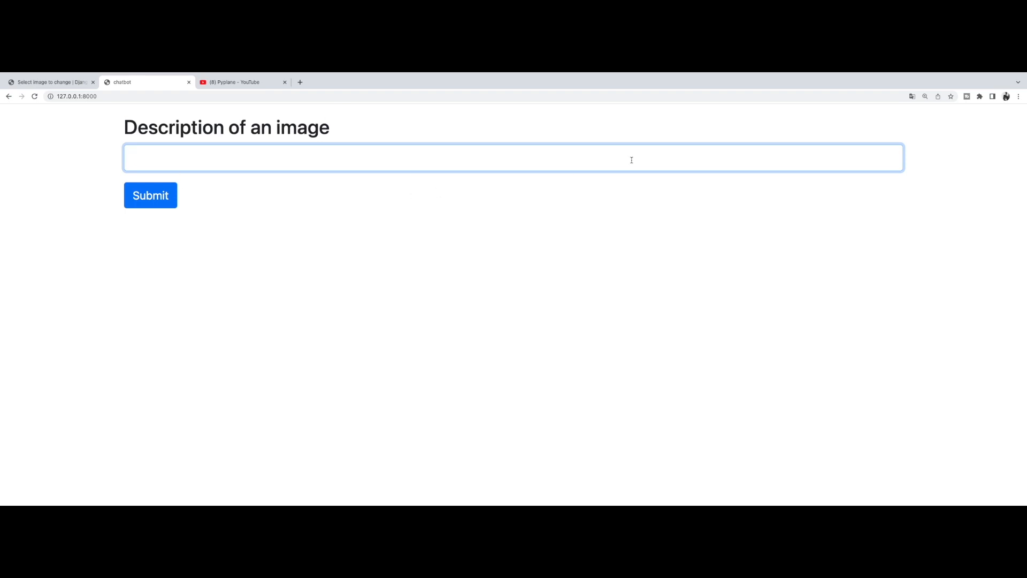
Submit 'cute puppy in space' and check the OpenAI response in the runserver terminal
type("cute puppy in space")
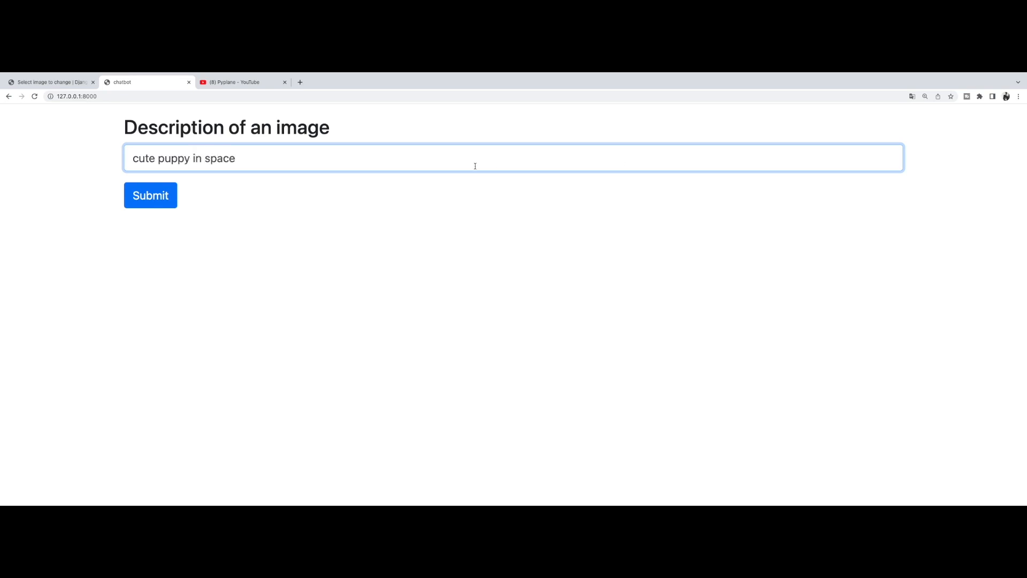
left_click(150, 194)
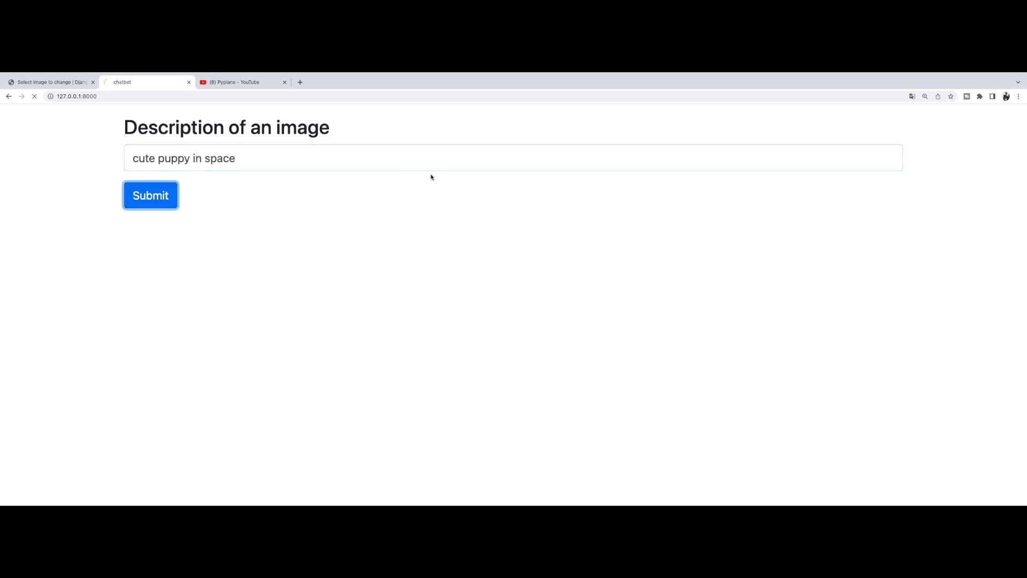
left_click(150, 195)
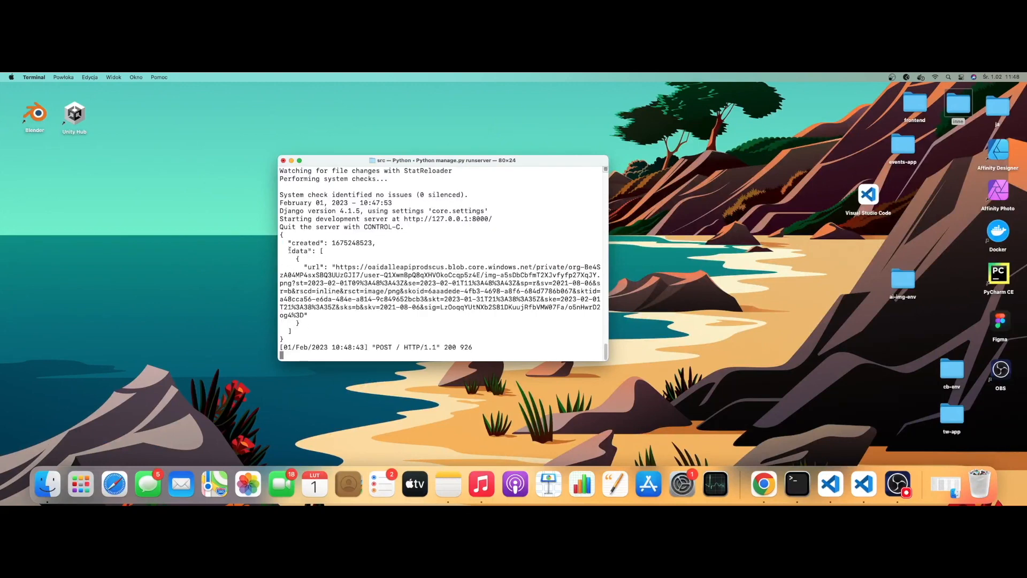
double_click(314, 266)
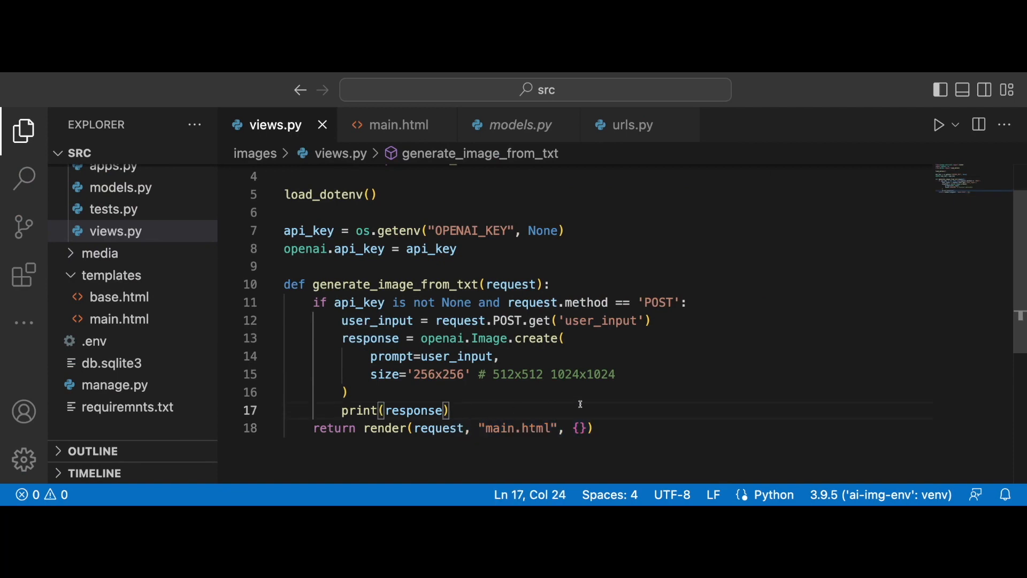
Set img_url = response["data"][0]["url"] and import requests
type("img_url")
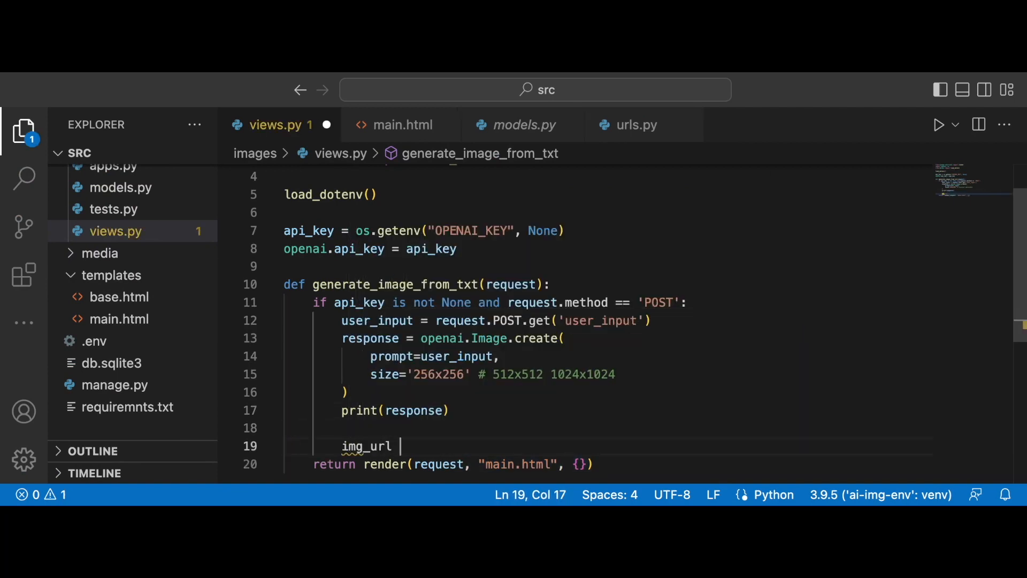
type("= response")
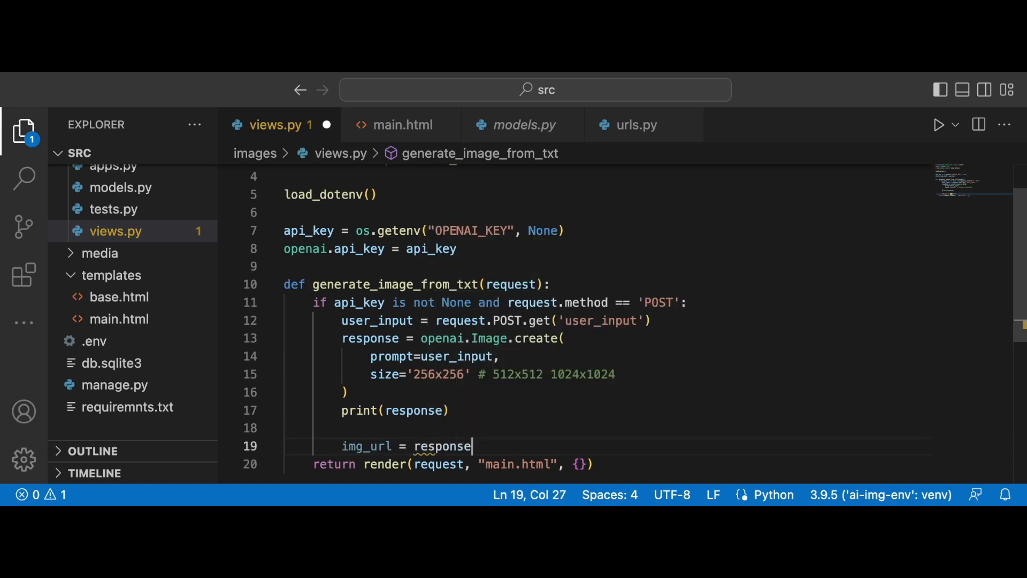
type("[\"da\"]")
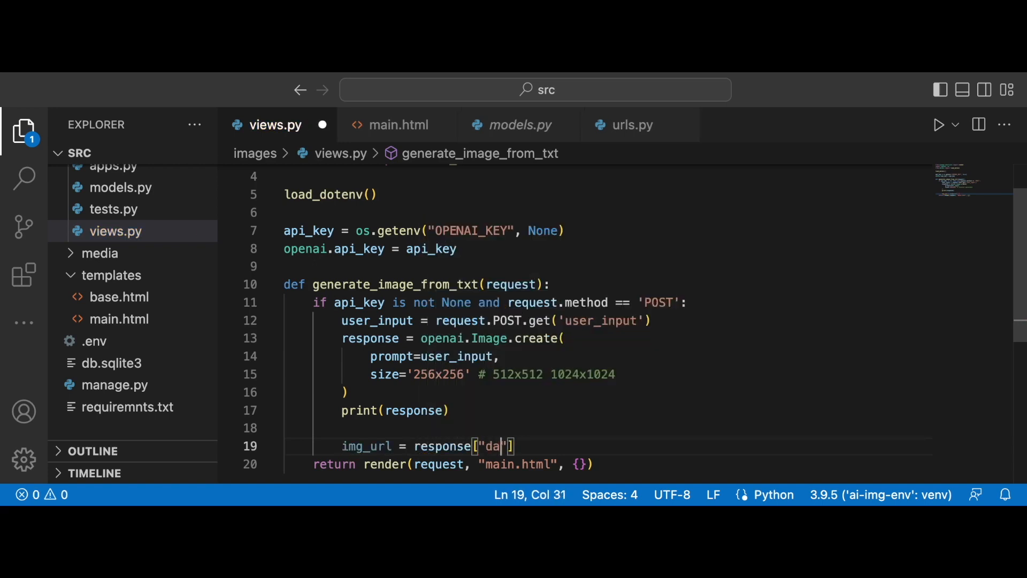
type("ta")
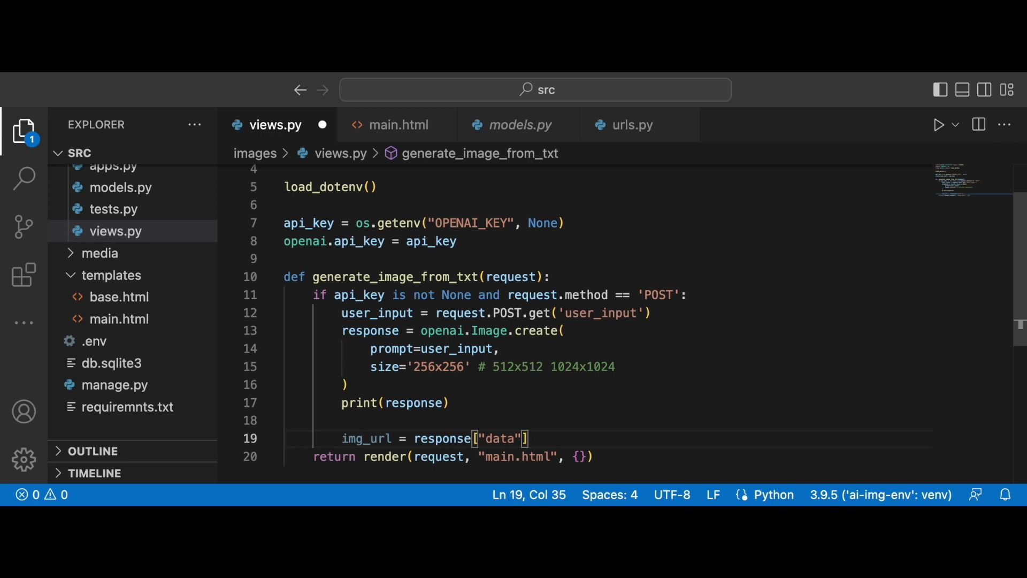
type("[0][")
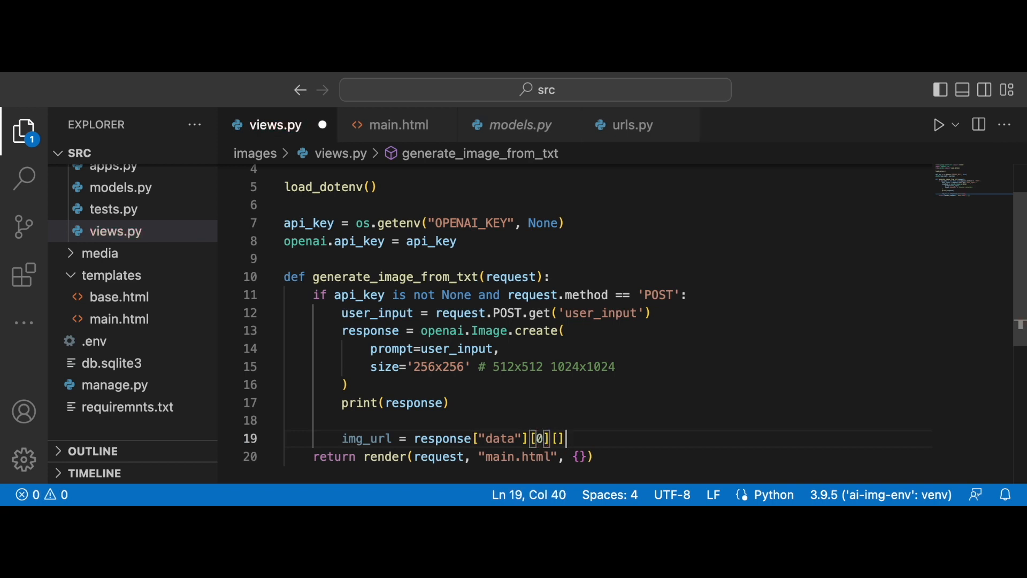
type("\"url\"")
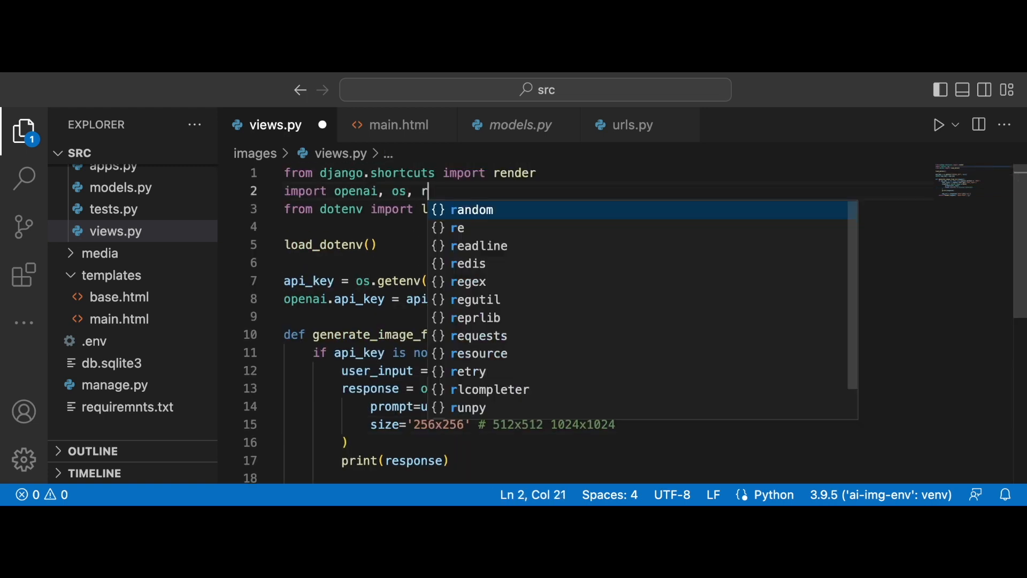
type("equests")
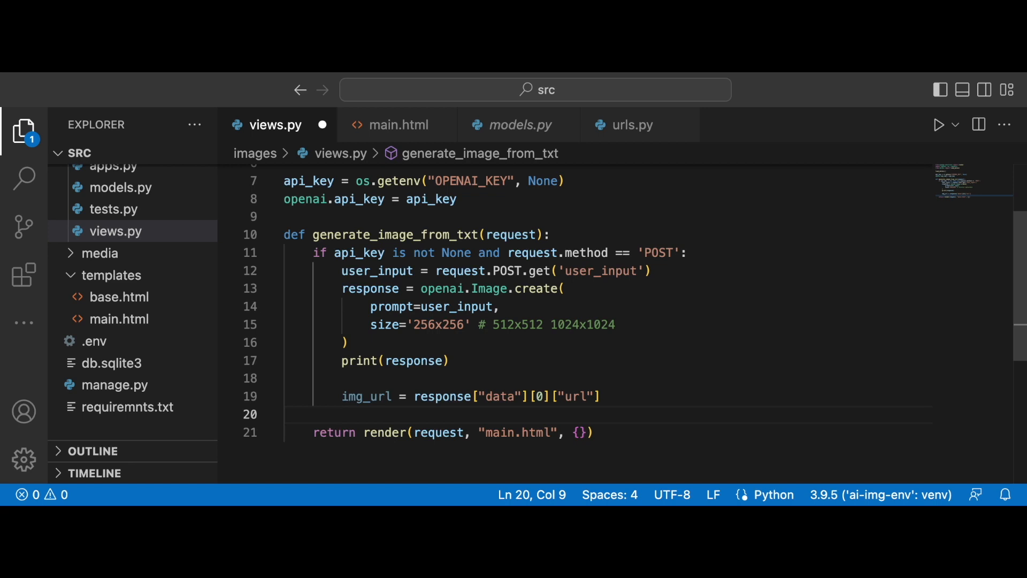
Download the image with response = requests.get(img_url) and print the response
type("response")
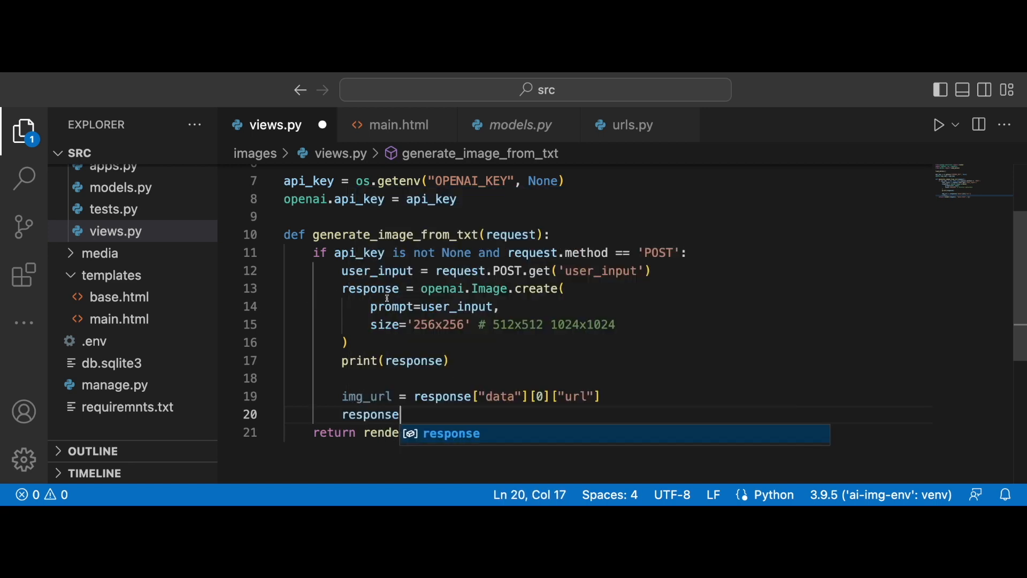
type("=")
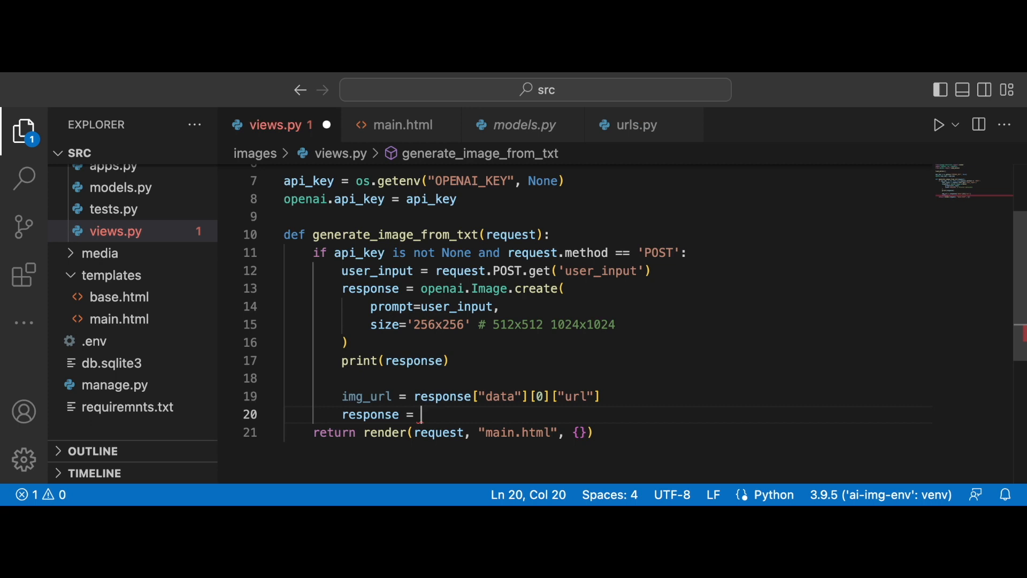
type("request")
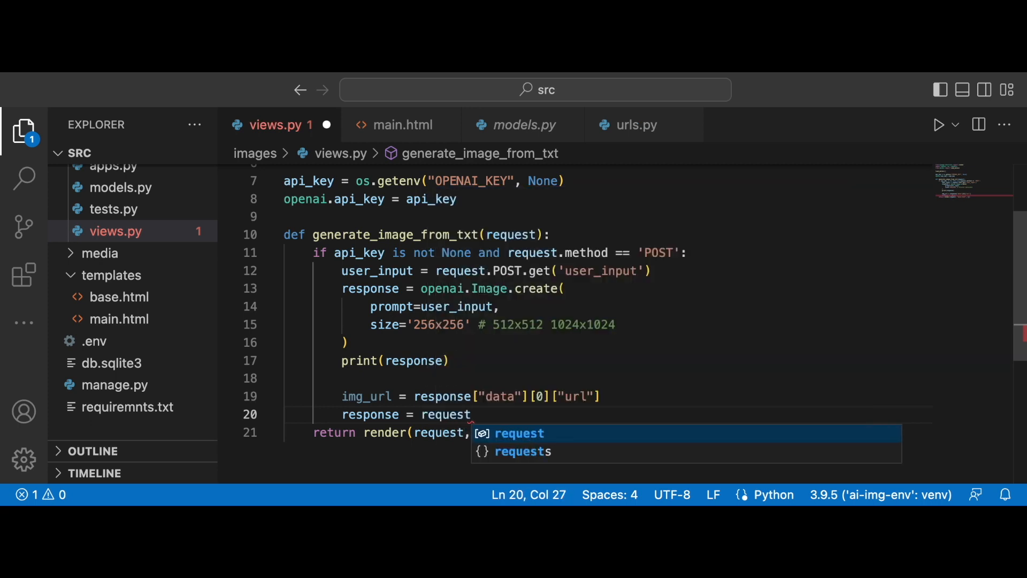
type("s.get")
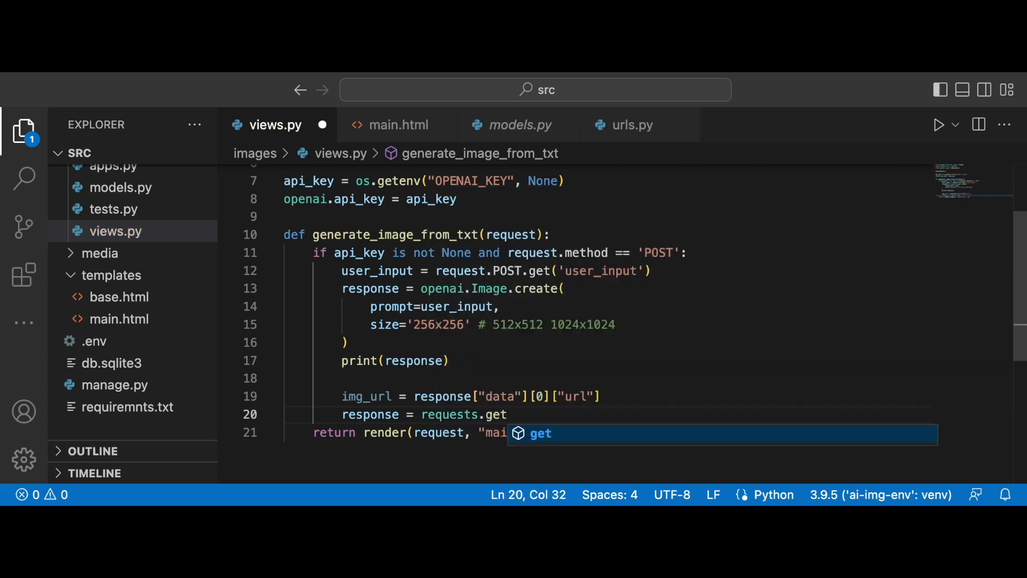
type("(img_url")
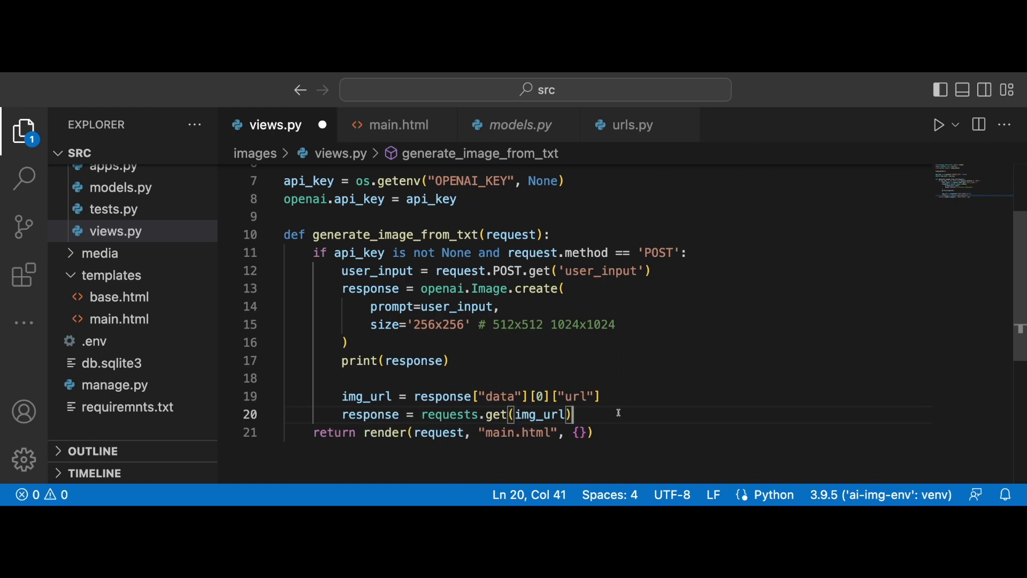
type("p")
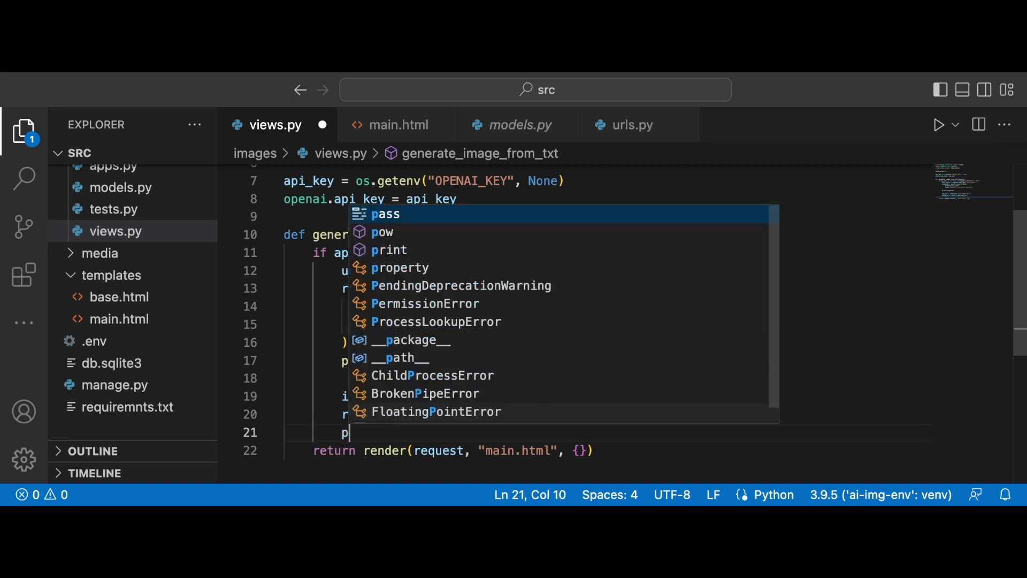
type("rin")
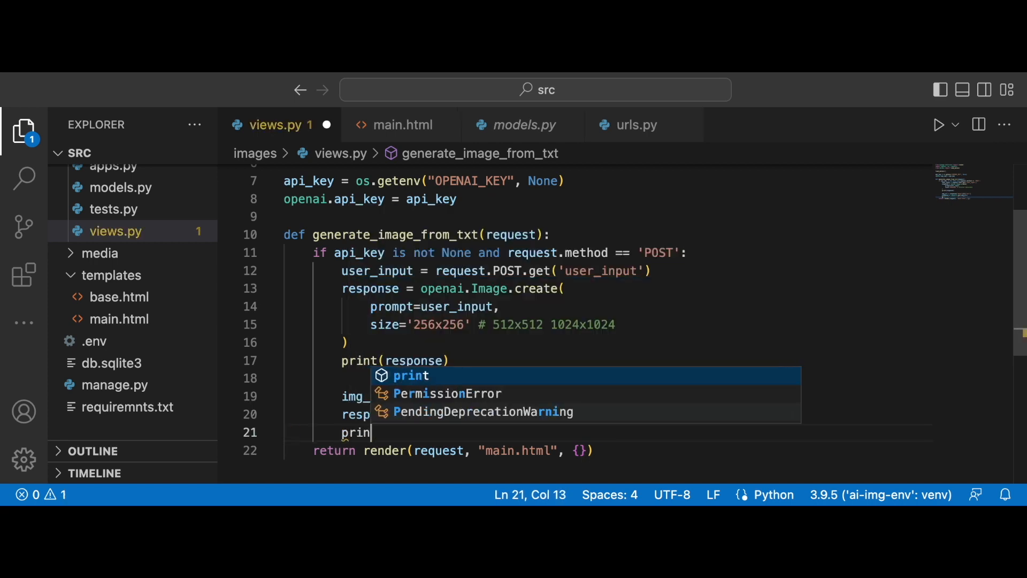
type("r")
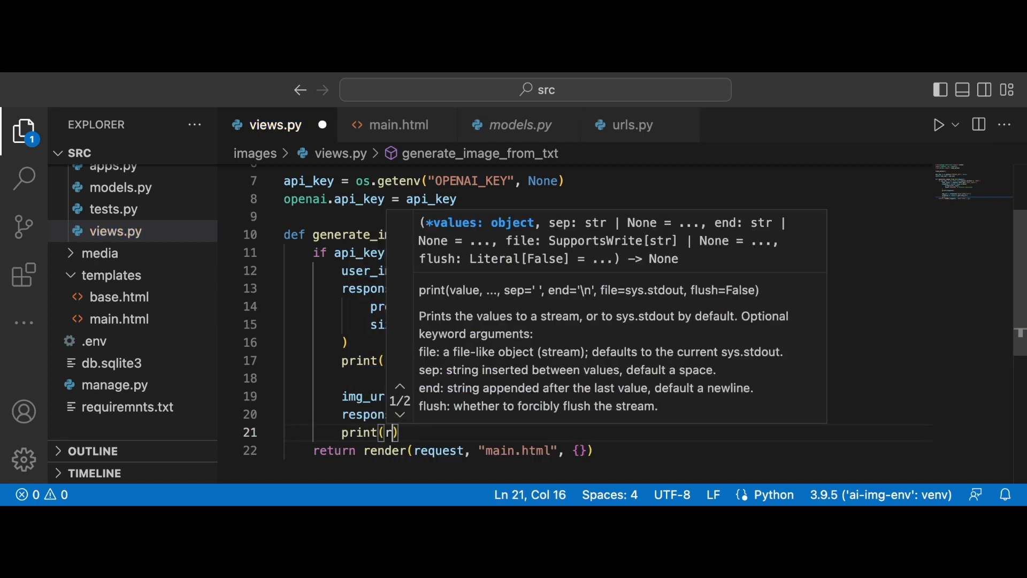
type("esponse")
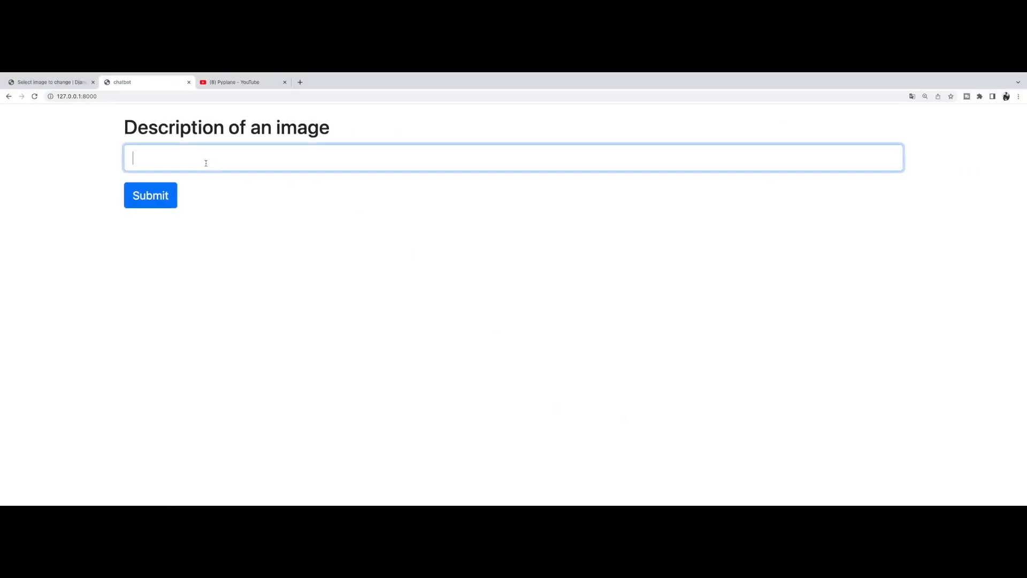
Submit the description 'cute kitty in Spain' from the form
type("cute kitty i")
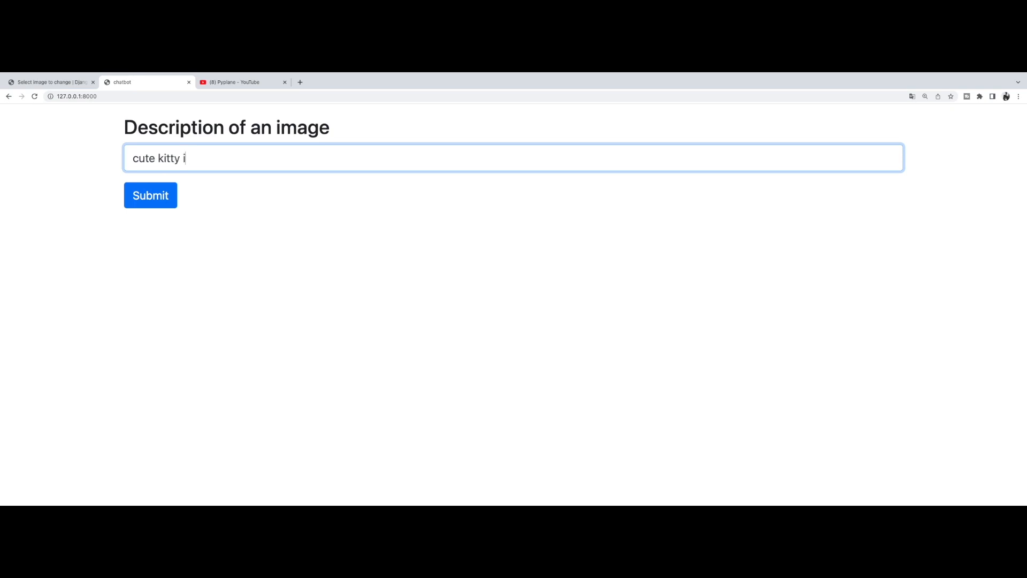
type("n SPain")
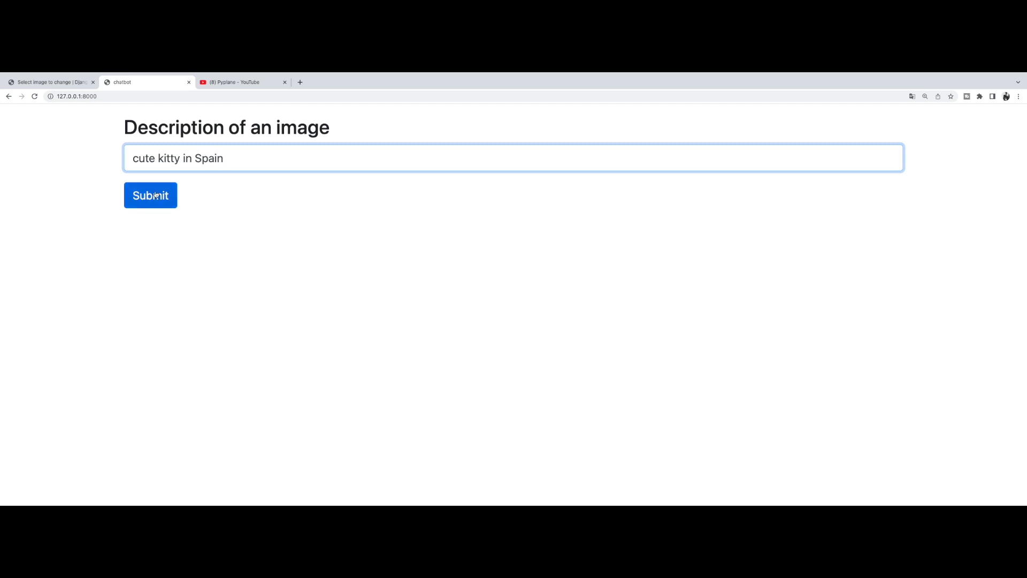
left_click(150, 194)
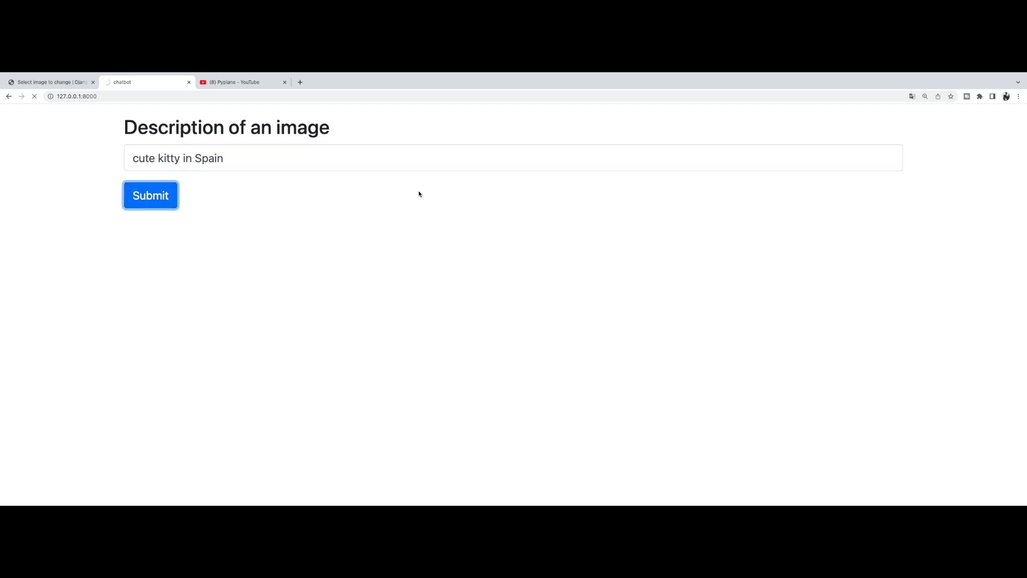
left_click(150, 195)
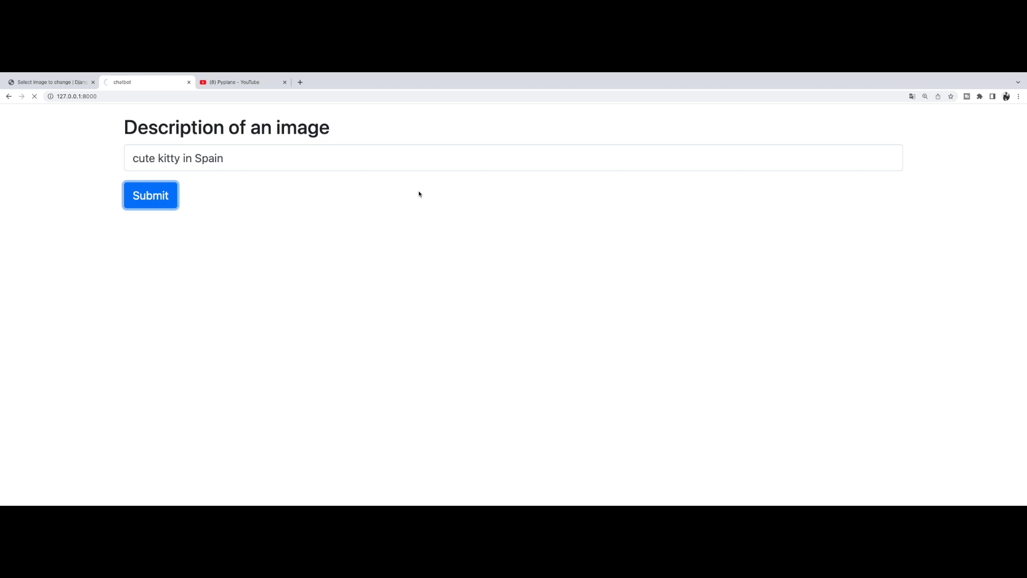
left_click(149, 195)
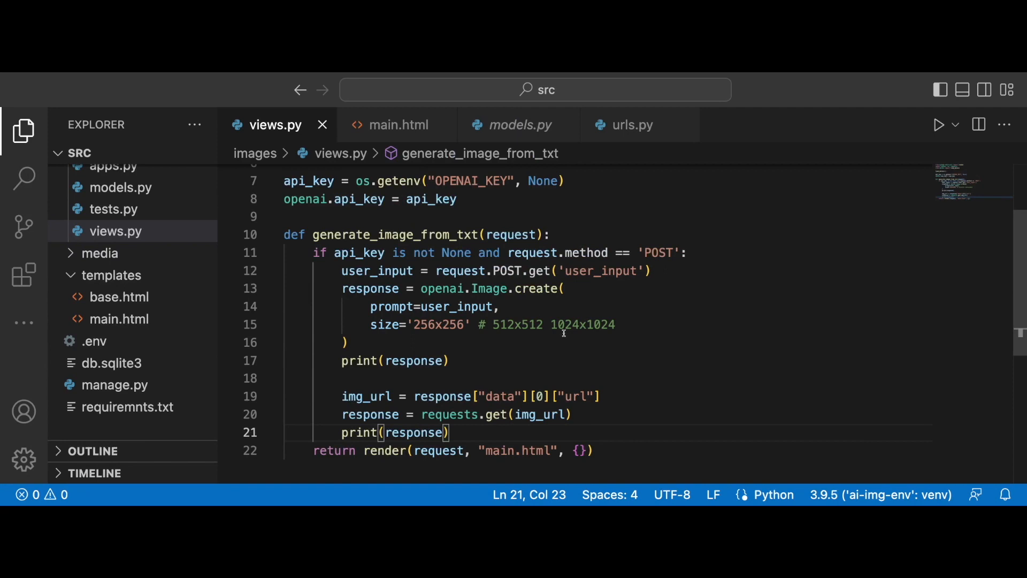
mouse_move(588, 341)
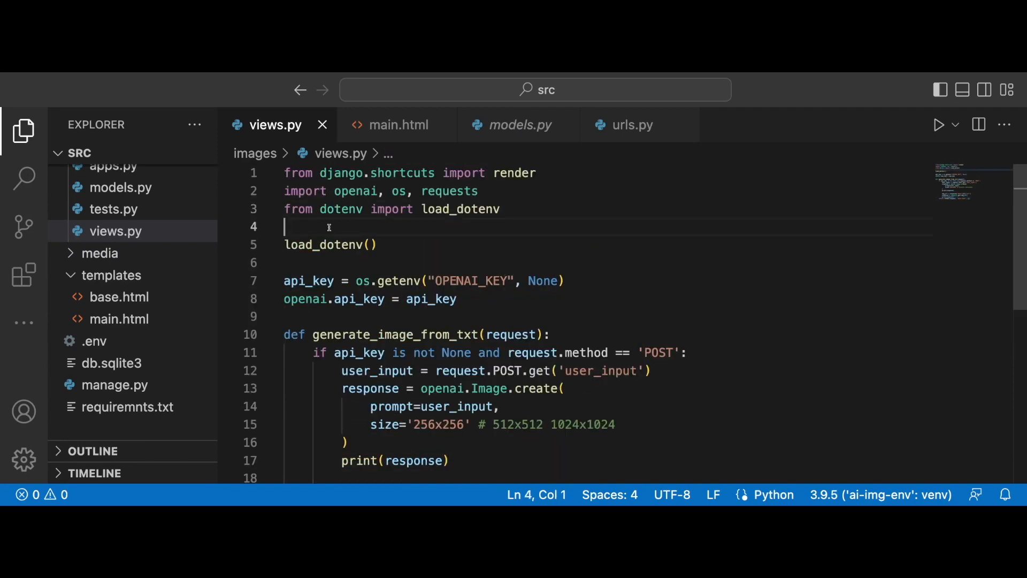
Import ContentFile from django.core.files
type("from")
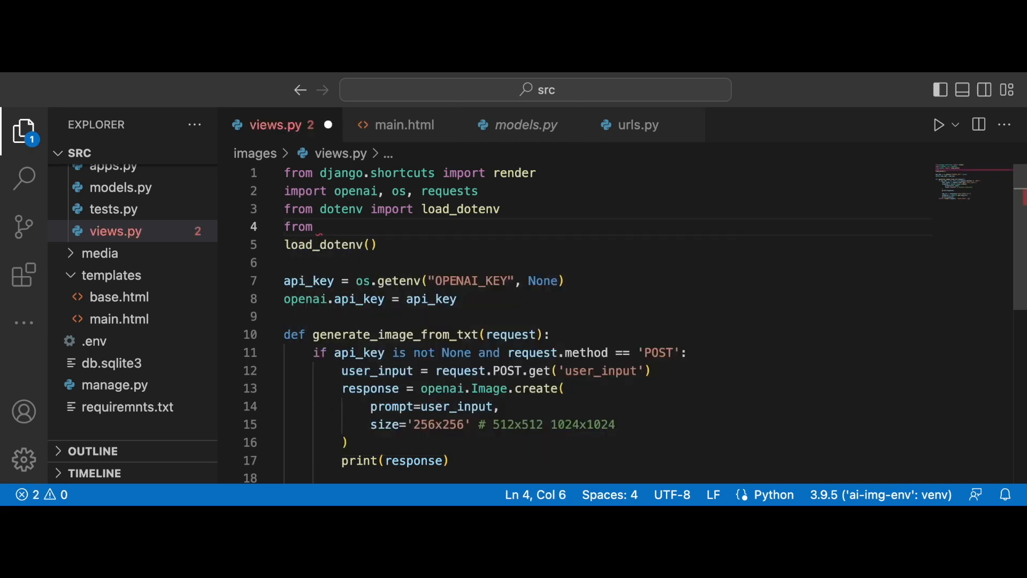
type("django")
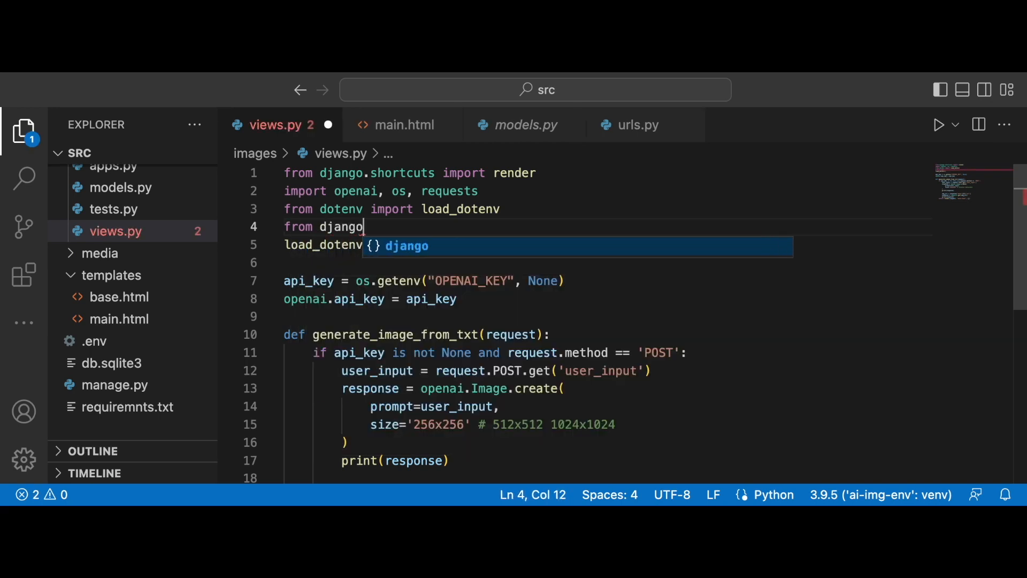
type(".core.files.base i")
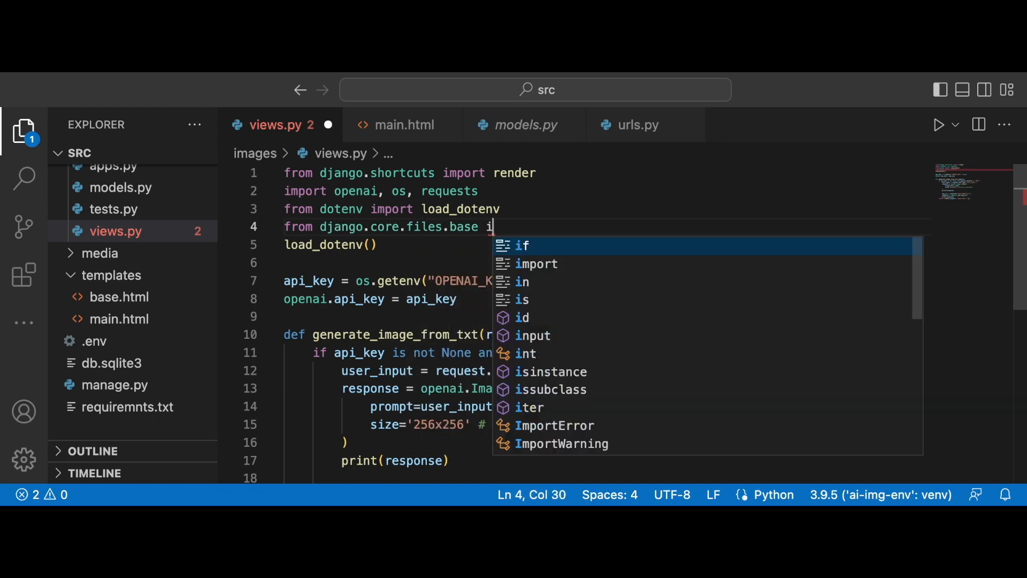
type("mport ContentFile")
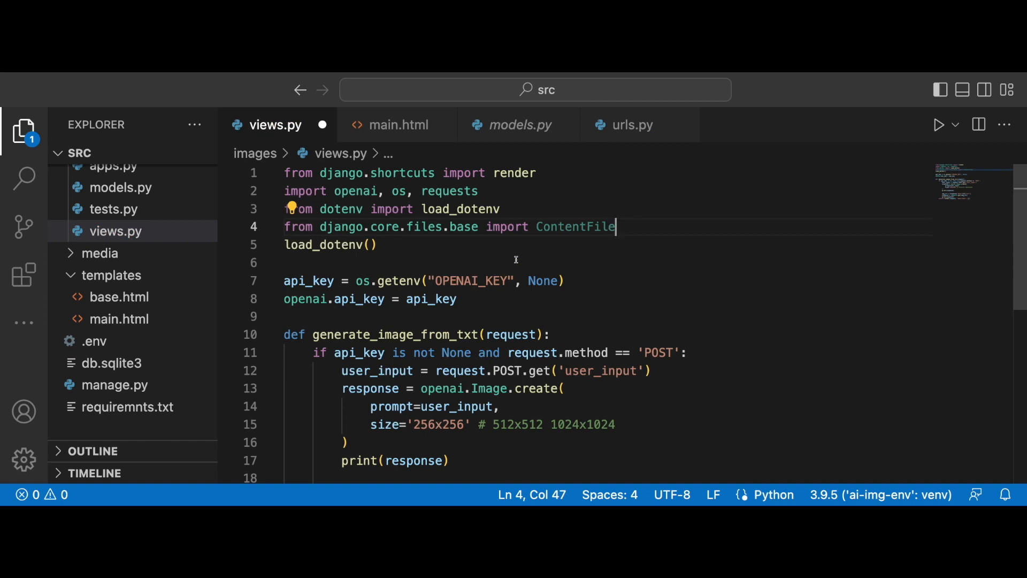
scroll("down", 3)
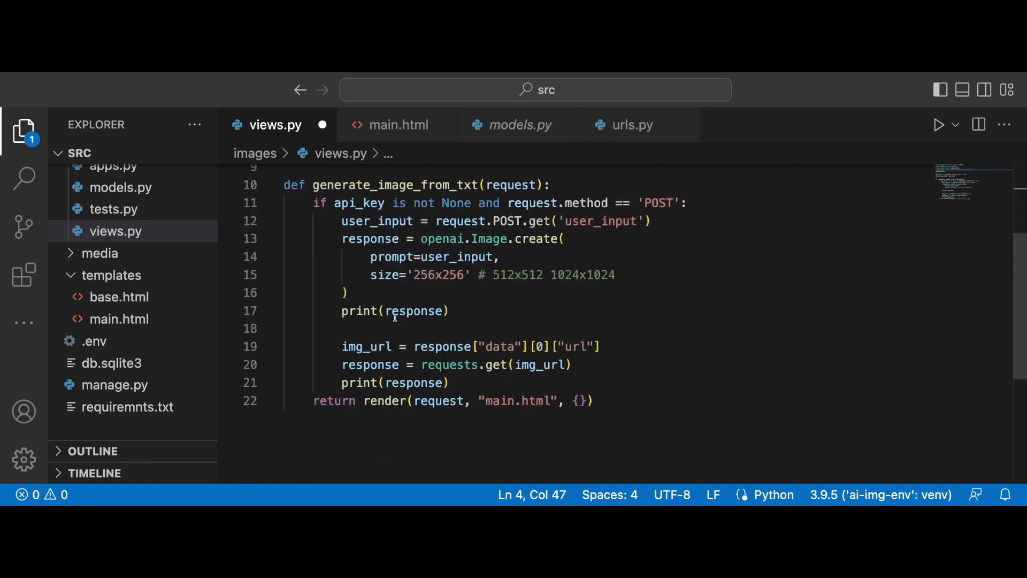
mouse_move(500, 322)
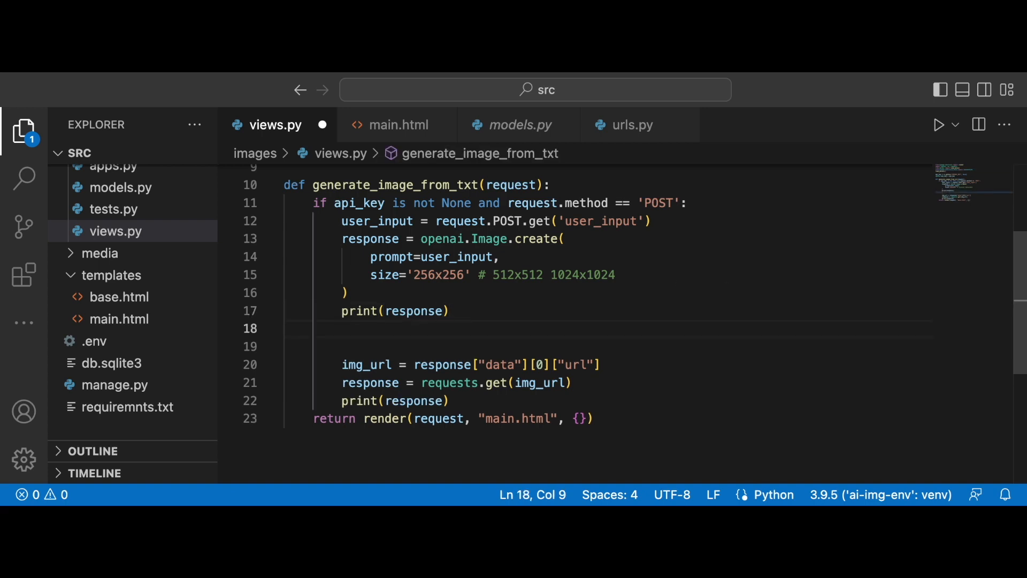
Add img_file = ContentFile(response.content) and remove a debug print
type("img_file")
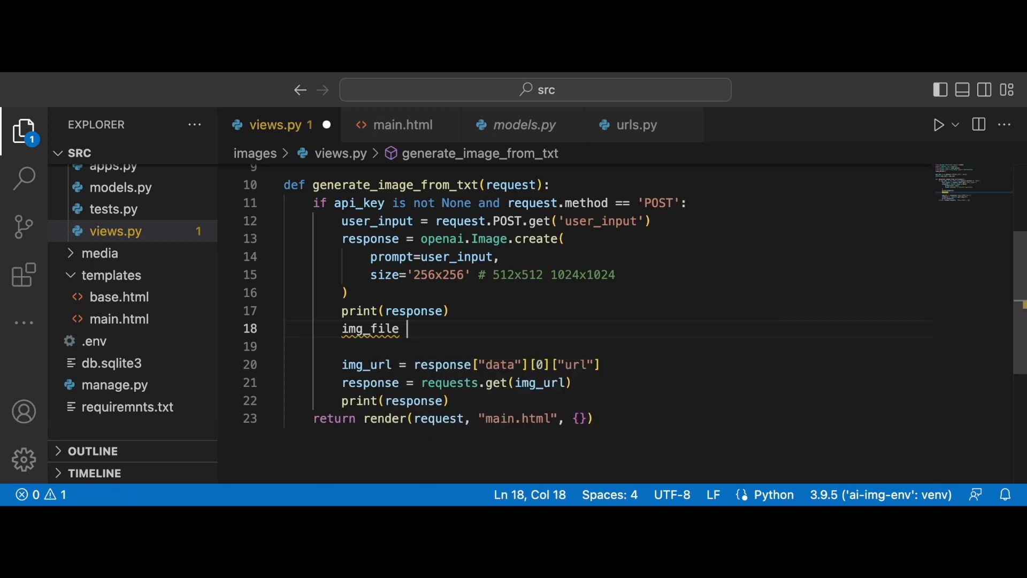
type("= ContentFile")
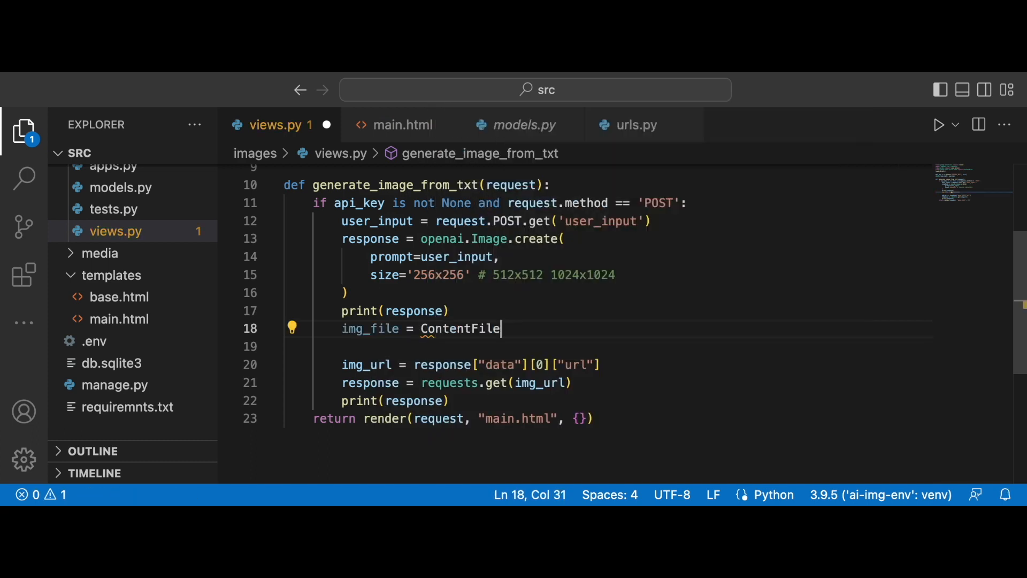
type("()")
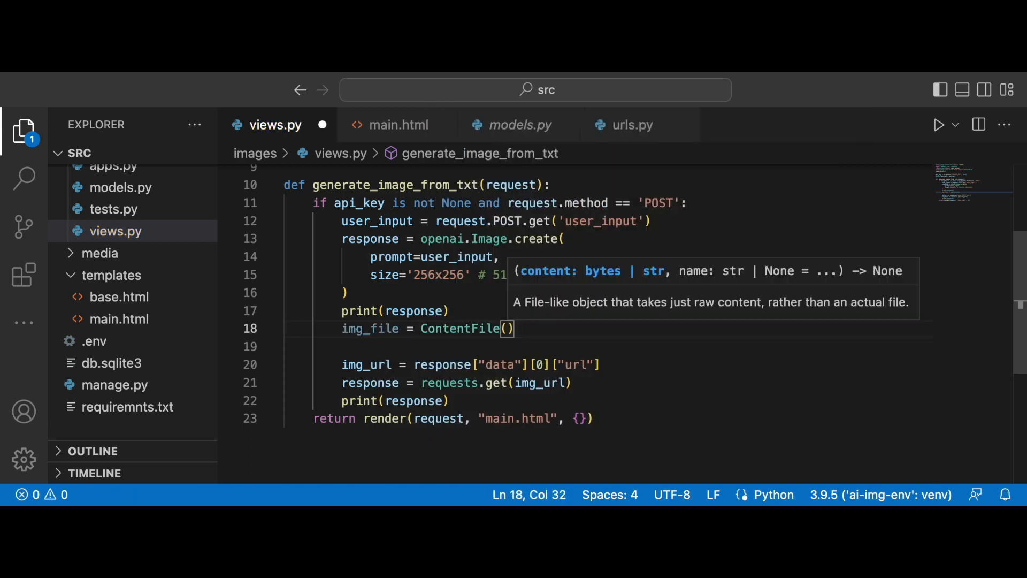
type("response.")
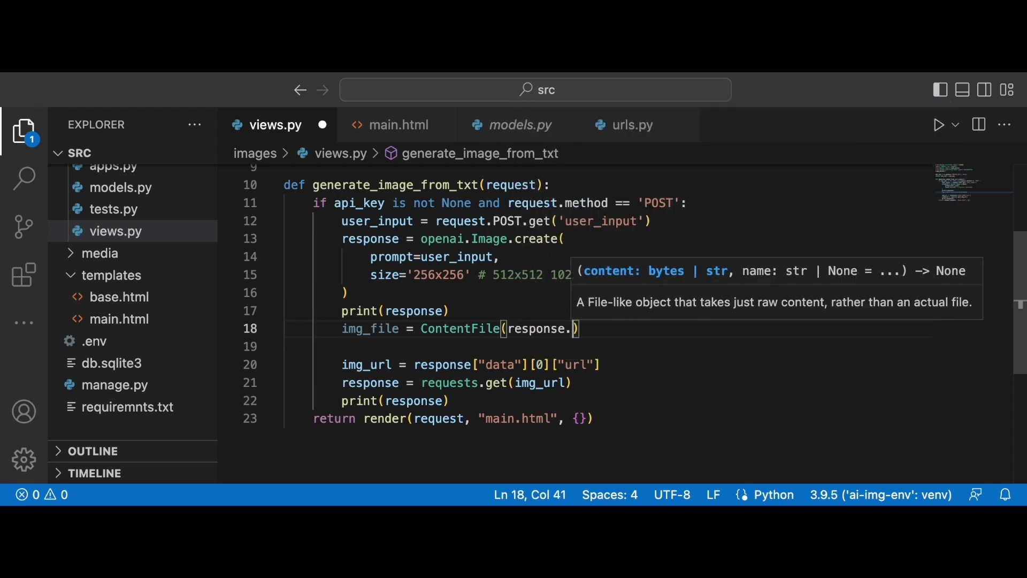
type("con")
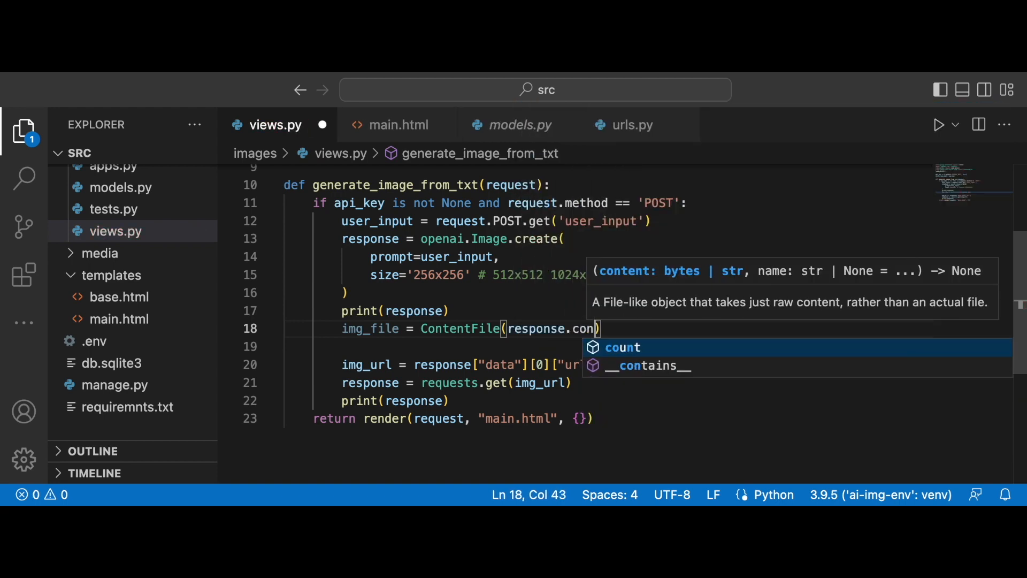
type("tent")
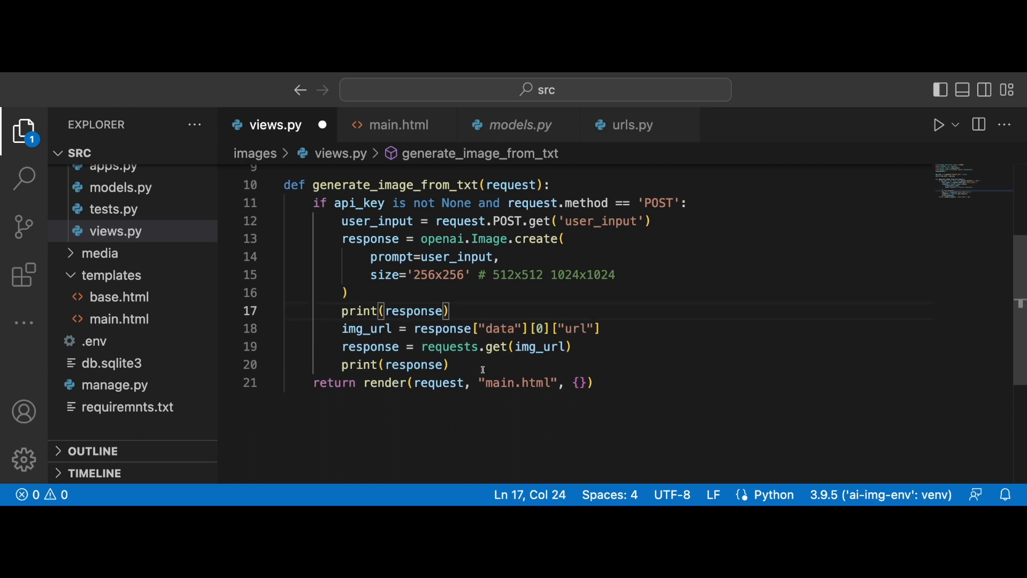
type("img_file = ContentFile(response.content)")
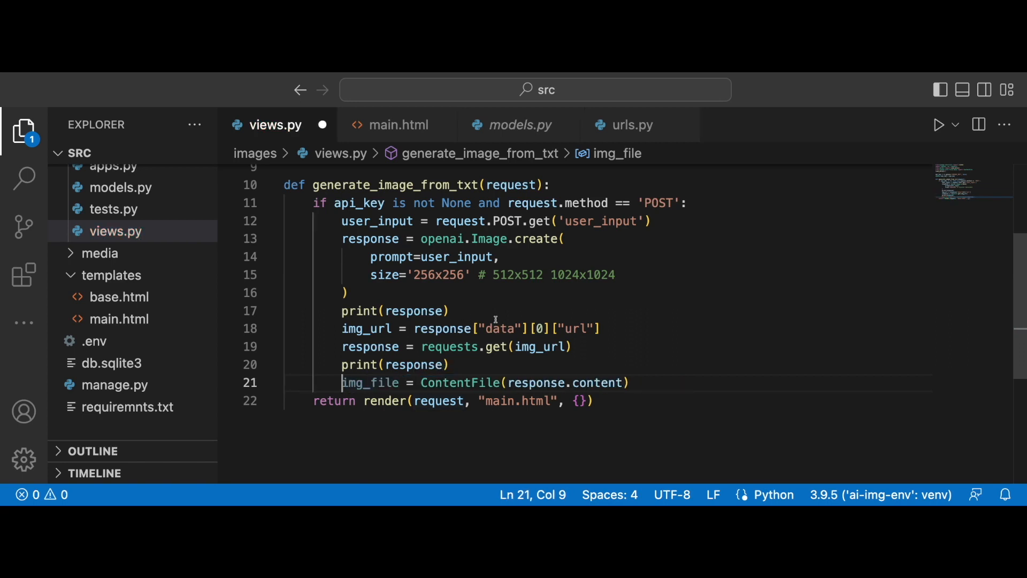
double_click(415, 310)
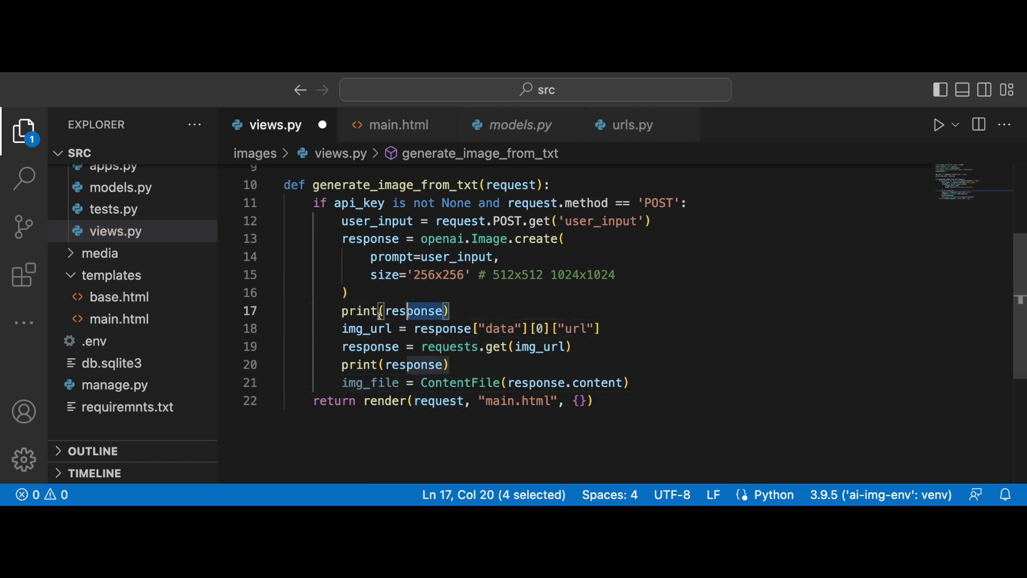
key("Delete")
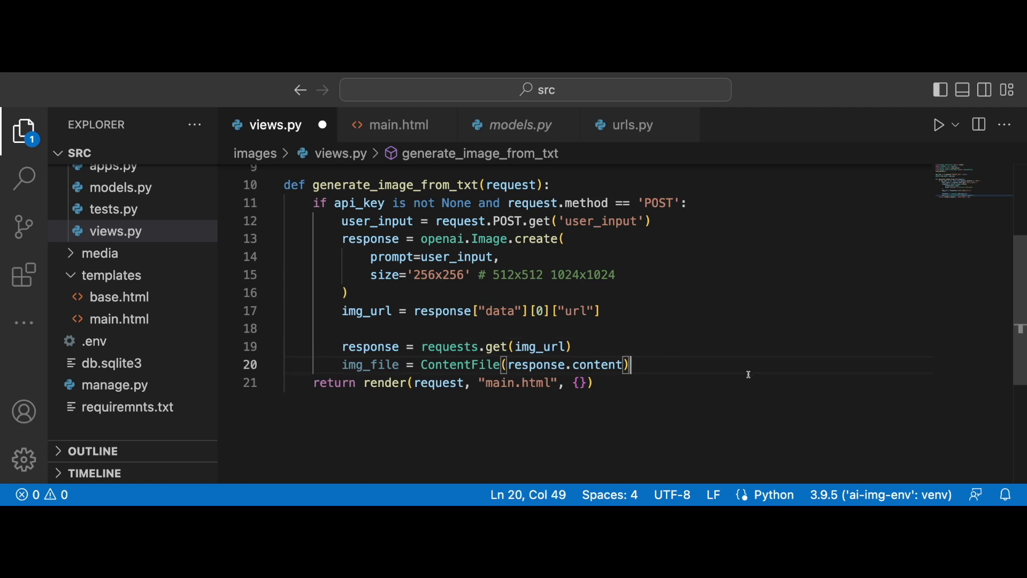
Import the Image model with 'from images.models import Image'
key("Enter")
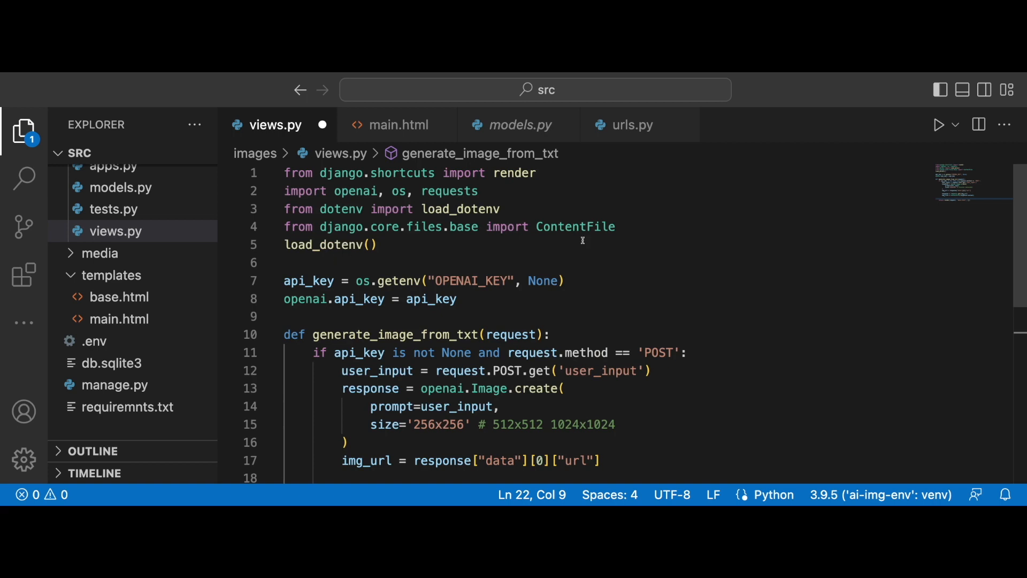
type("from ima")
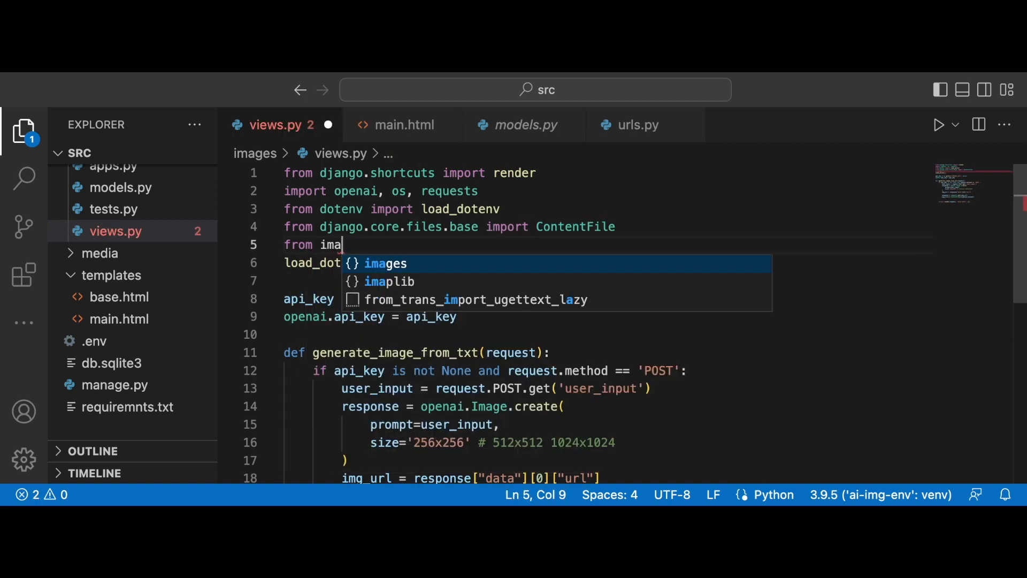
type("ges.models")
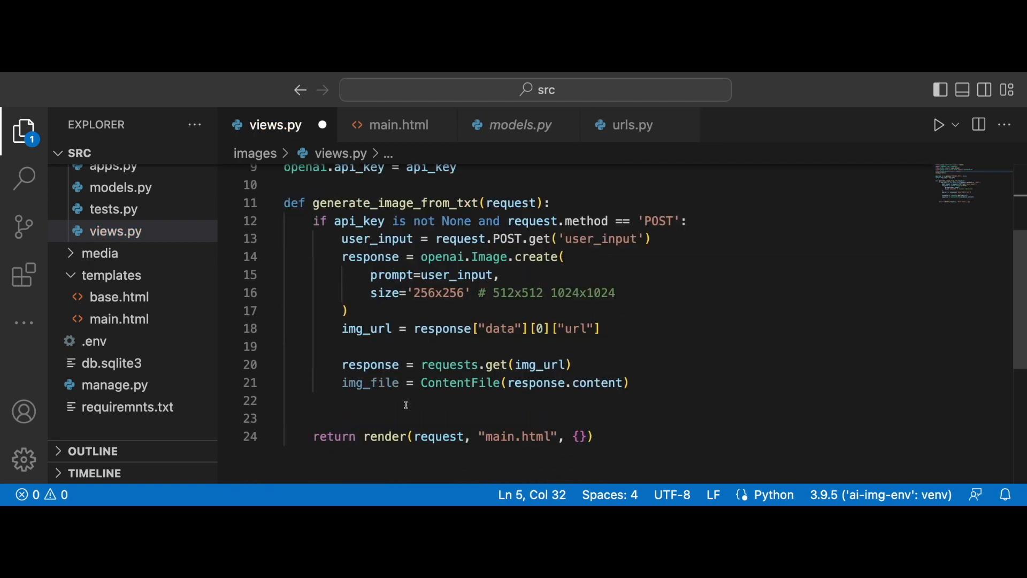
key("Enter")
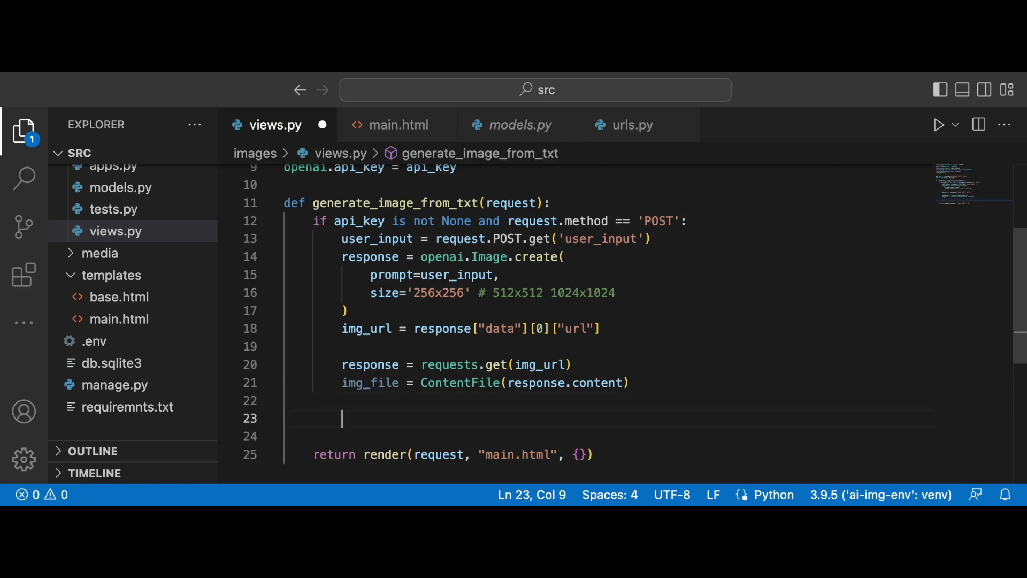
Compute count = Image.objects.count() + 1
type("count =")
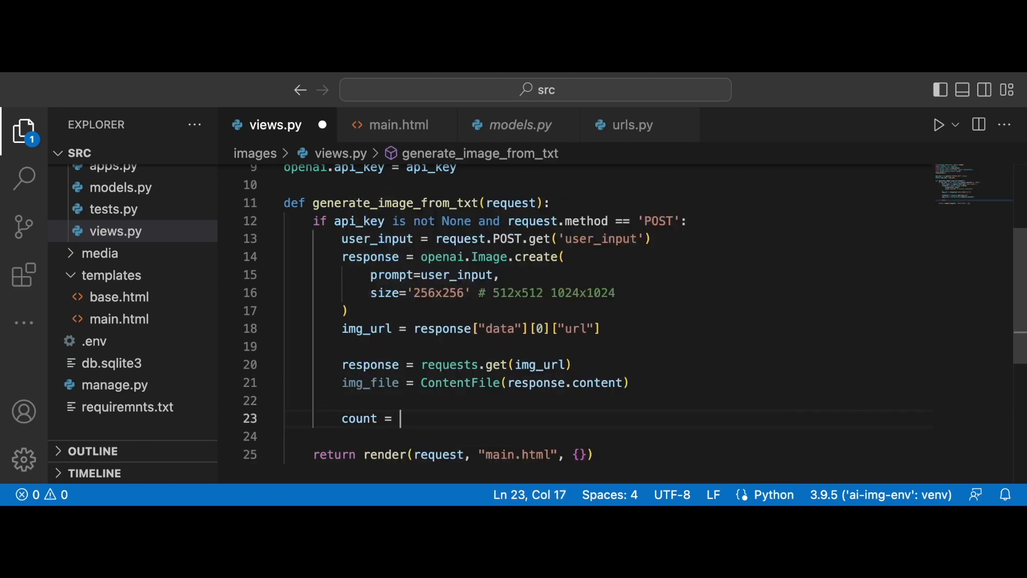
type("Image.o")
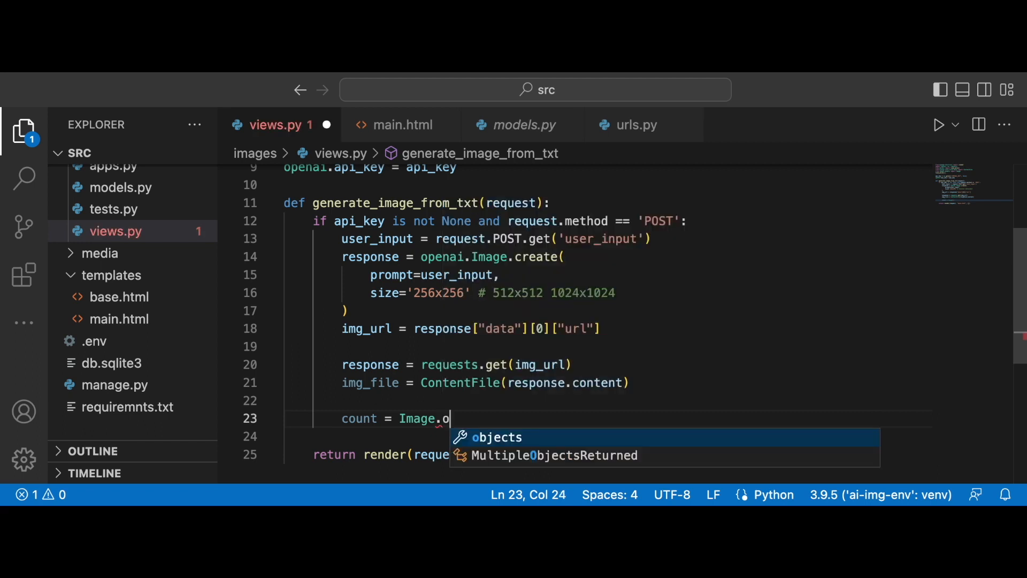
type("bjects.co")
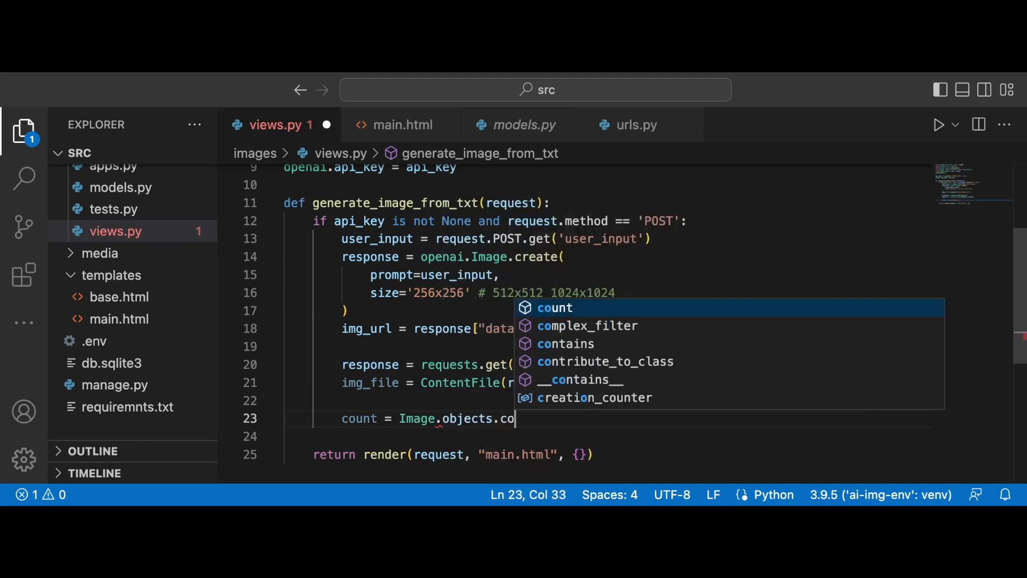
type("count() + 1")
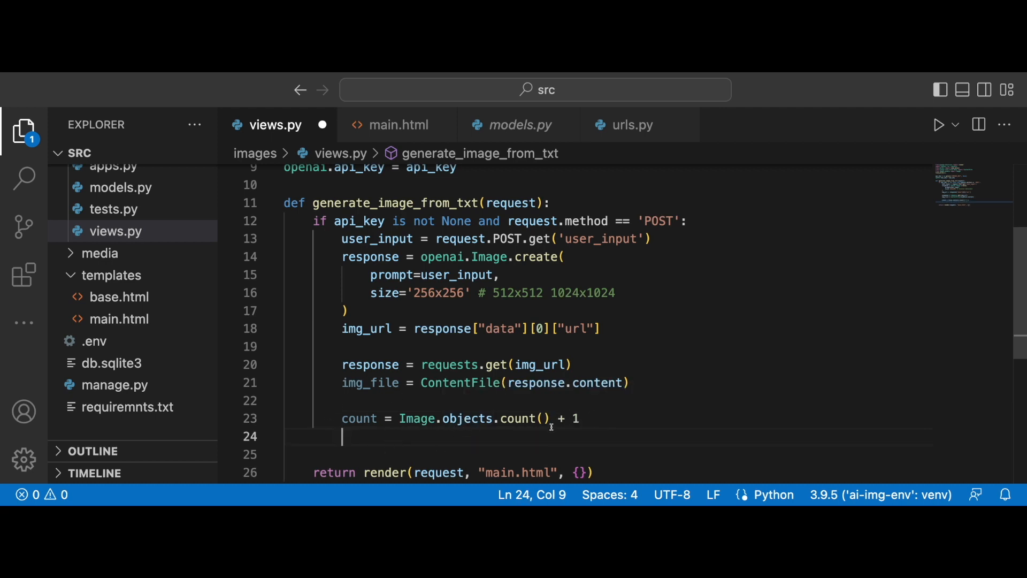
Build fname = f"image-{count}.jpg" and begin the object creation line
type("fname =")
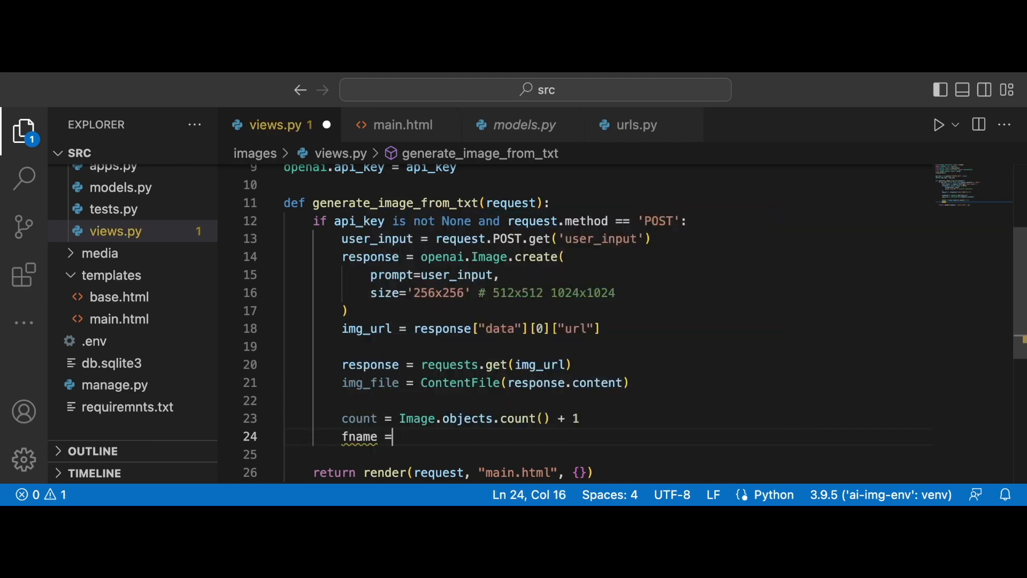
type("f\"\"")
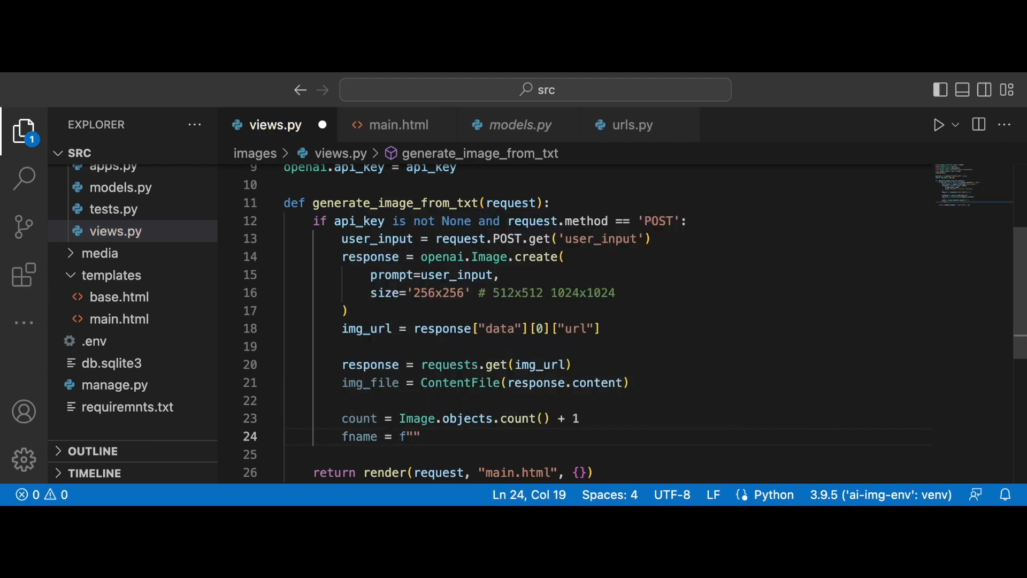
type("image")
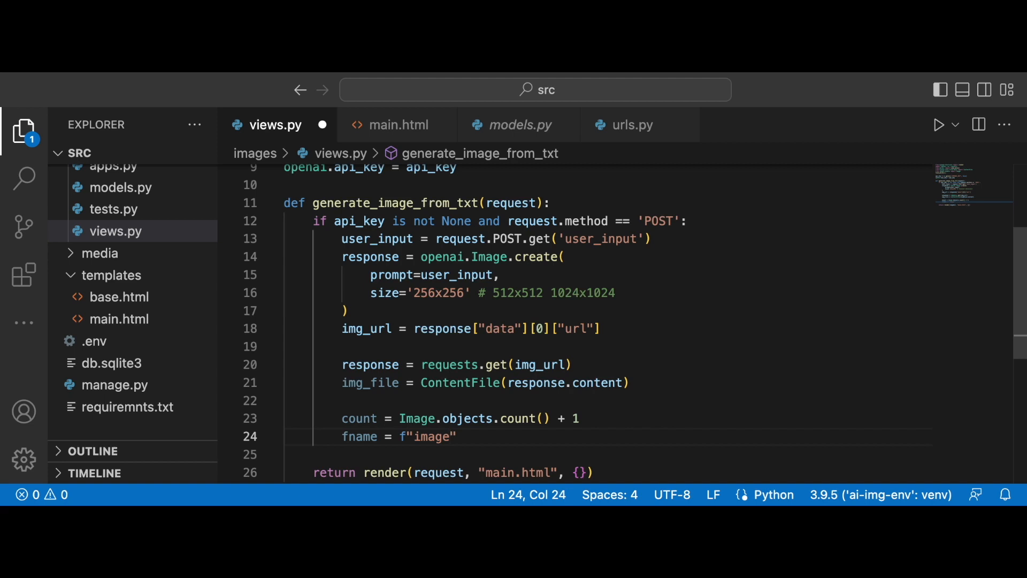
type("{count}.")
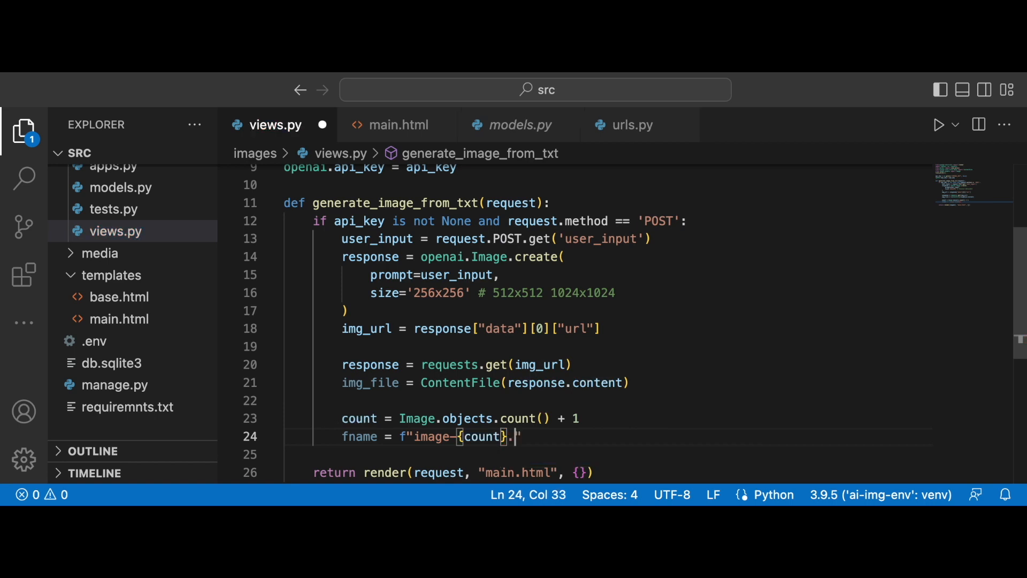
type("jpg\"")
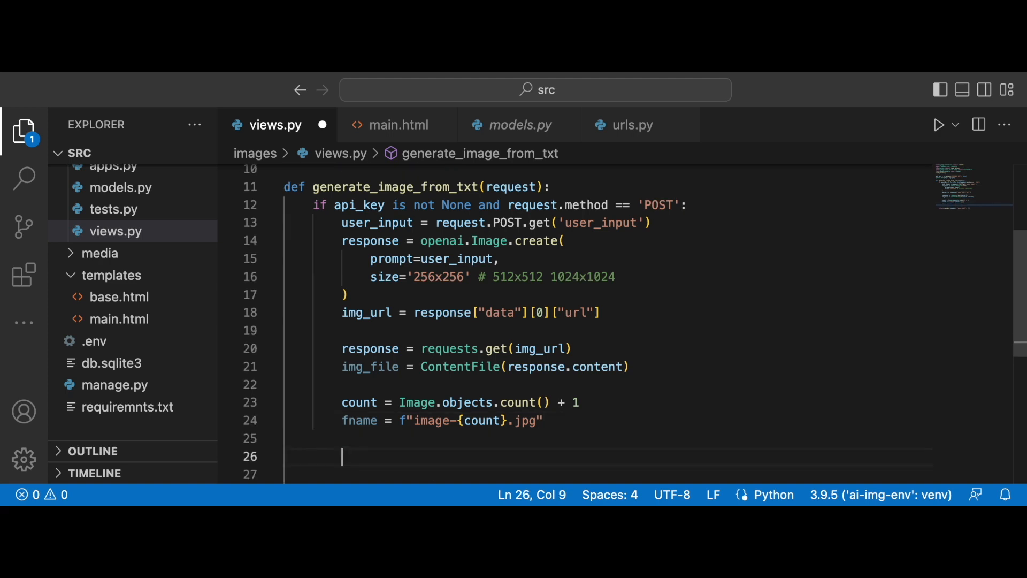
type("obj")
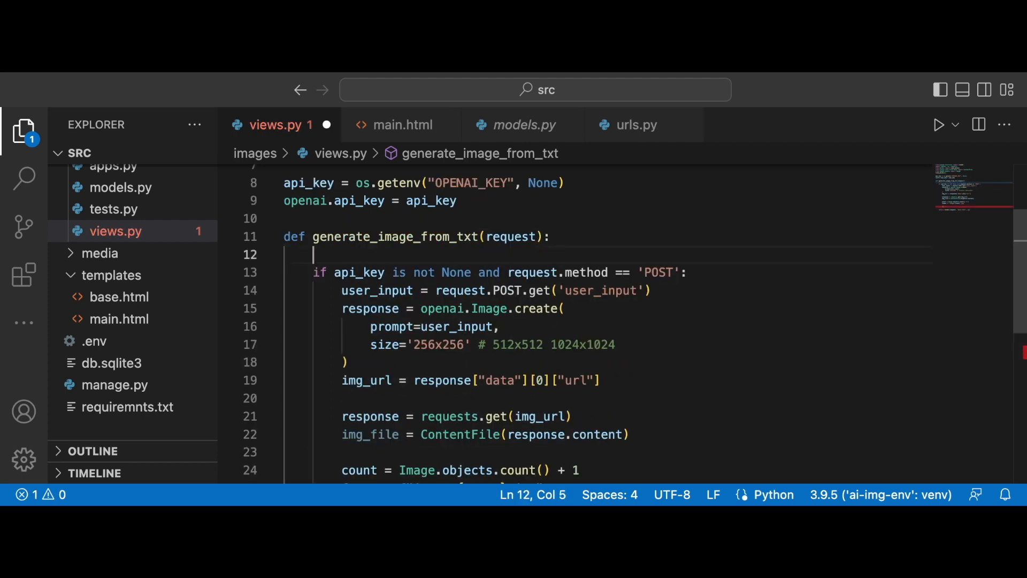
Initialise obj = None and create obj = Image(phrase=user_input) in the view
type("obj = None")
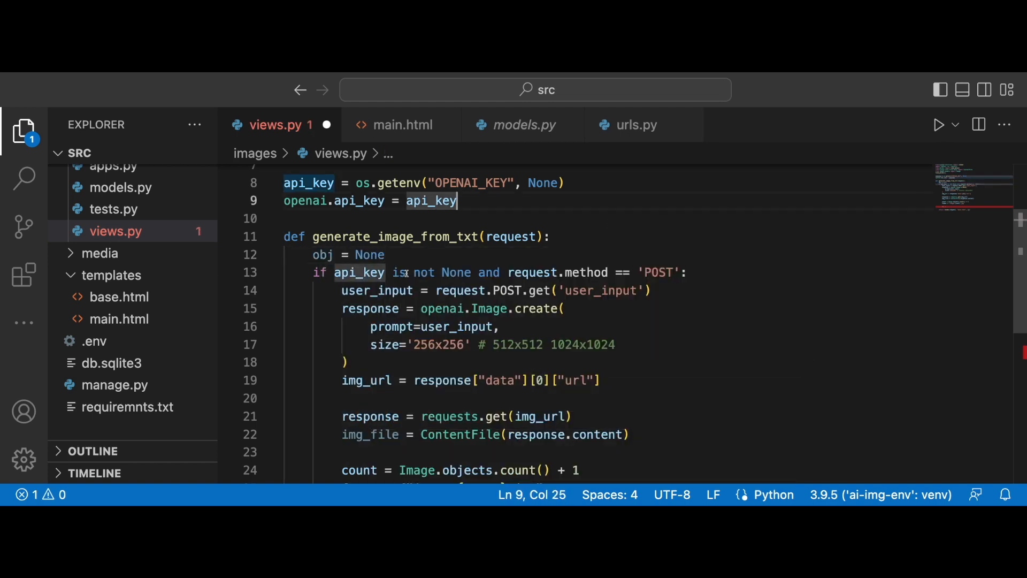
scroll("down", 3)
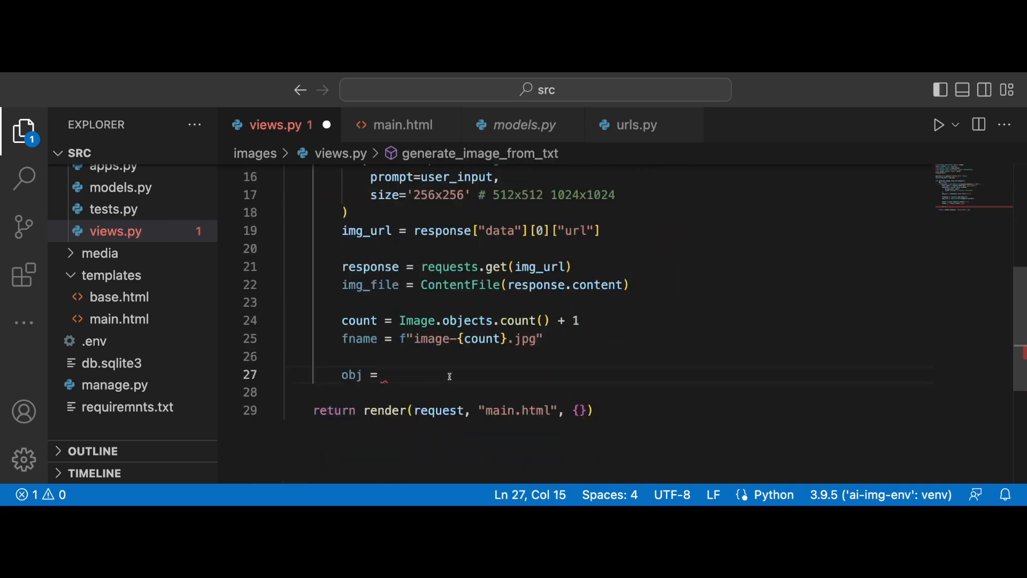
type("Image")
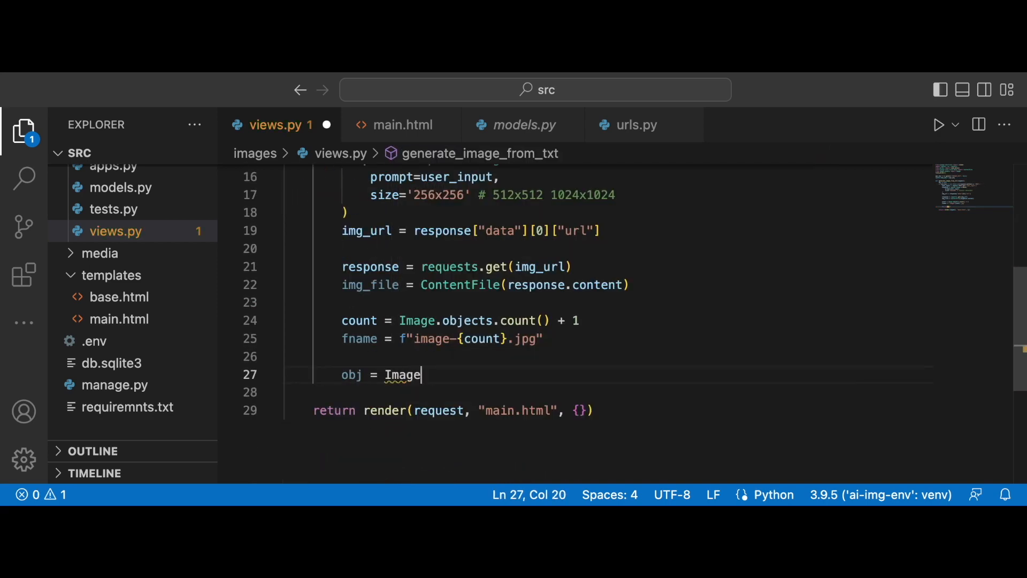
type("()")
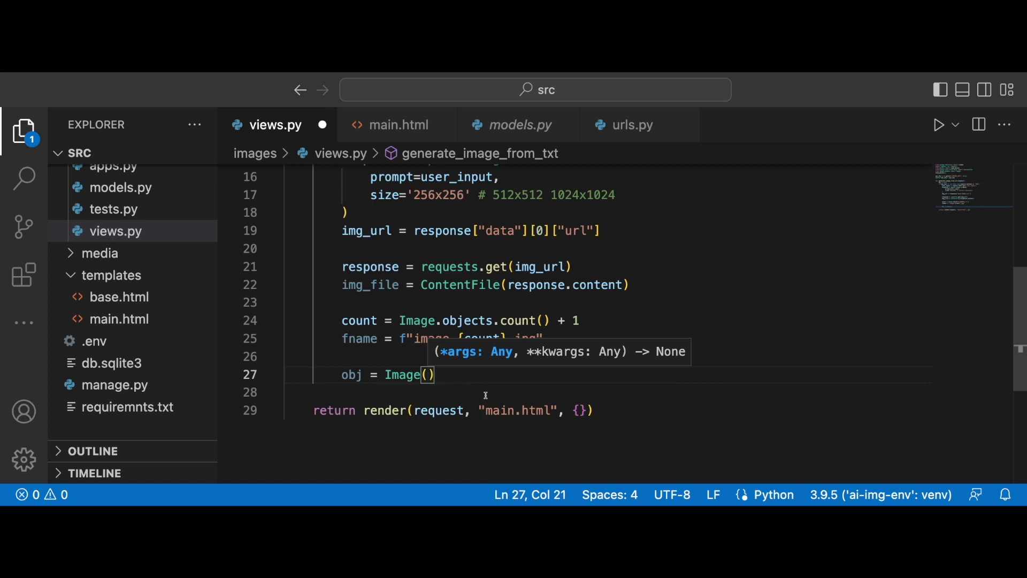
type("phrase=")
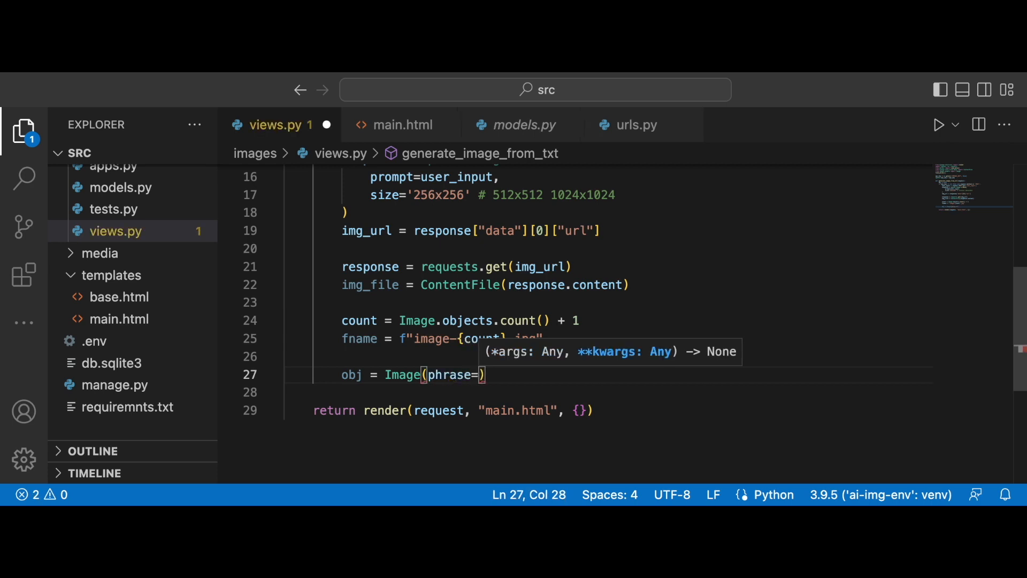
type("user_input")
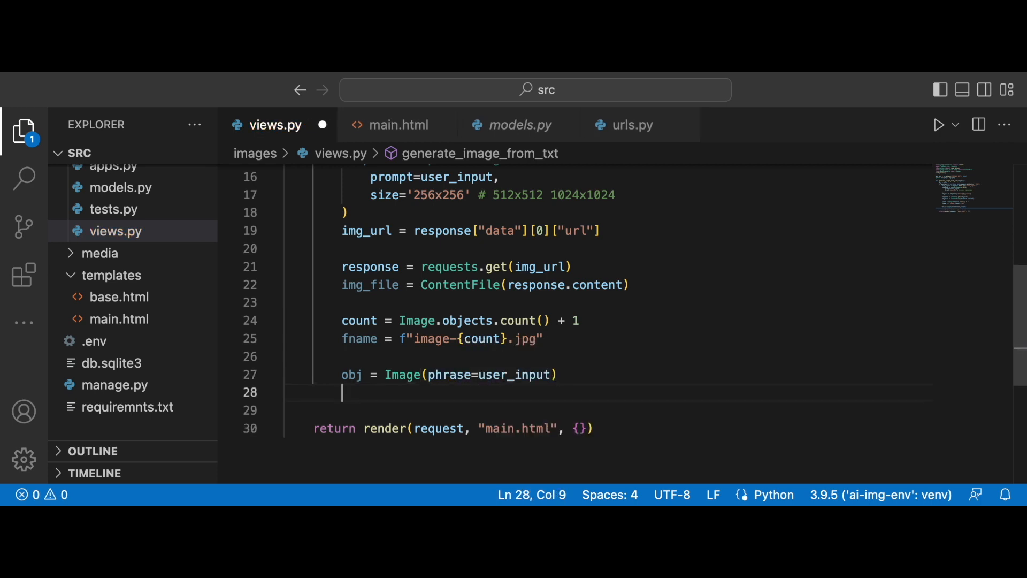
Save the file with obj.ai_image.save(fname, img_file), call obj.save(), and begin a print statement
type("obj.")
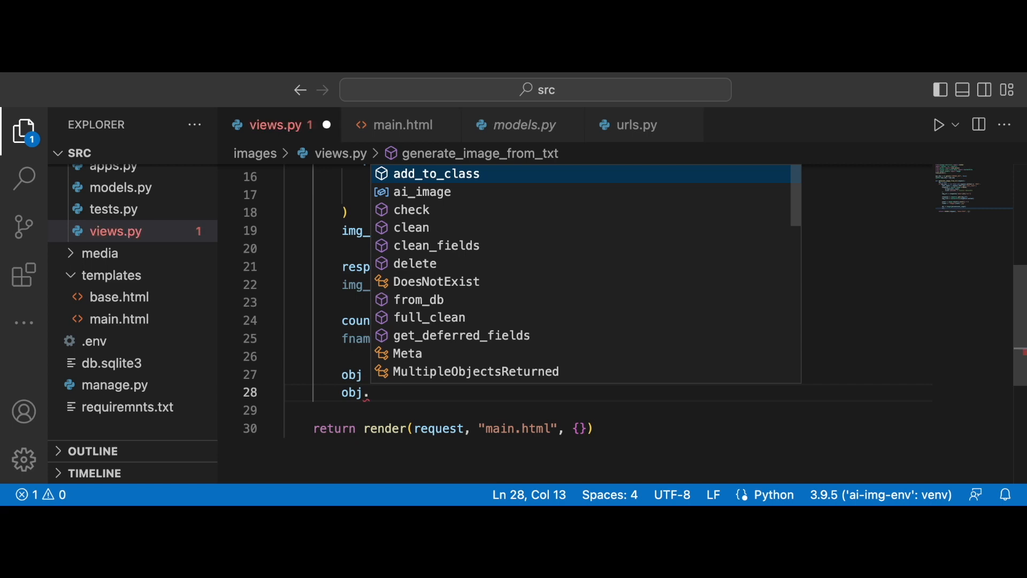
type("ai_image.")
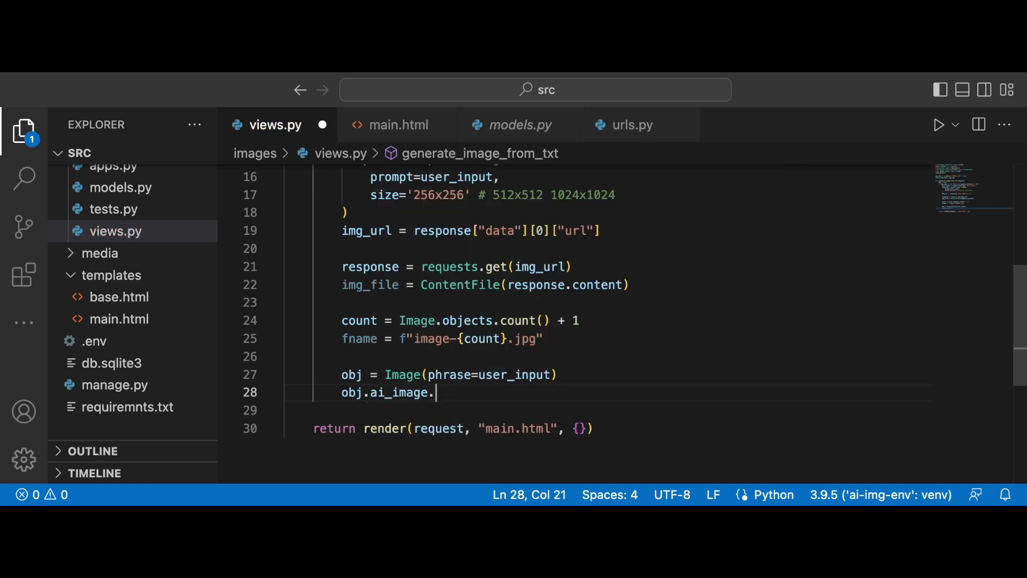
type("save(")
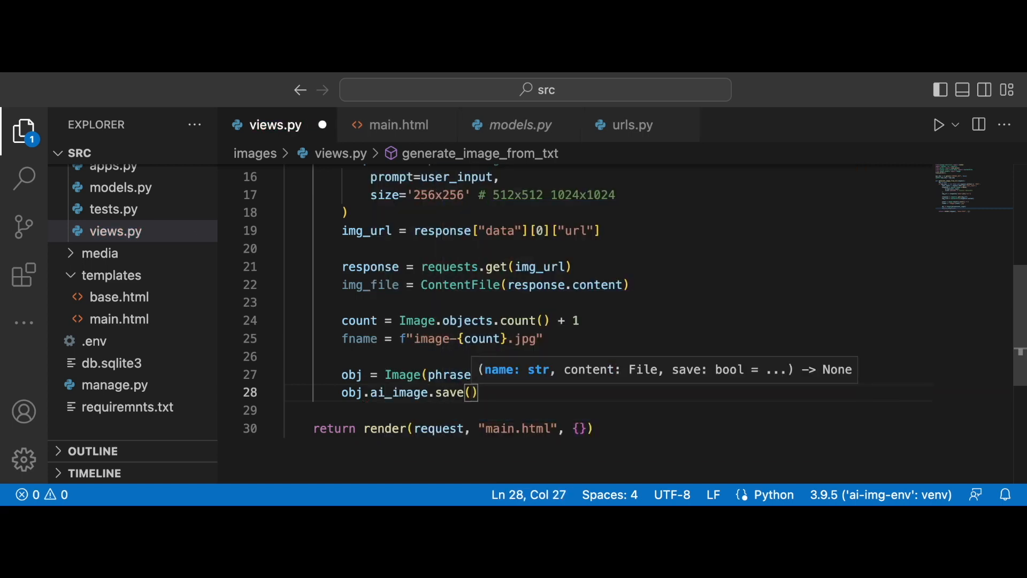
type("fname,")
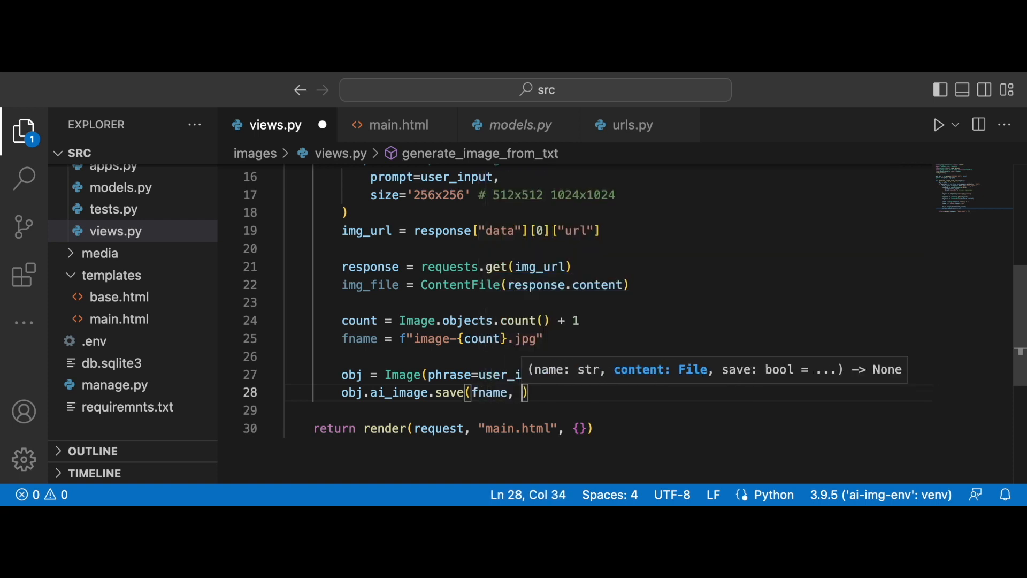
type("im")
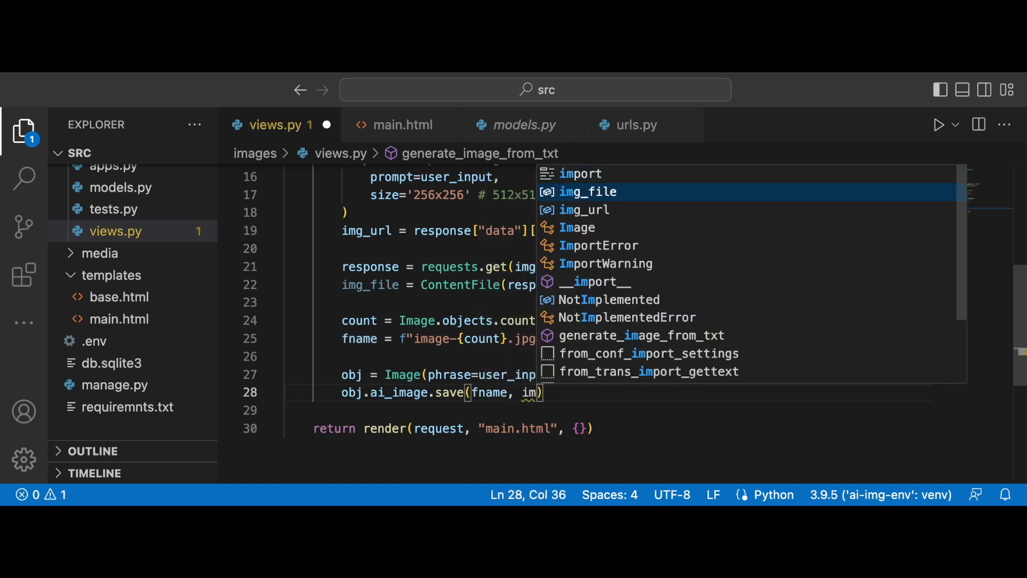
key("Tab")
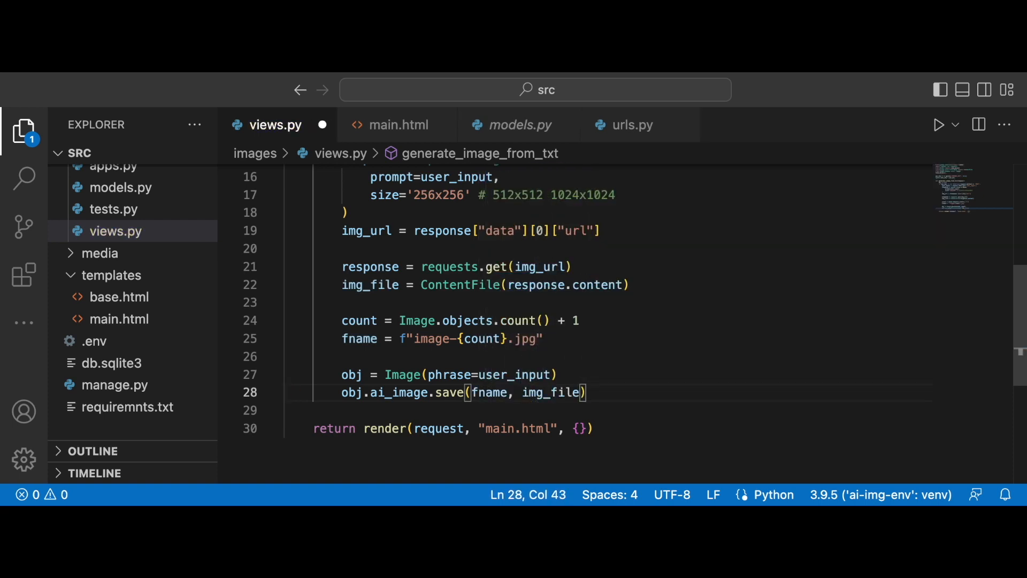
type("o")
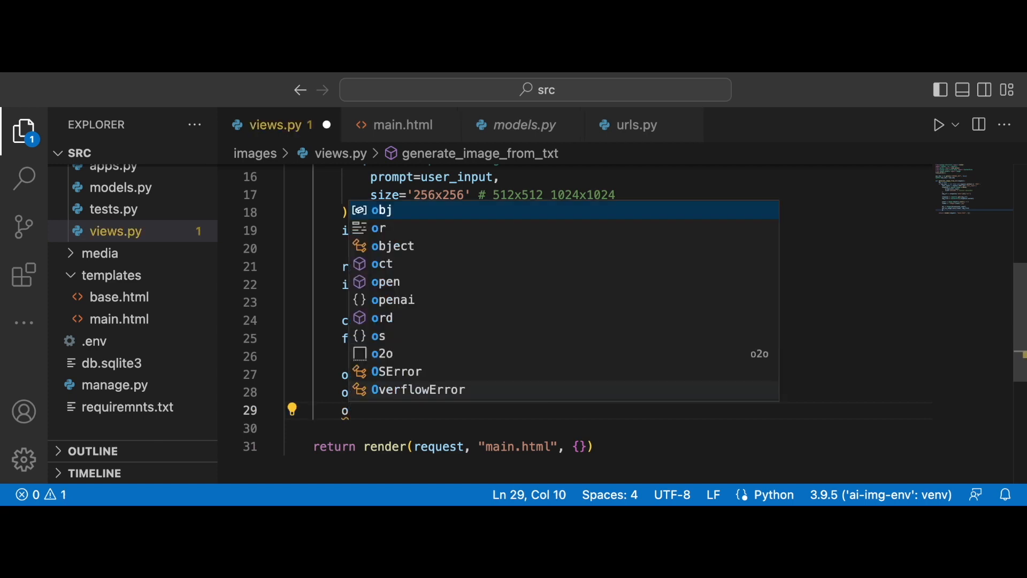
type("obj.save(")
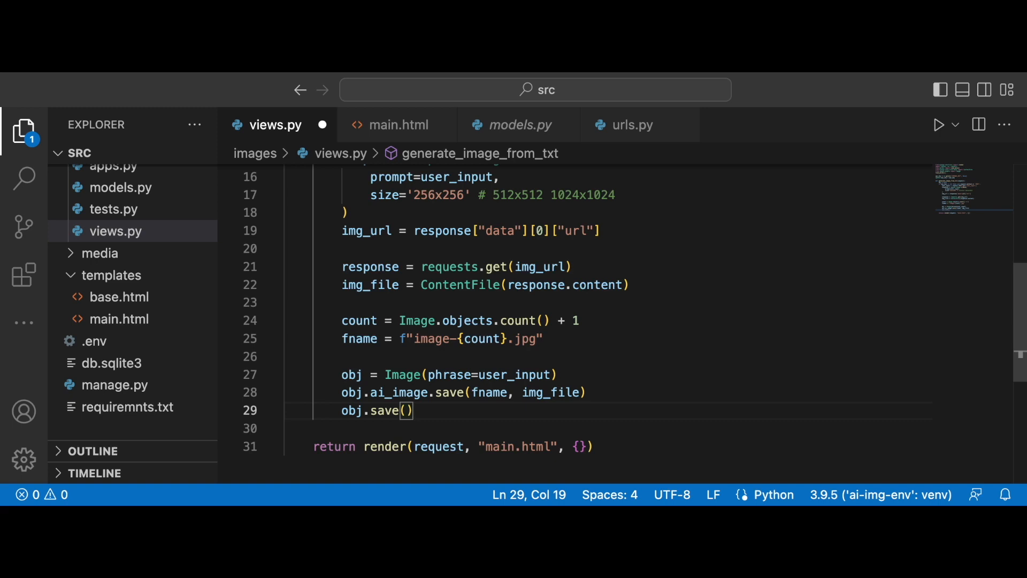
type("p")
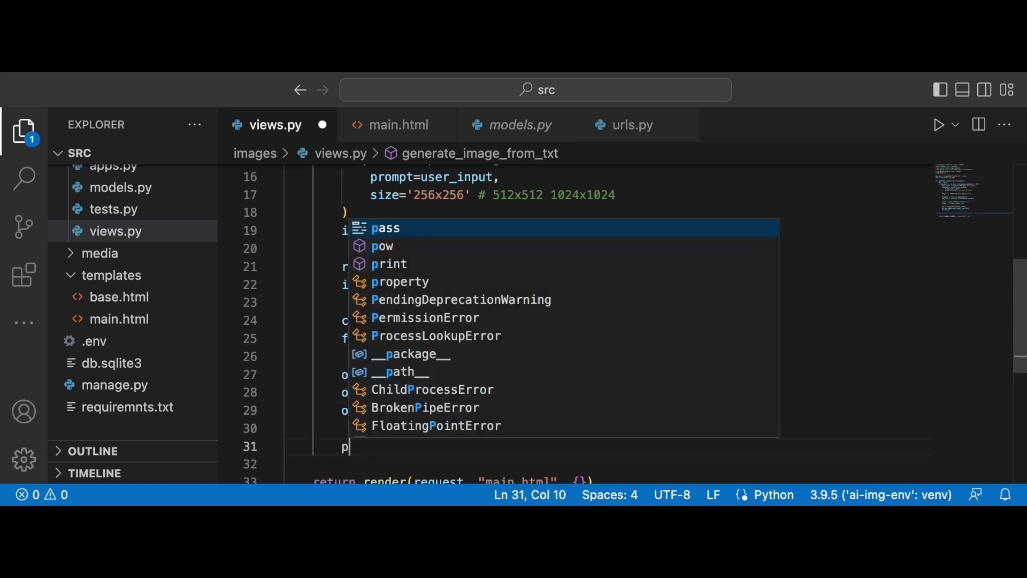
type("rint")
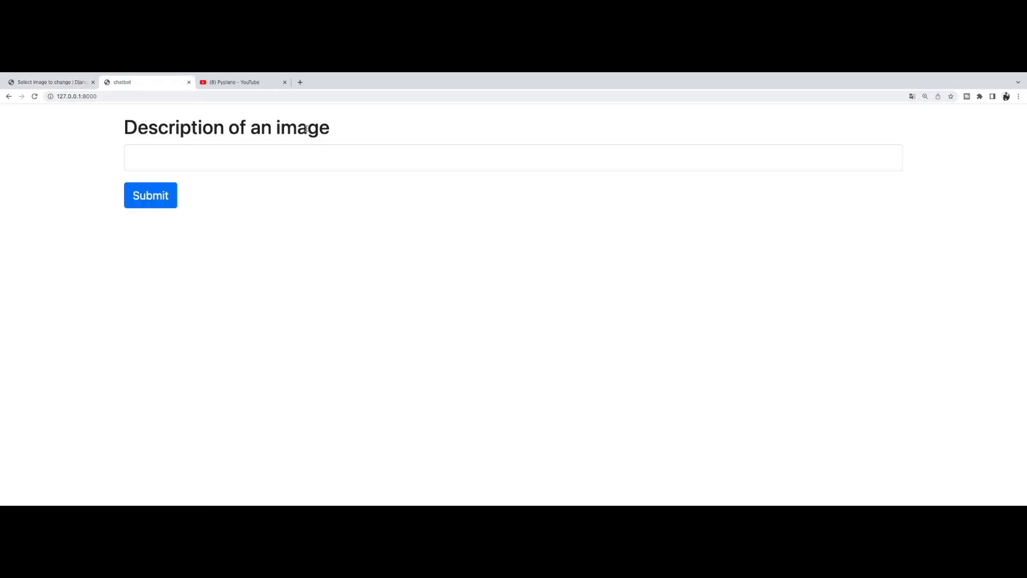
Submit the description 'cute kitty in Spain' from the chatbot form
type("cute kitty")
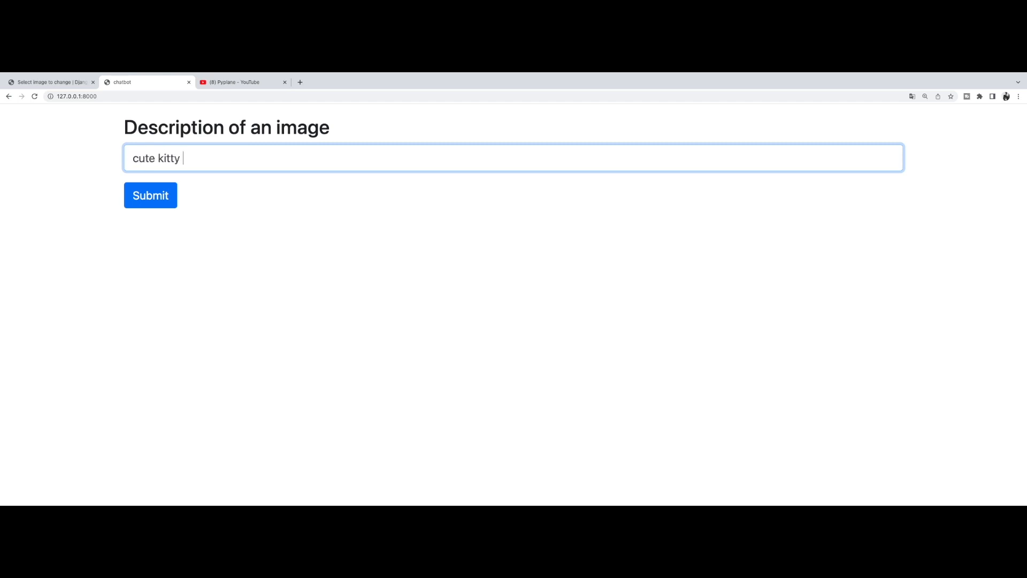
type("in Spa")
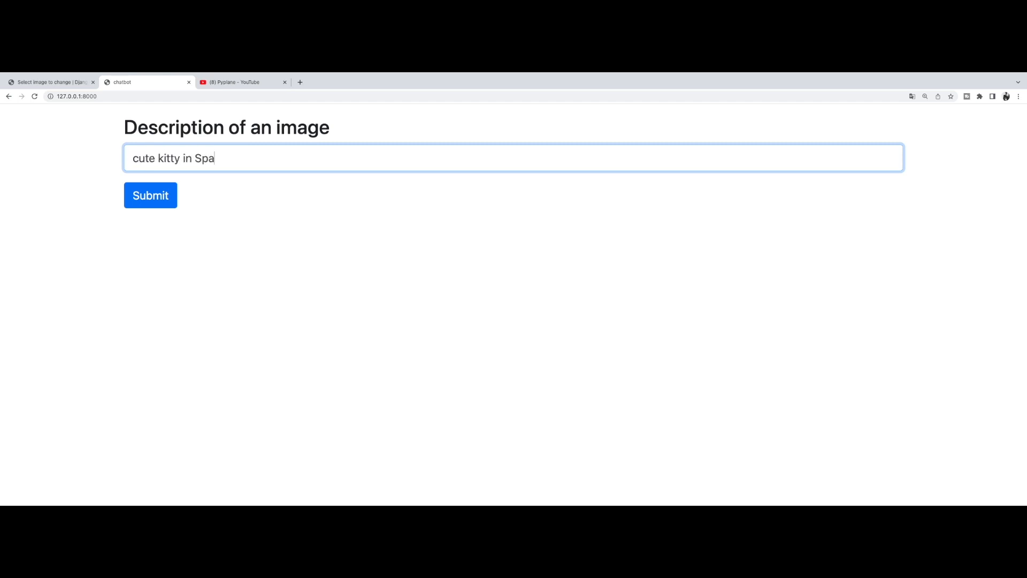
left_click(149, 195)
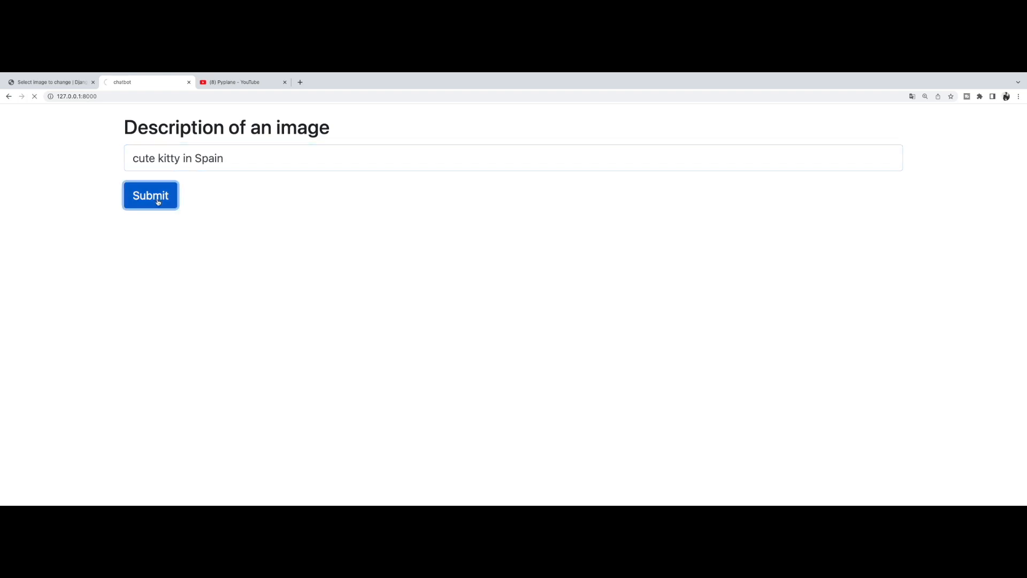
left_click(150, 194)
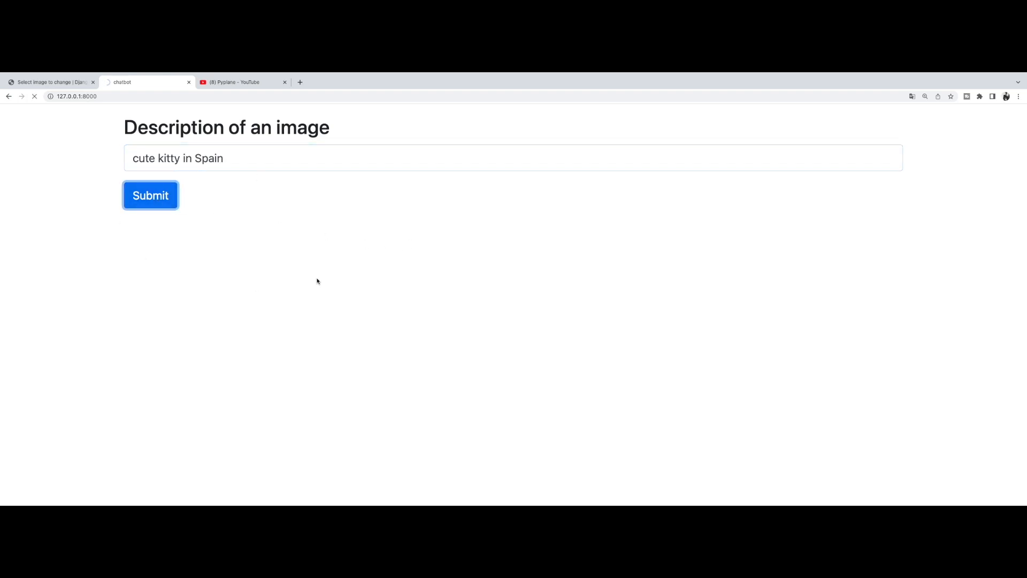
left_click(151, 195)
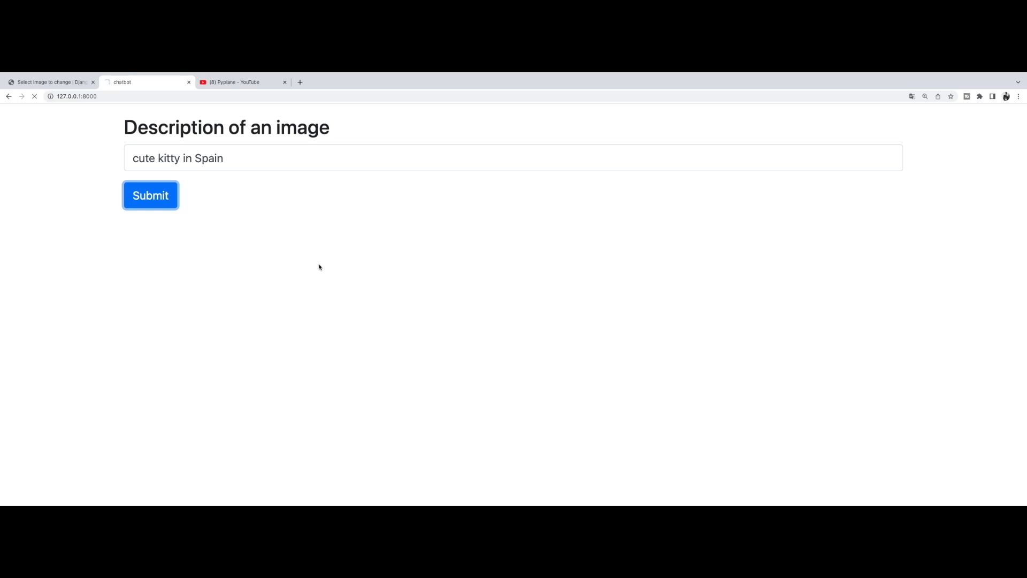
Check the Django admin Images list and view the saved cute kitty in Spain record
left_click(50, 82)
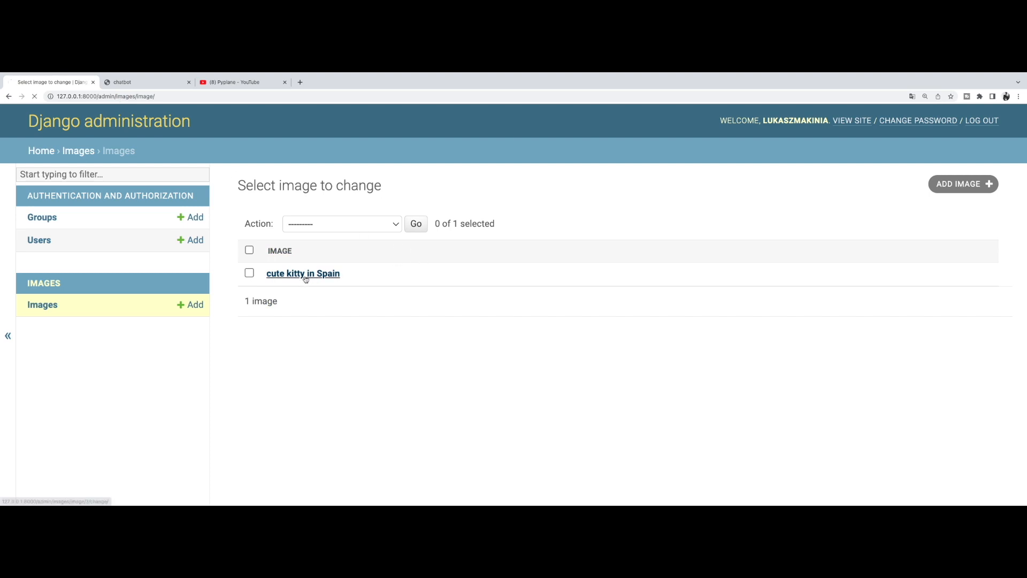
left_click(302, 273)
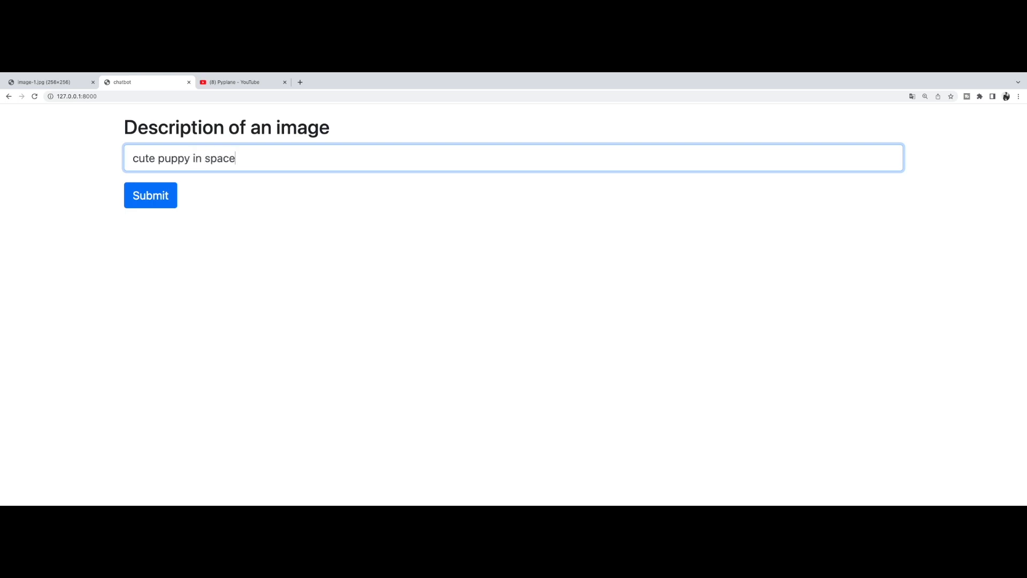
Submit 'cute puppy in space', confirm its admin record holds the phrase and image, and return to the chatbot page
left_click(150, 195)
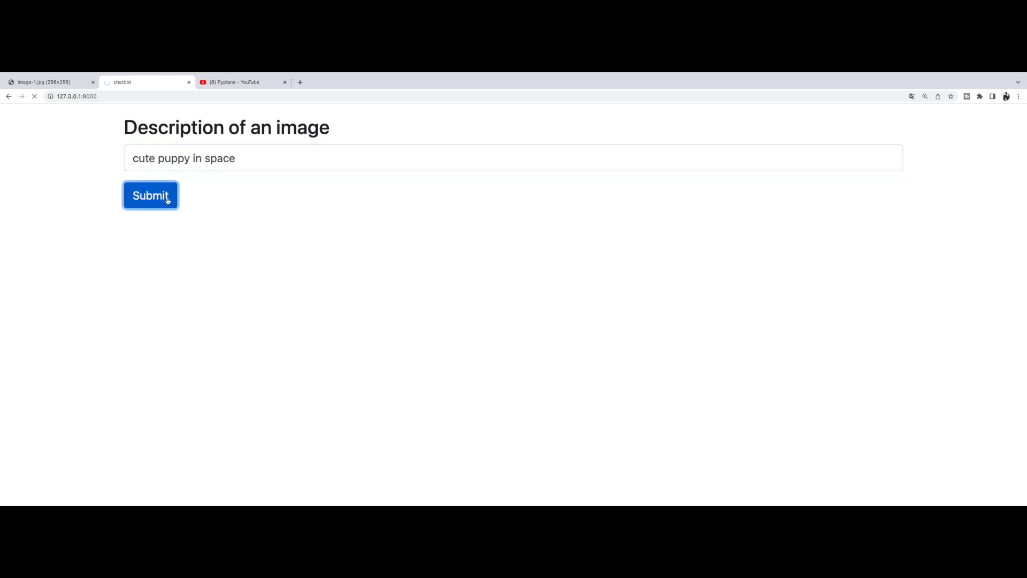
left_click(150, 195)
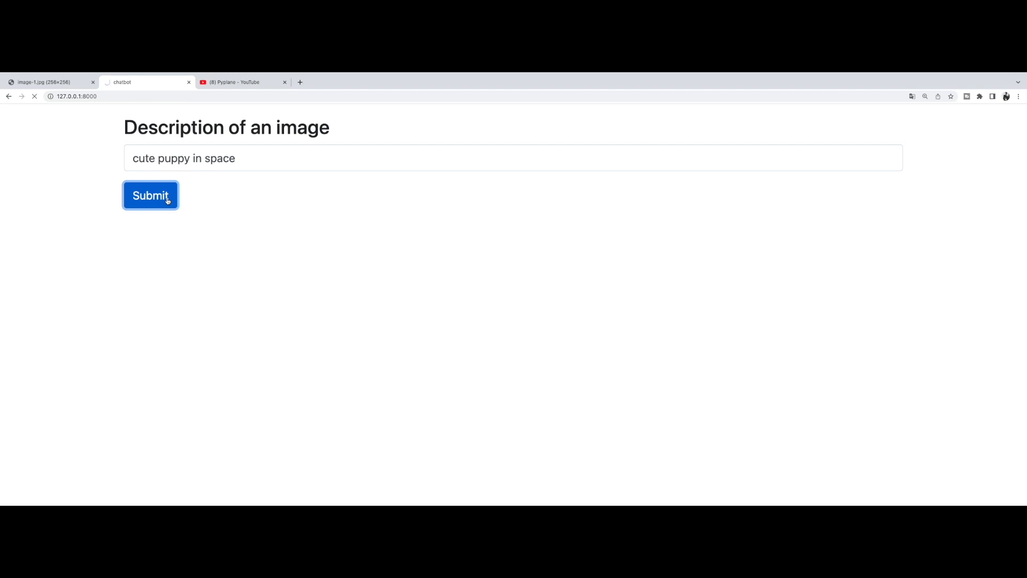
left_click(150, 195)
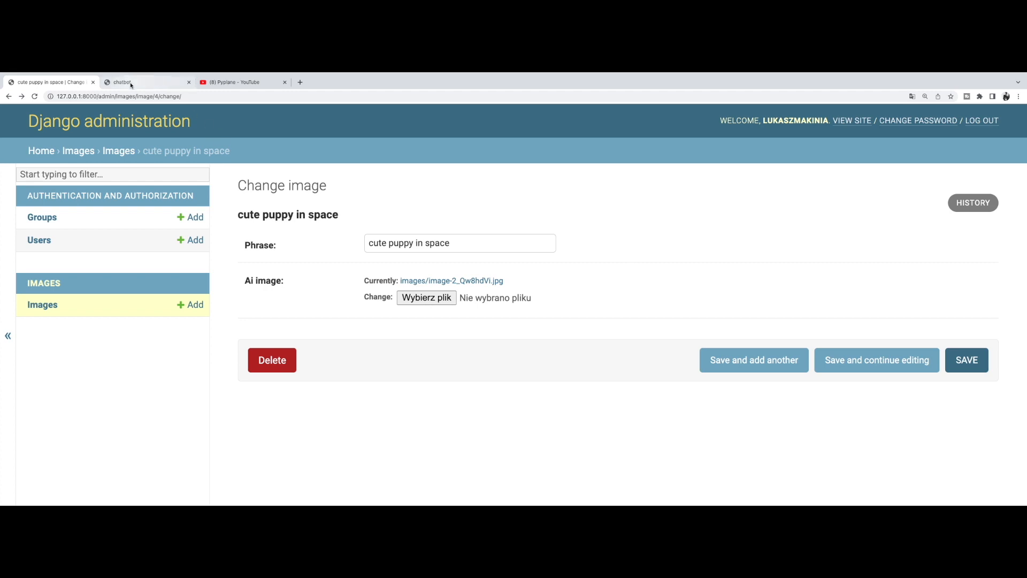
left_click(122, 82)
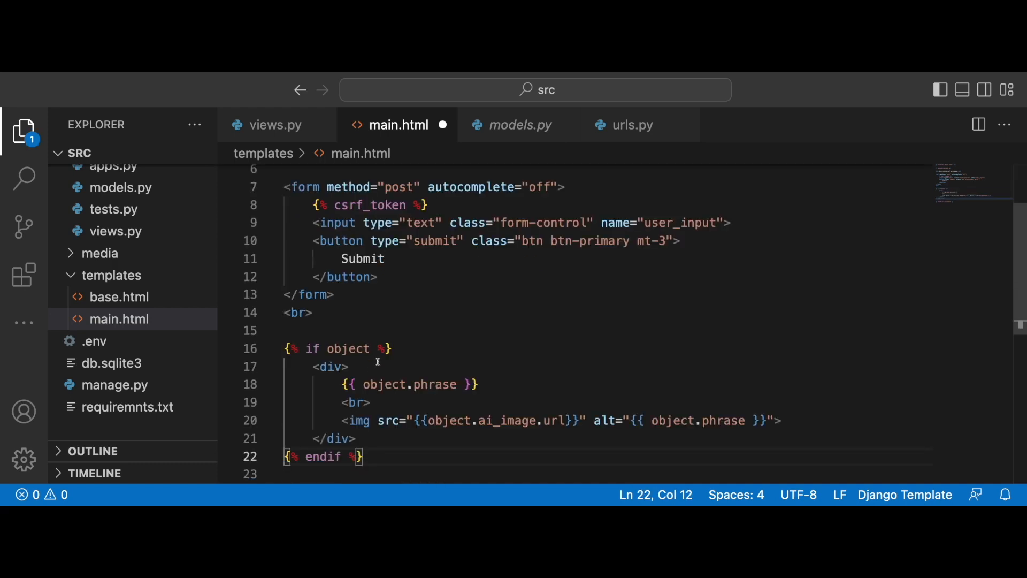
scroll("down", 3)
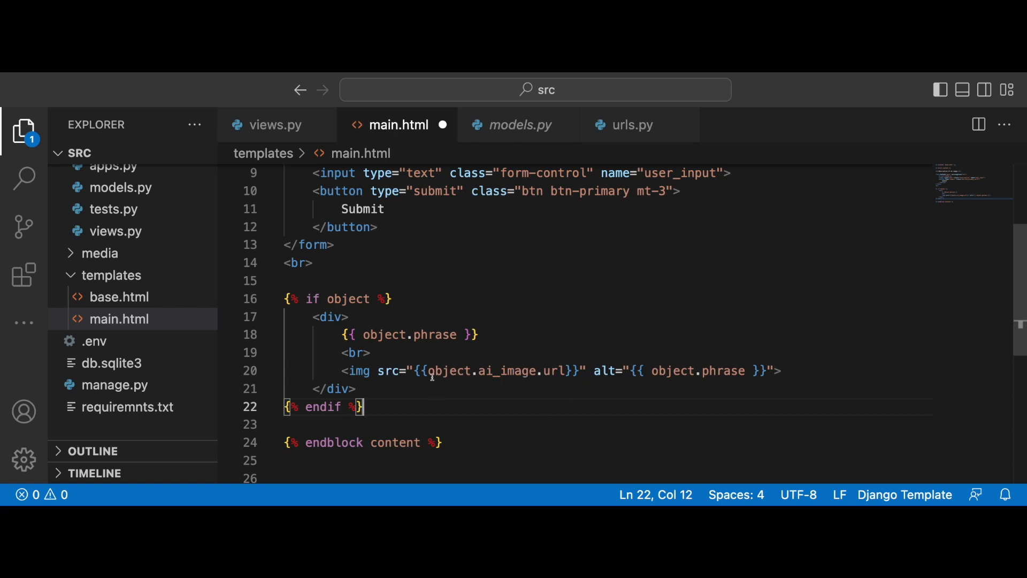
mouse_move(481, 244)
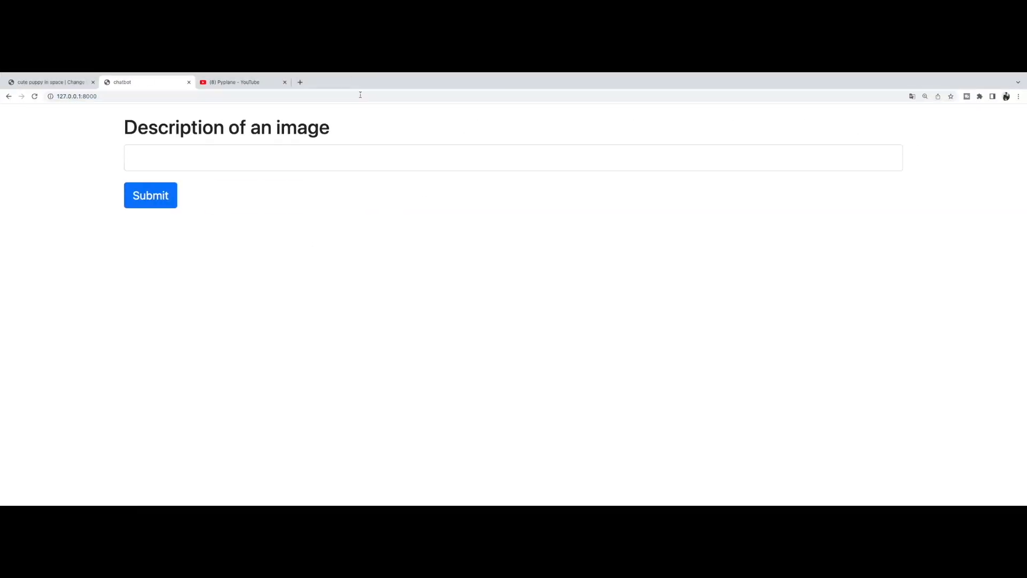
Enter 'kitty in space cartoon style' in the description field and submit it
left_click(286, 157)
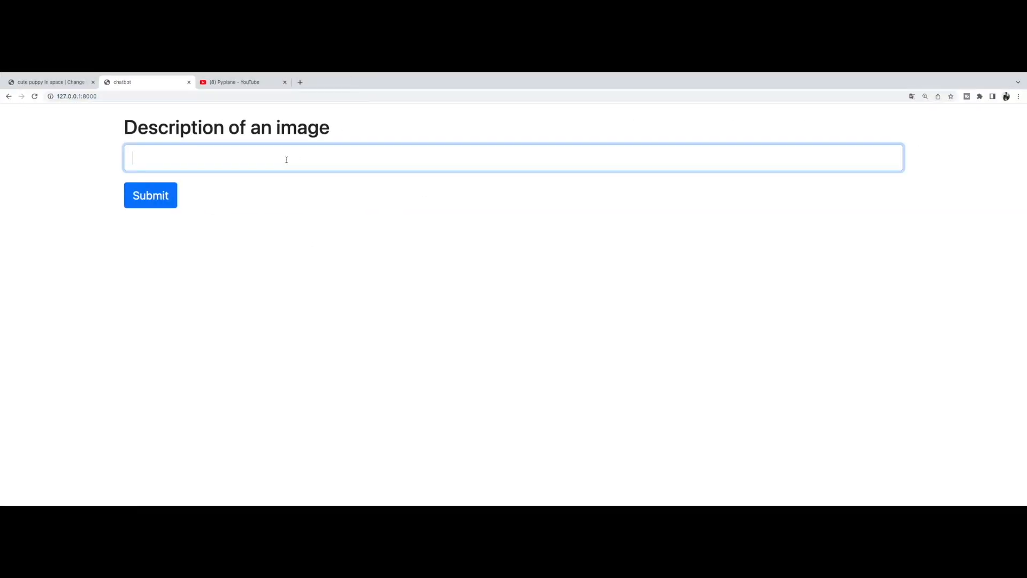
type("kitty i")
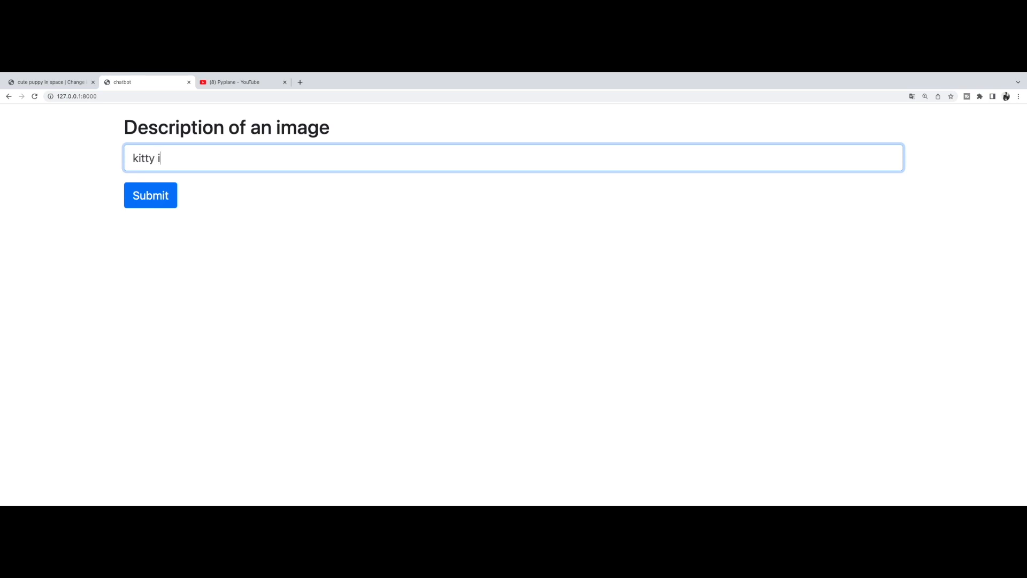
type("n space cartoon style")
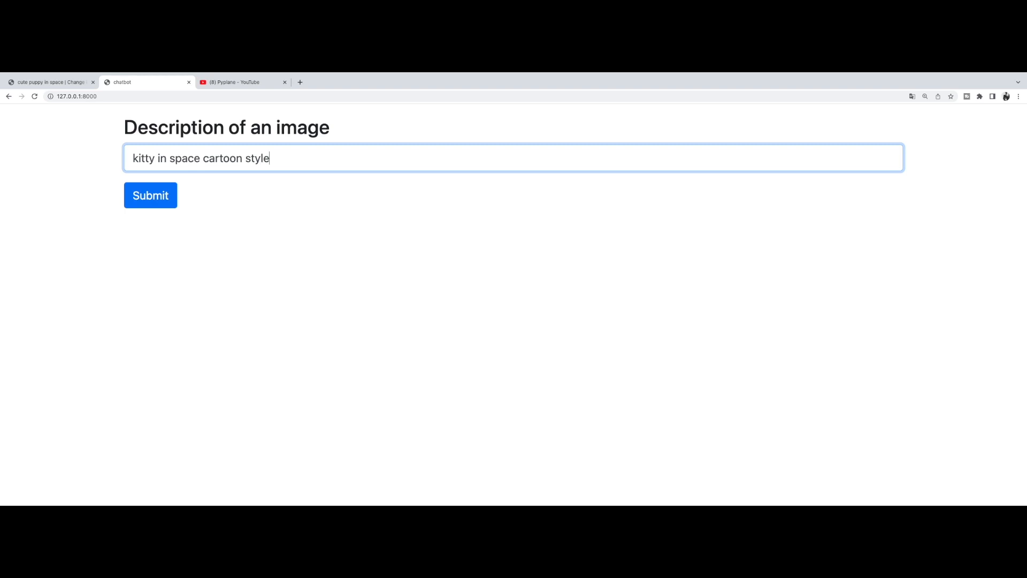
left_click(150, 195)
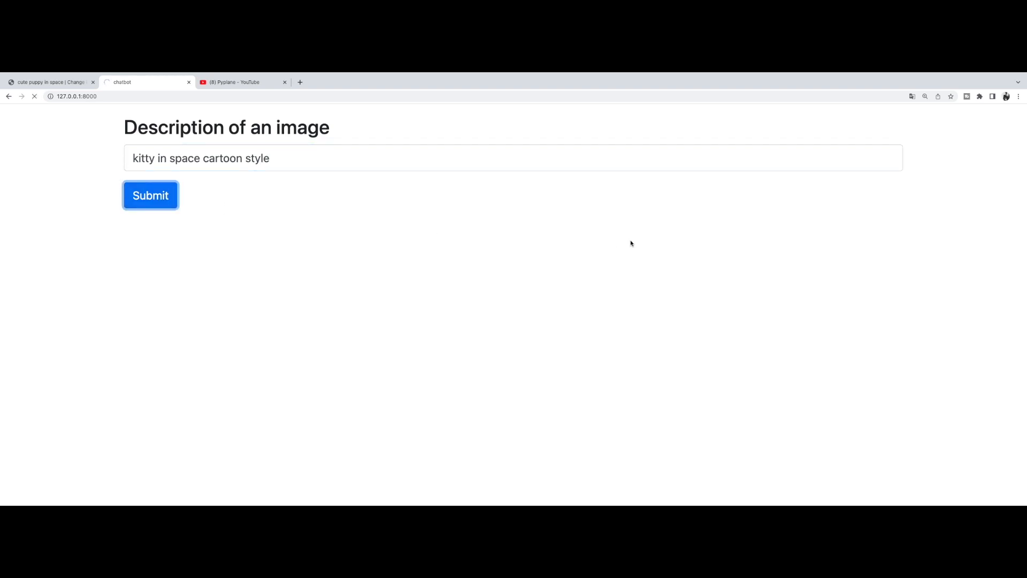
left_click(151, 195)
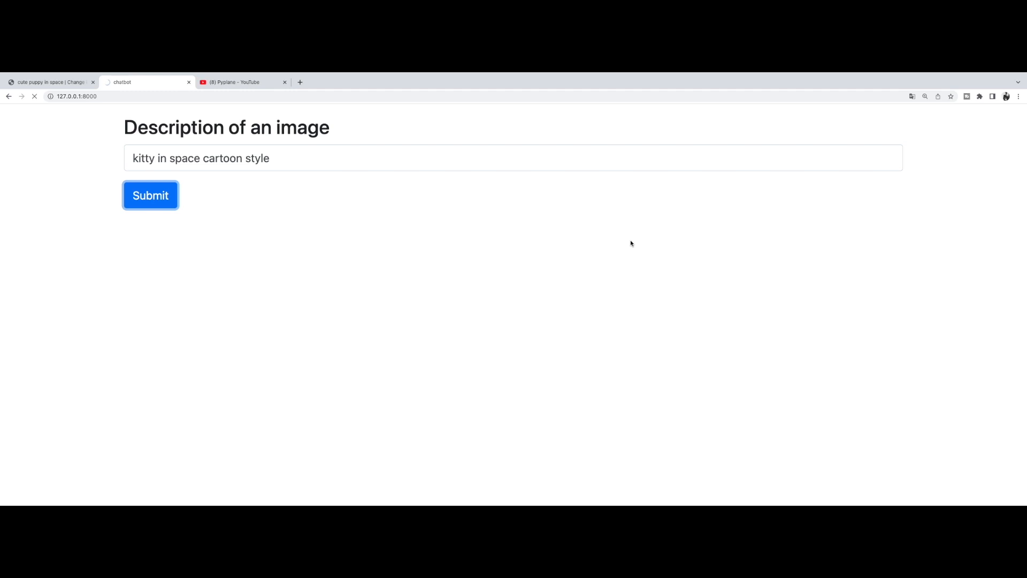
left_click(150, 194)
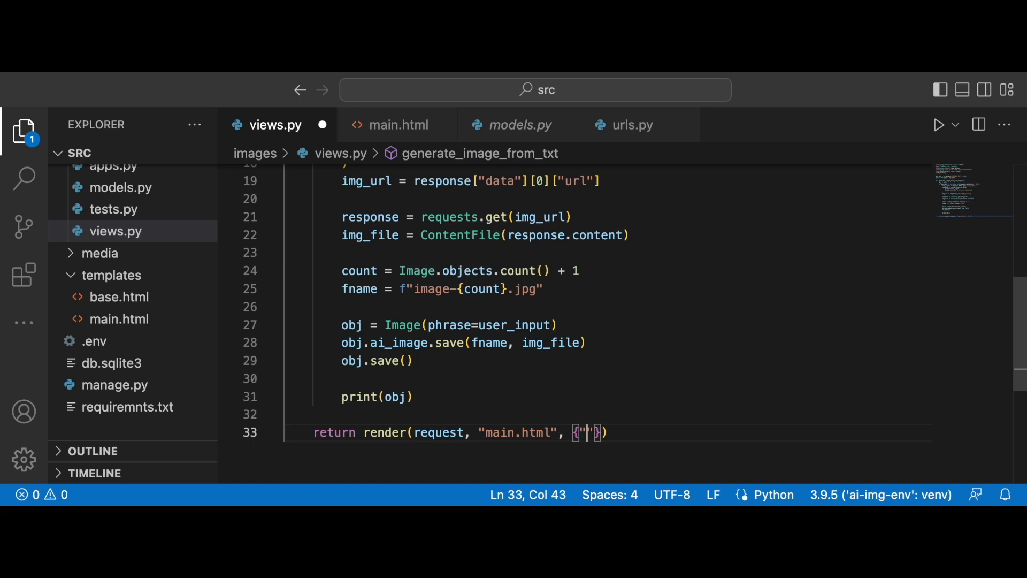
Add an 'object' key for the saved image in the render context of main.html
type("object")
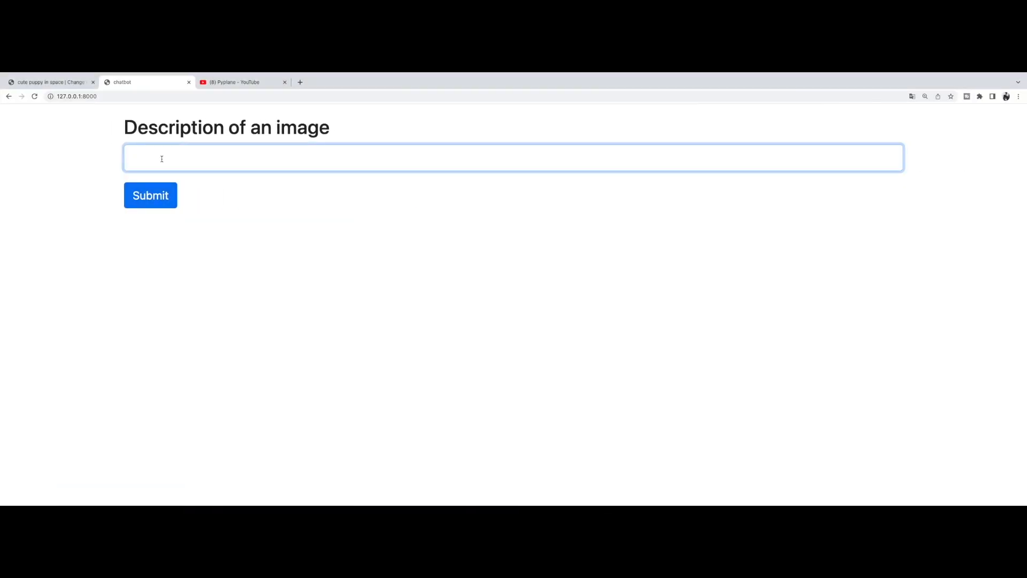
Submit 'kitty in space cartoon style' and get the generated cartoon kitty image displayed below the form
type("kitty in")
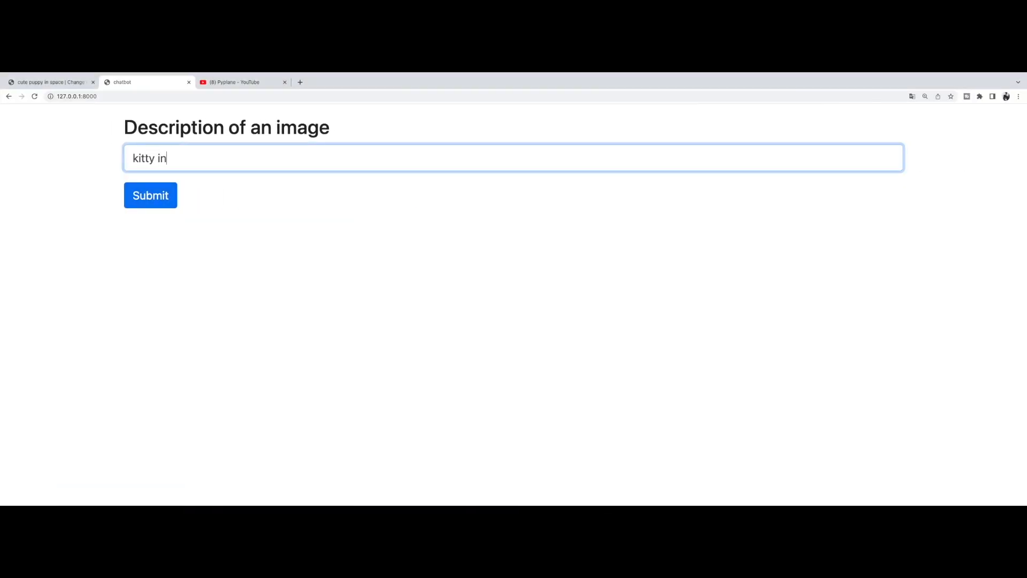
type("space cartoon style")
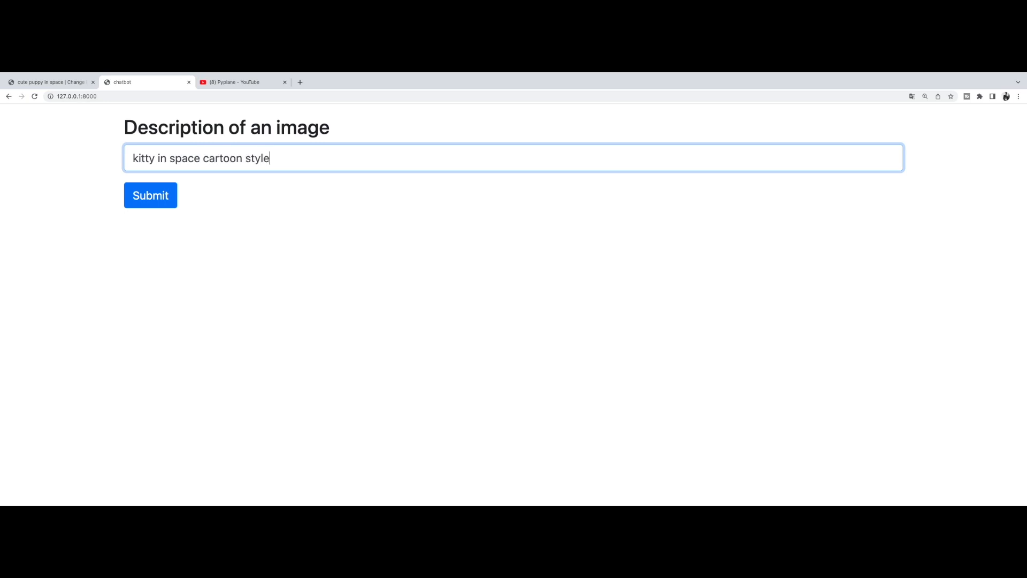
left_click(150, 194)
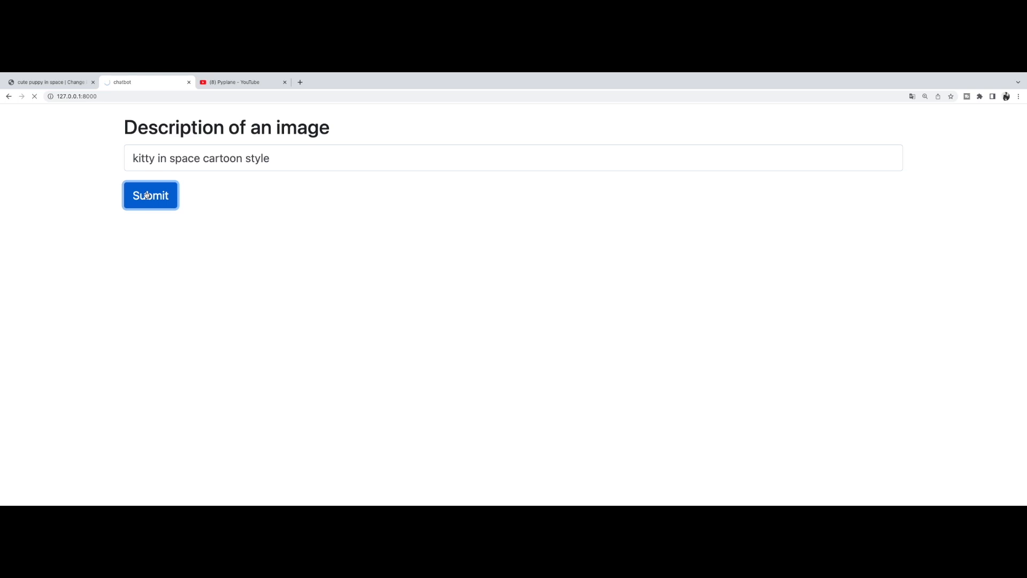
left_click(150, 195)
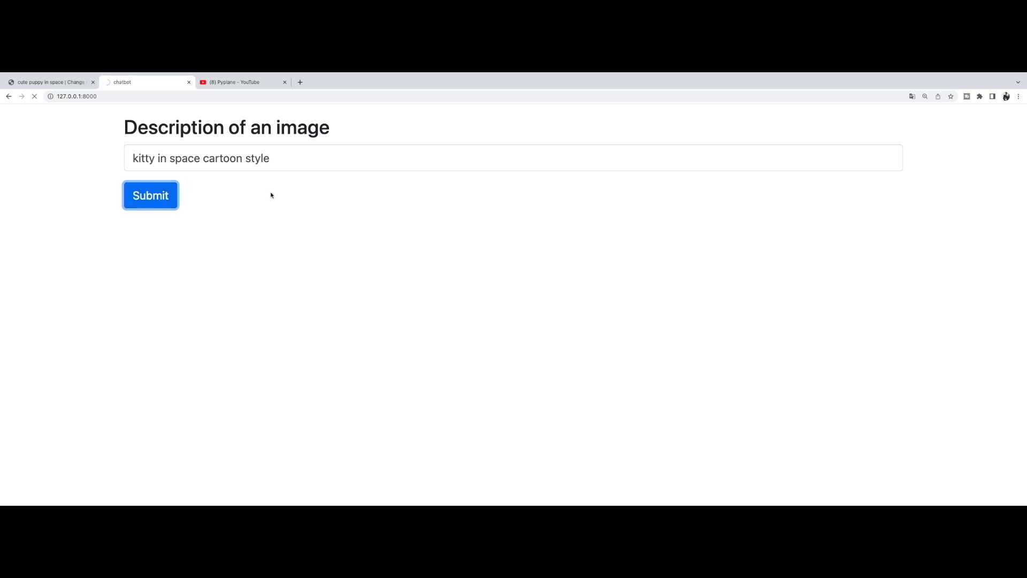
left_click(150, 195)
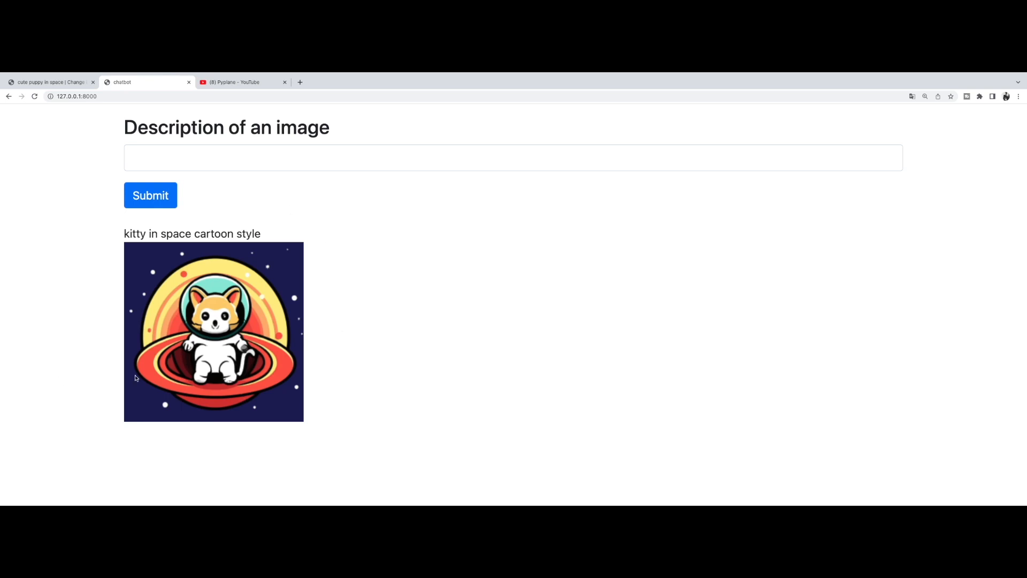
mouse_move(446, 305)
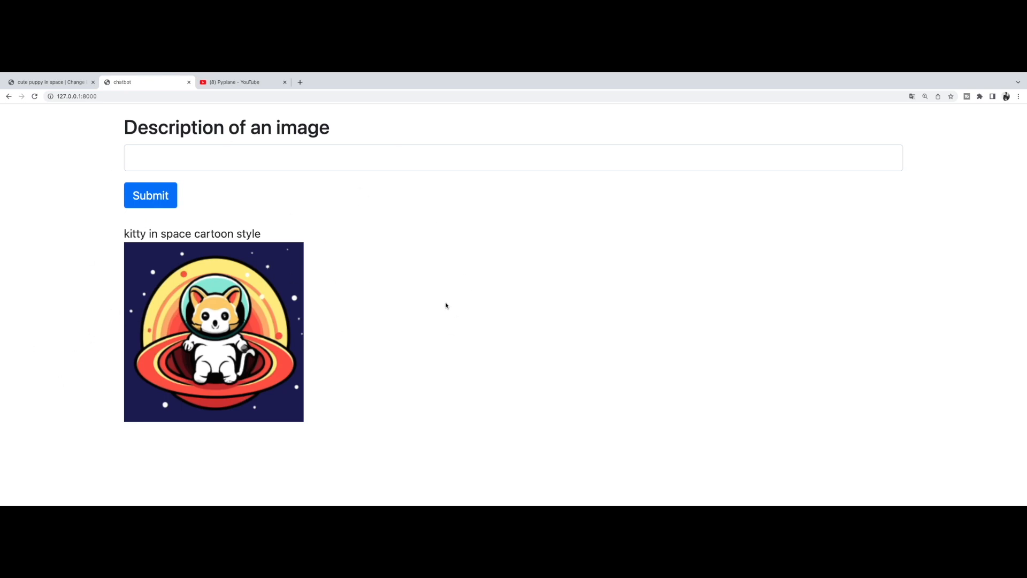
mouse_move(460, 303)
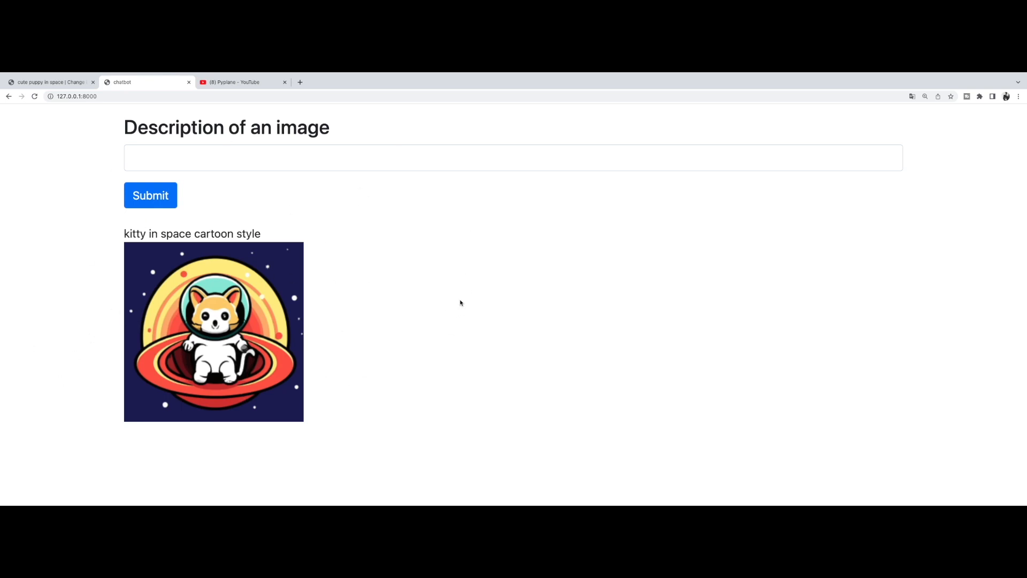